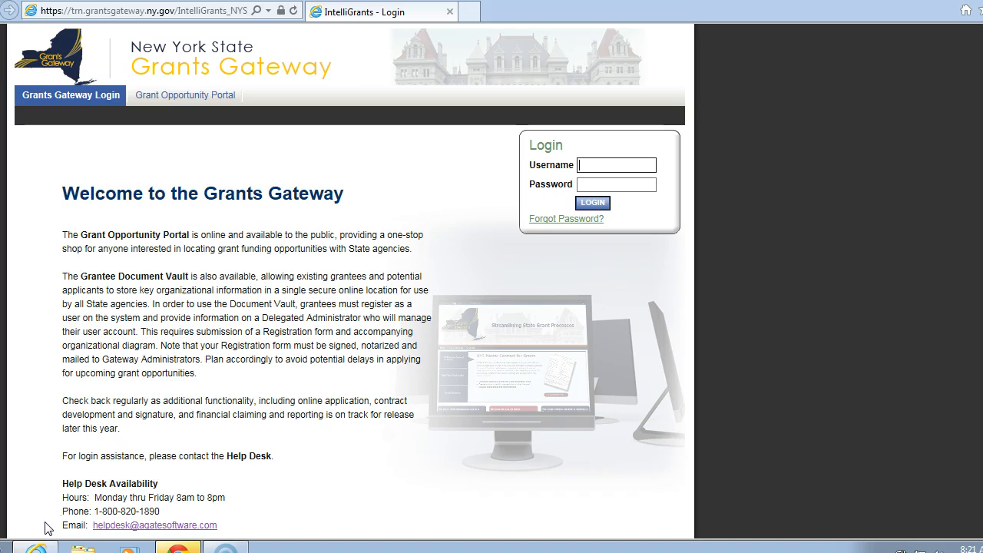
mouse_move(77, 53)
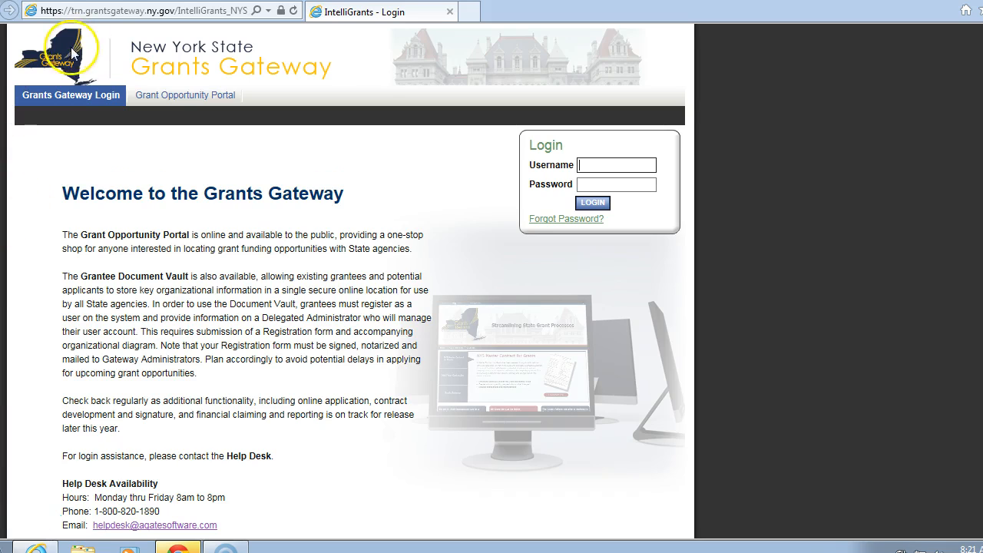
mouse_move(125, 19)
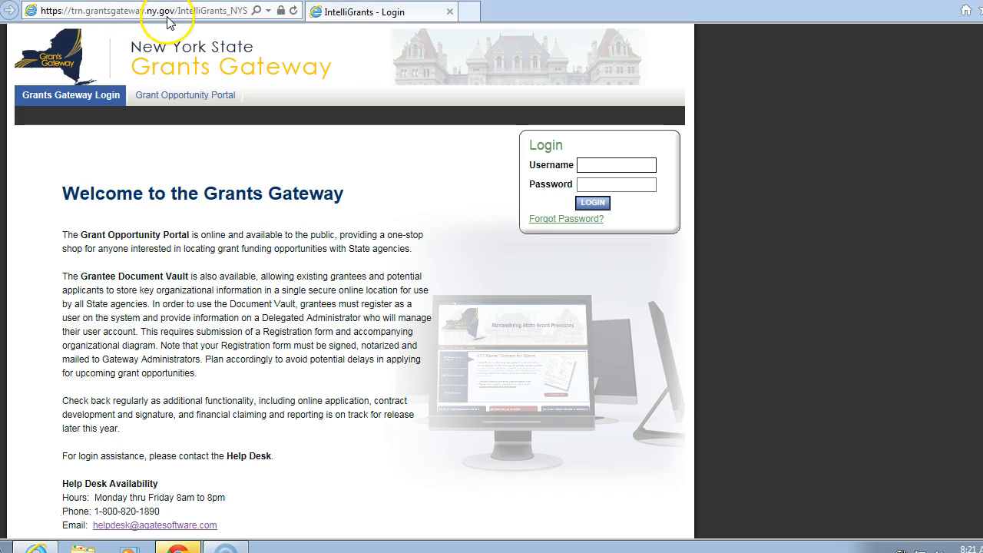
mouse_move(103, 40)
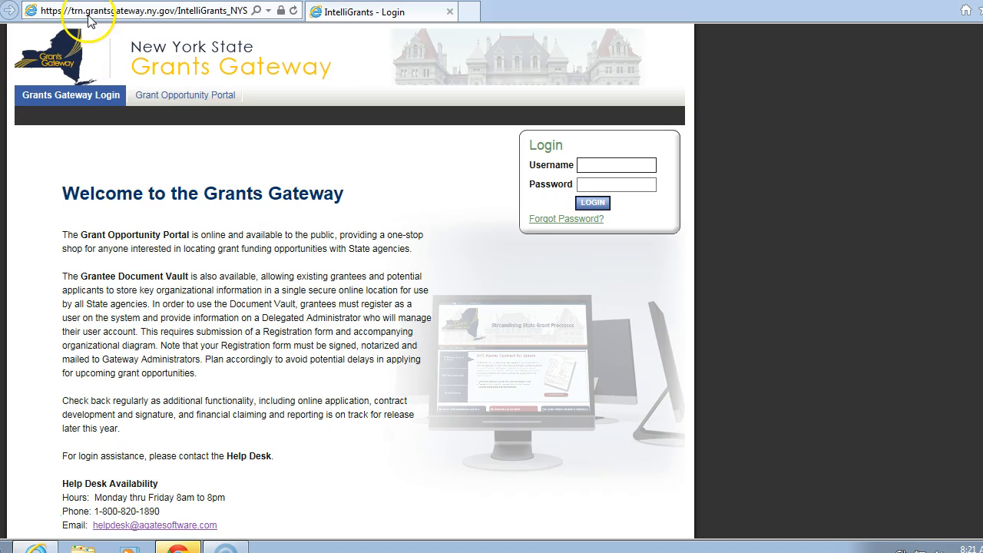
mouse_move(117, 31)
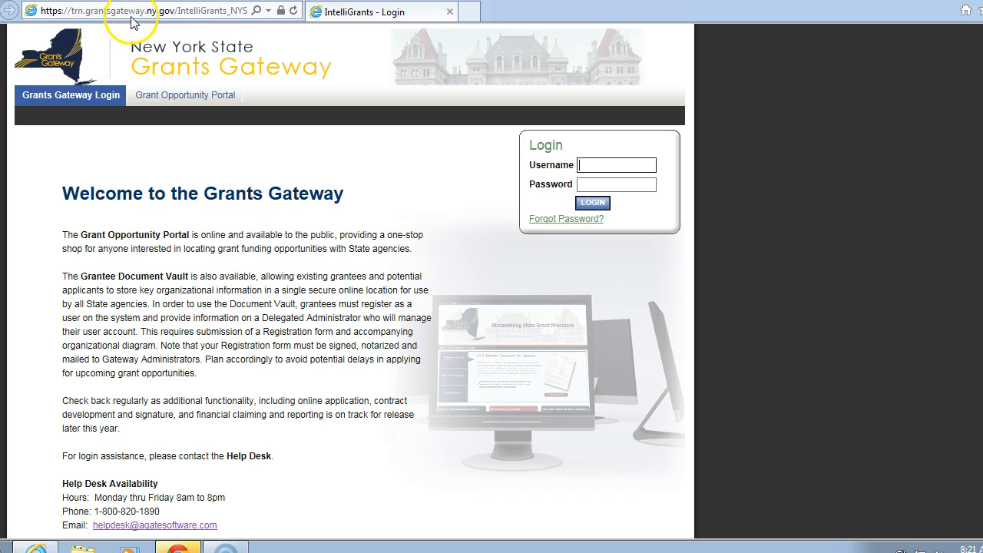
mouse_move(158, 31)
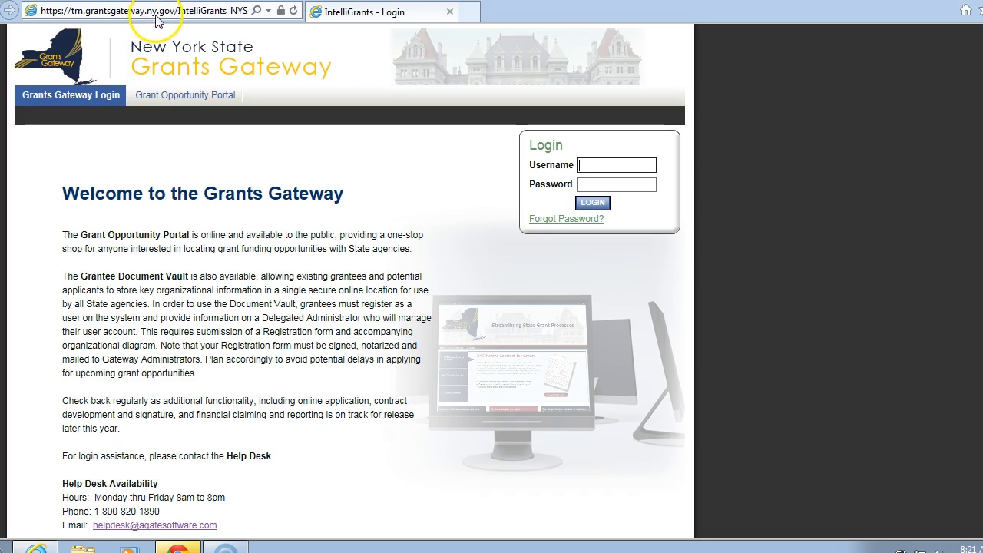
Enter the username and password in the Login box and sign in to NYS Grants Gateway
click(617, 165)
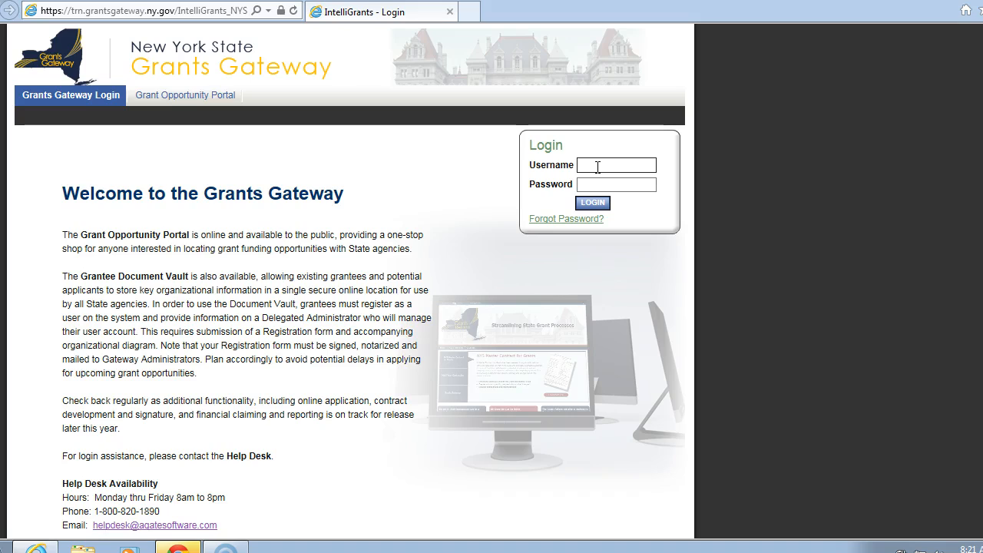
text(L)
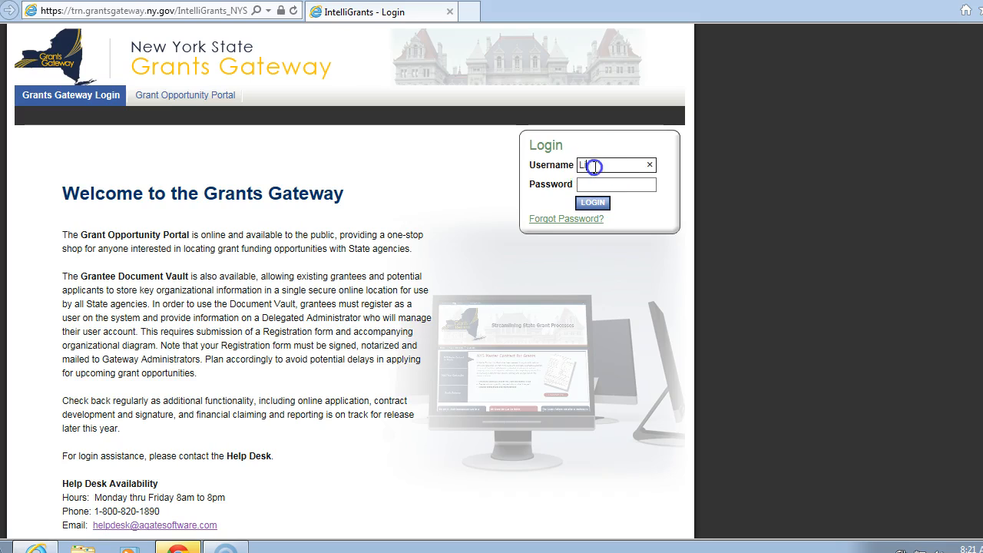
text(Lditman3)
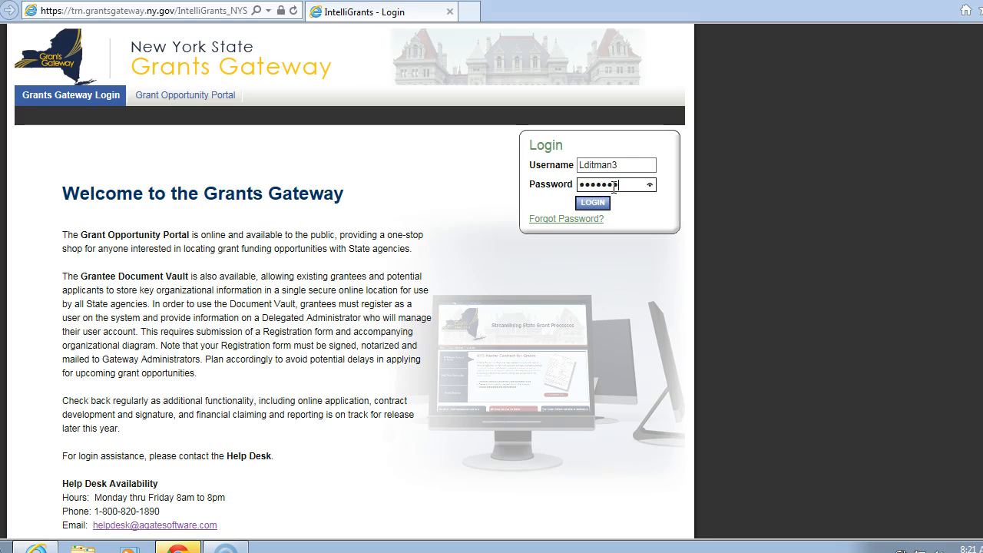
click(592, 202)
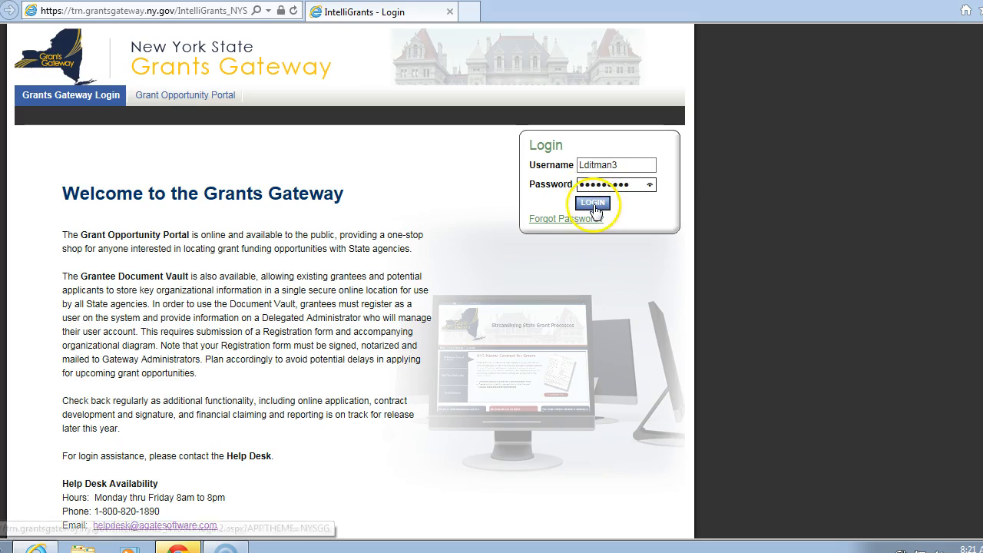
click(591, 203)
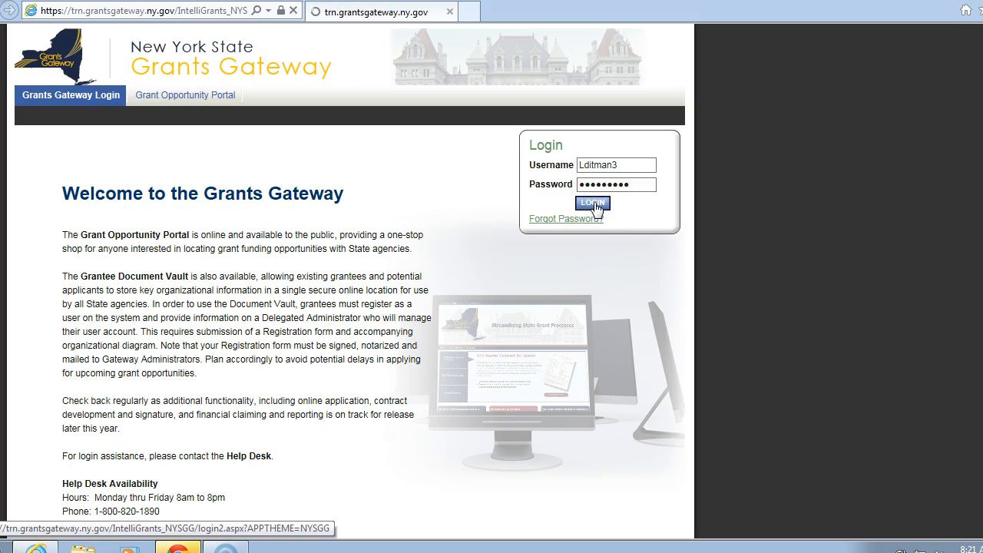
click(591, 204)
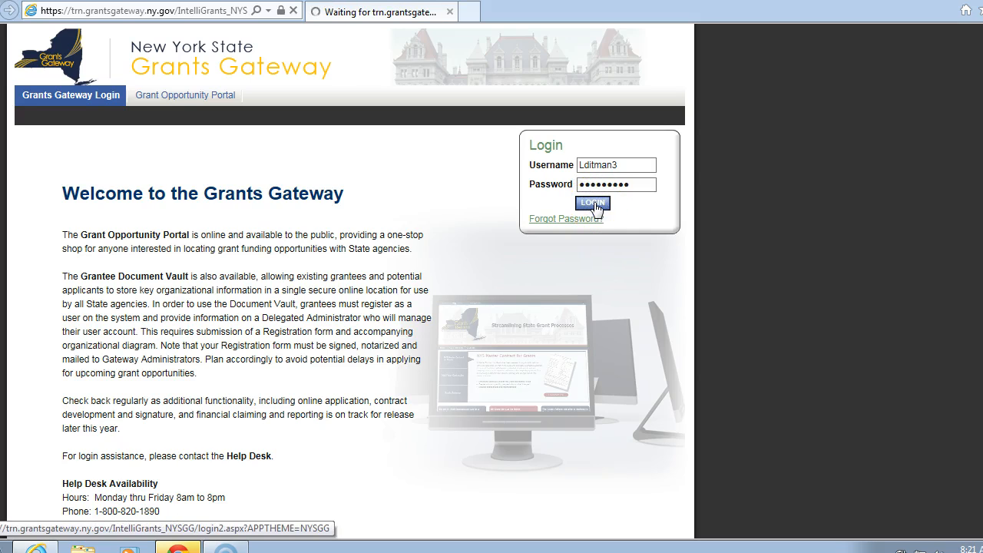
click(592, 204)
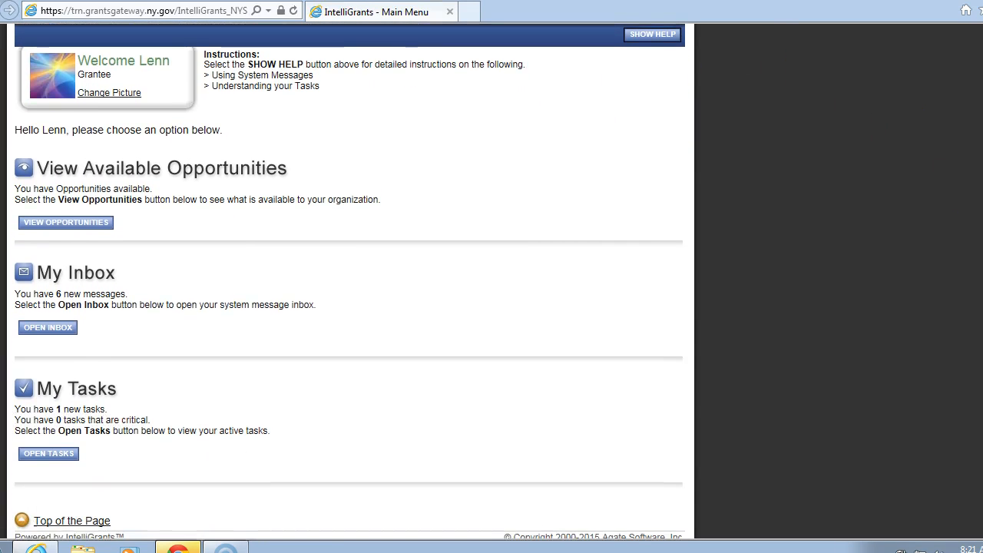
mouse_move(147, 263)
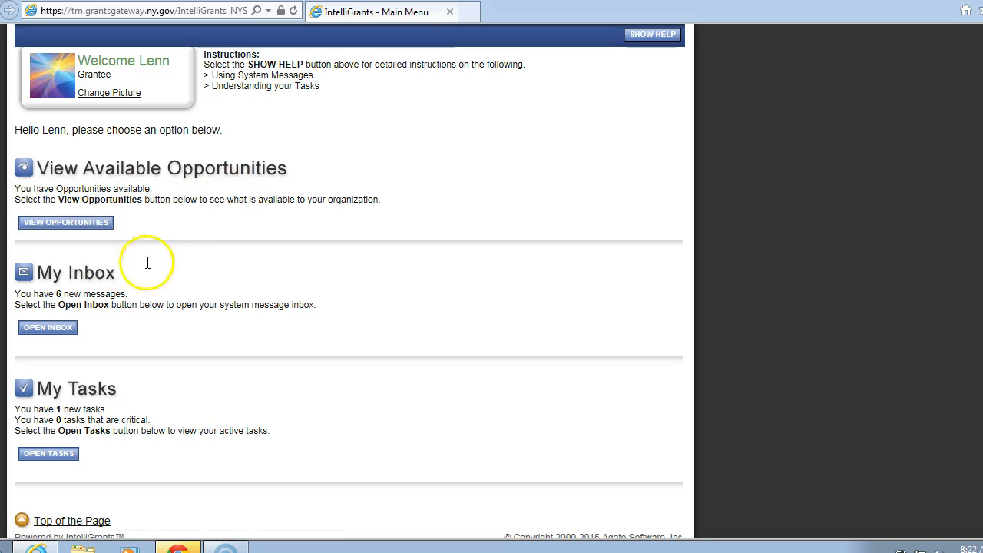
mouse_move(92, 484)
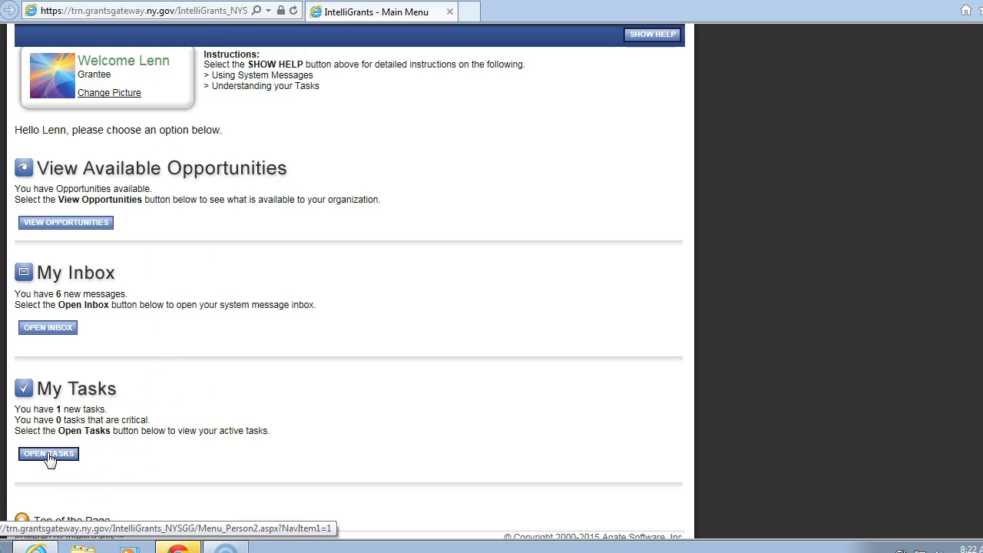
click(48, 454)
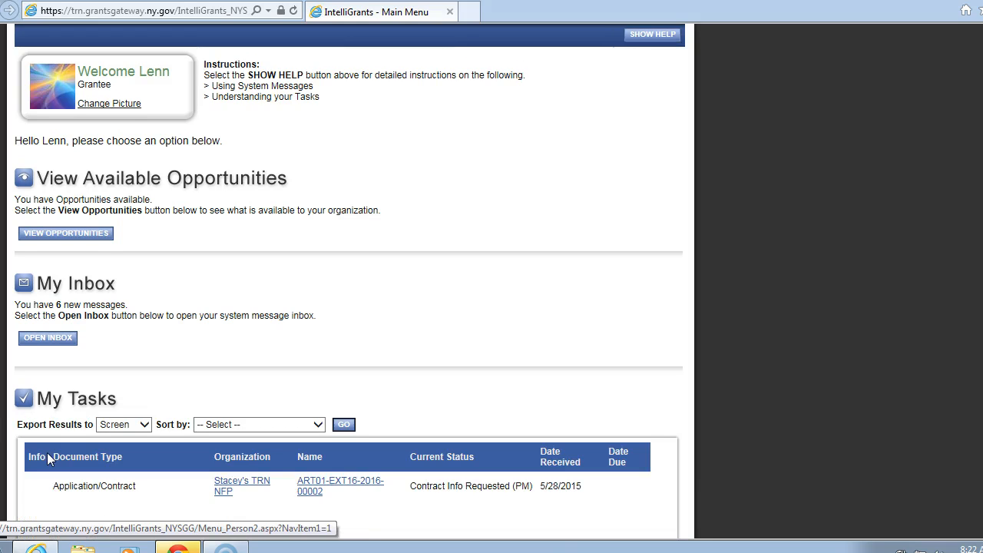
mouse_move(898, 161)
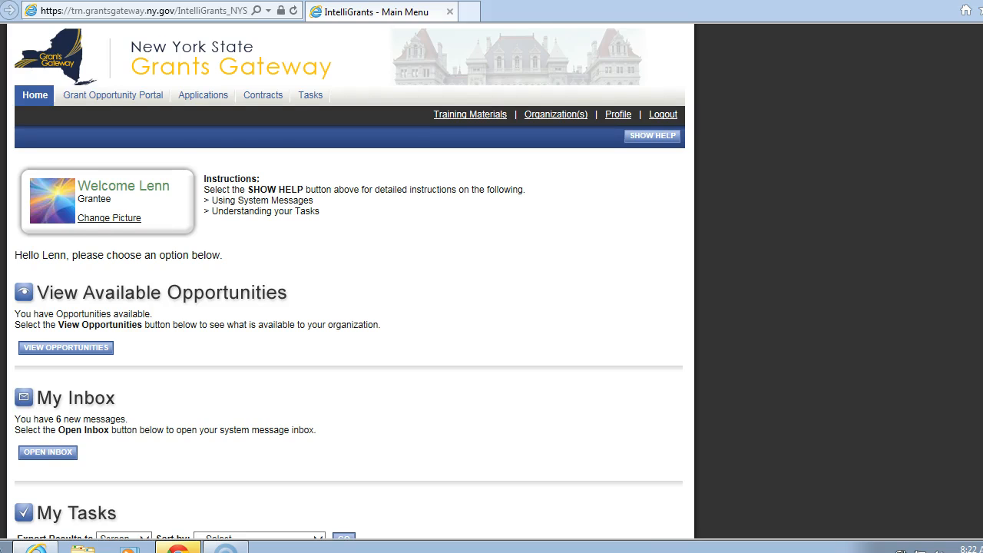
scroll(down, 3)
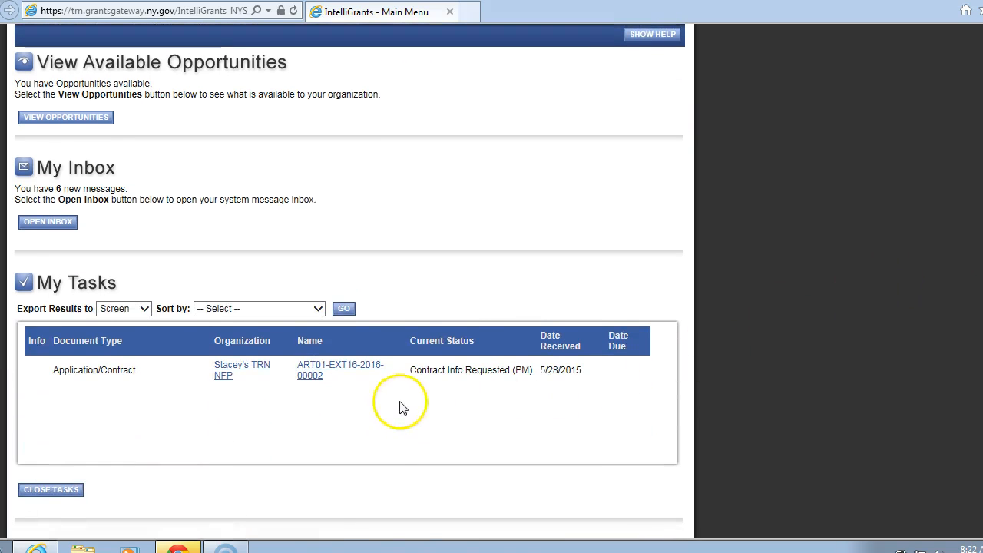
mouse_move(270, 413)
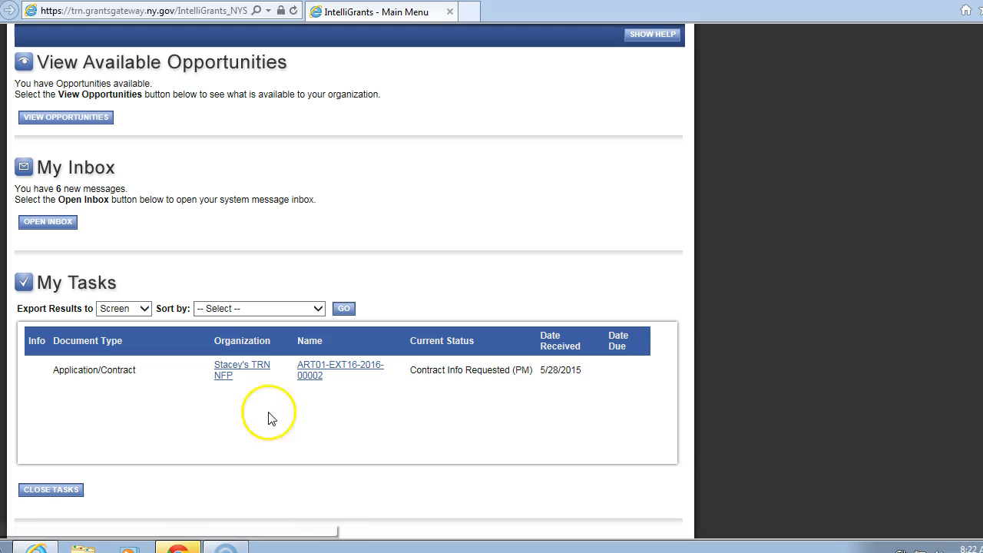
mouse_move(463, 353)
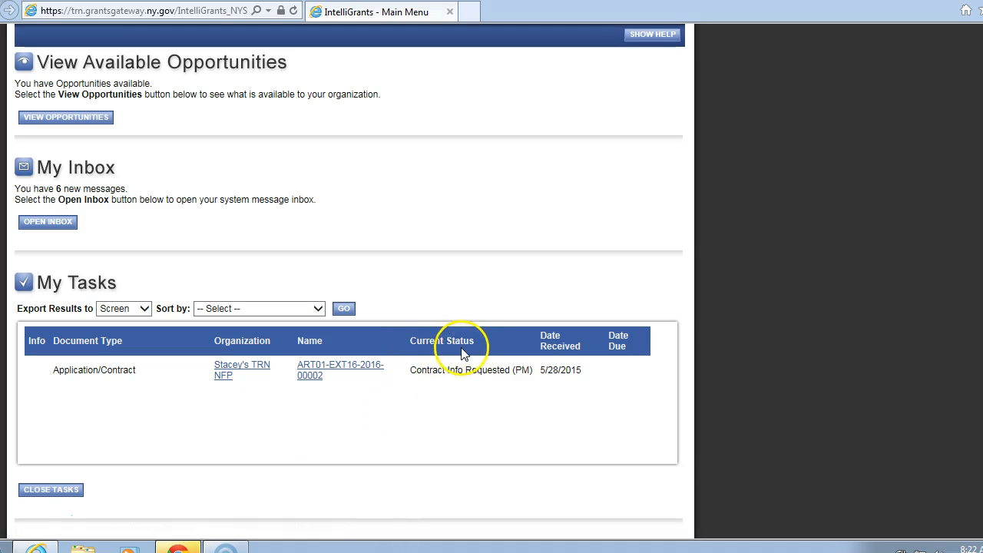
mouse_move(430, 389)
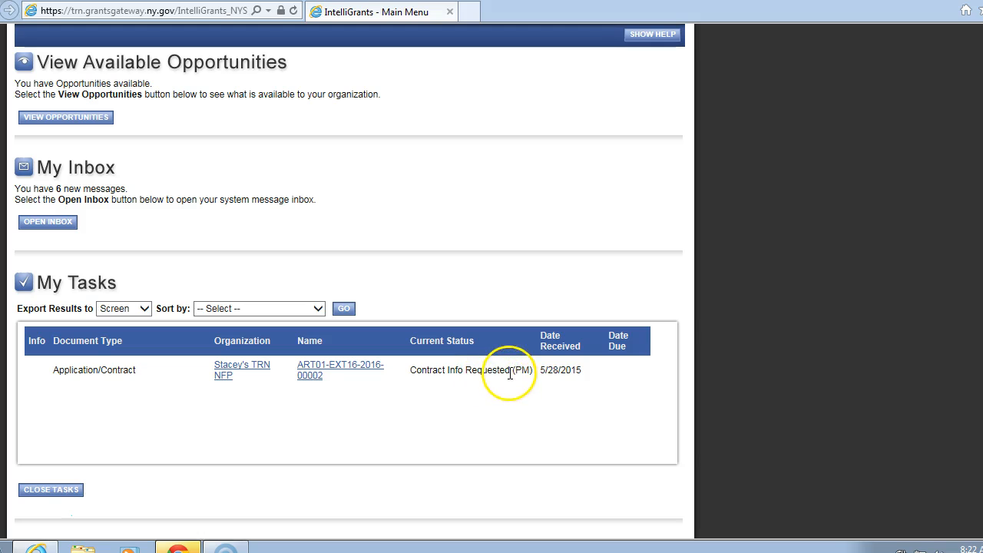
mouse_move(523, 386)
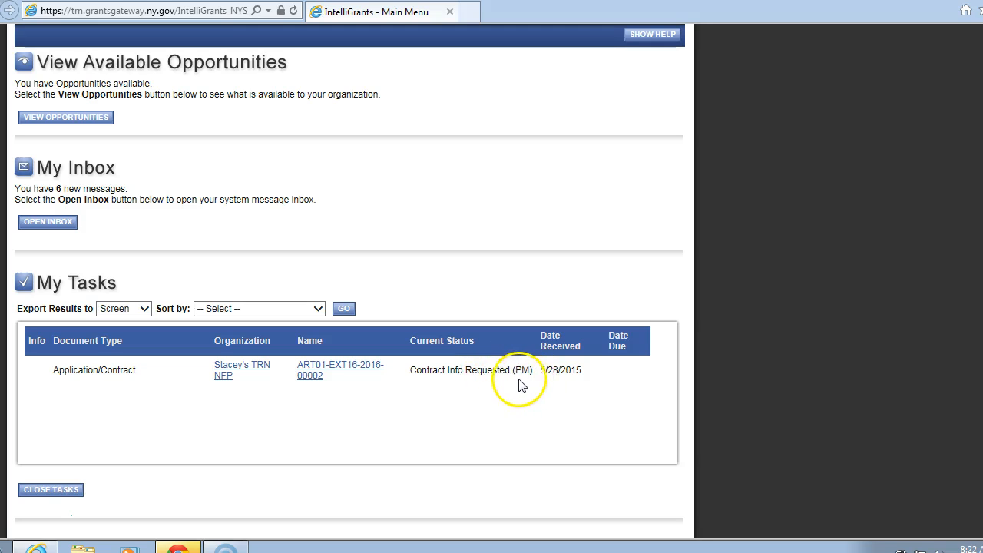
mouse_move(424, 352)
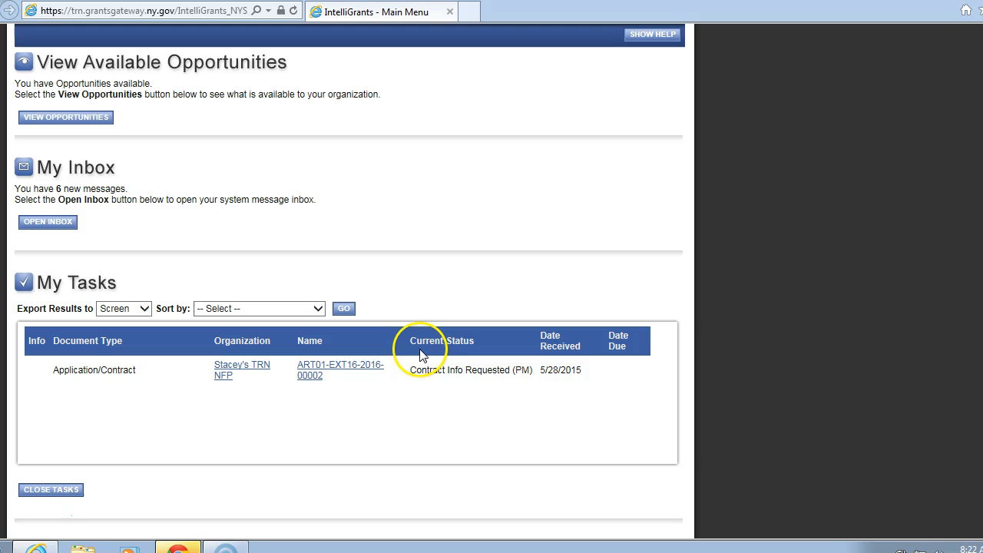
mouse_move(499, 383)
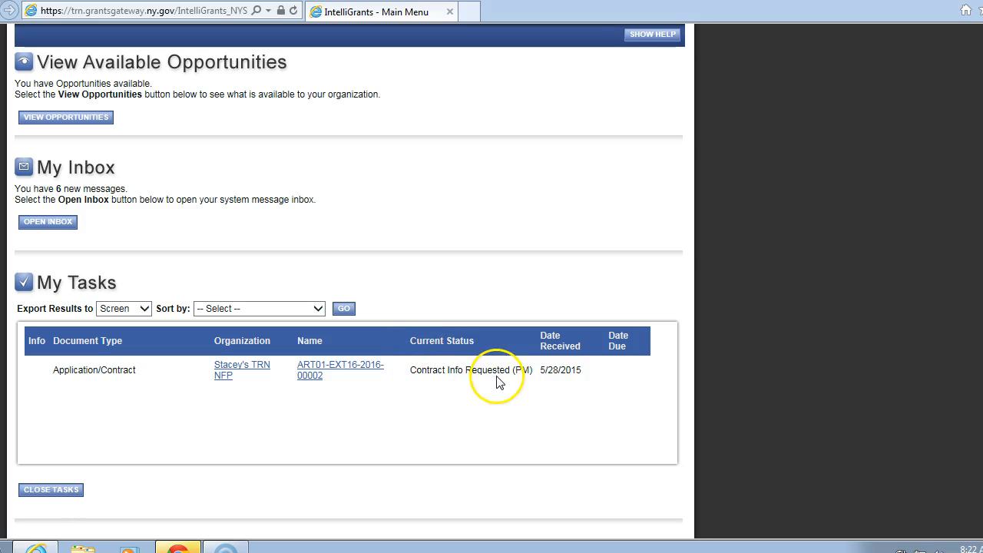
mouse_move(519, 385)
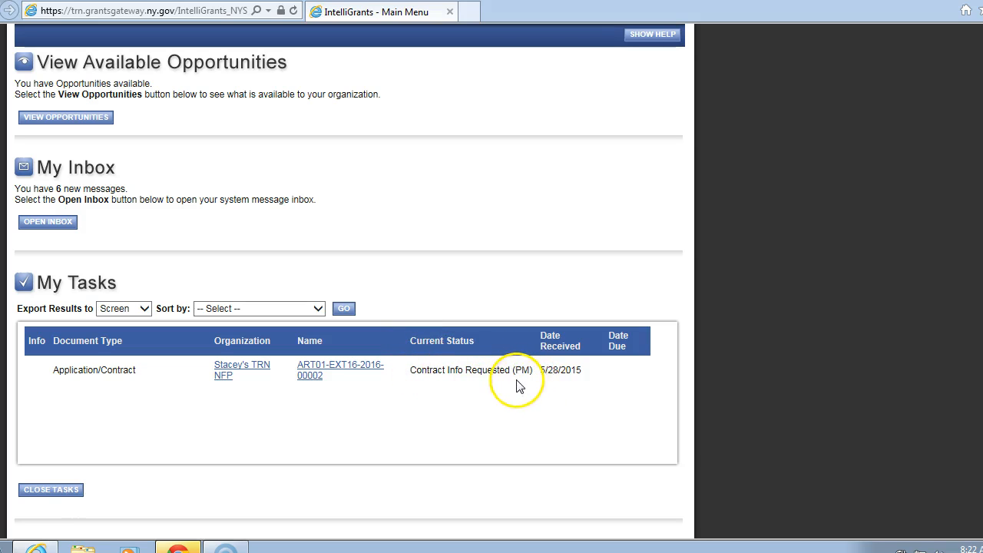
mouse_move(511, 386)
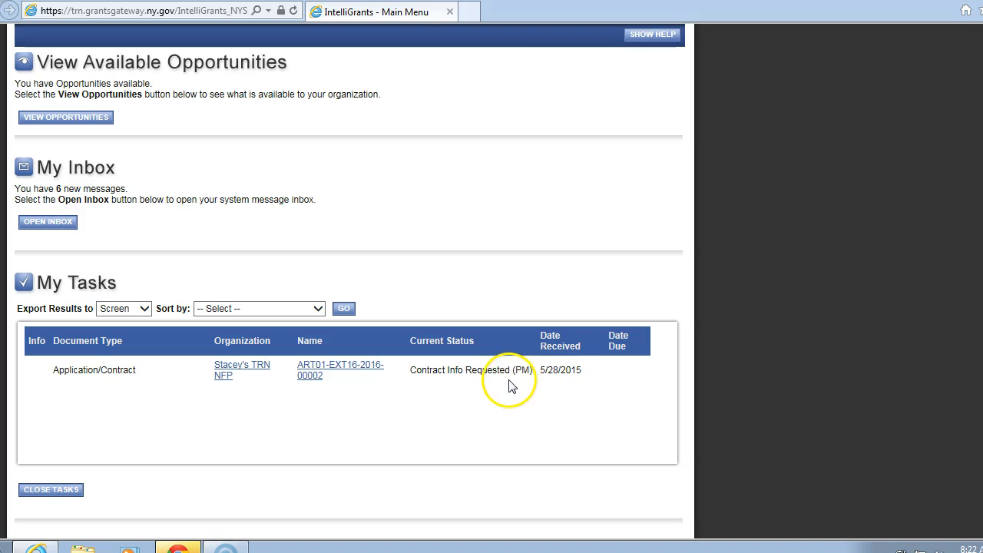
mouse_move(431, 385)
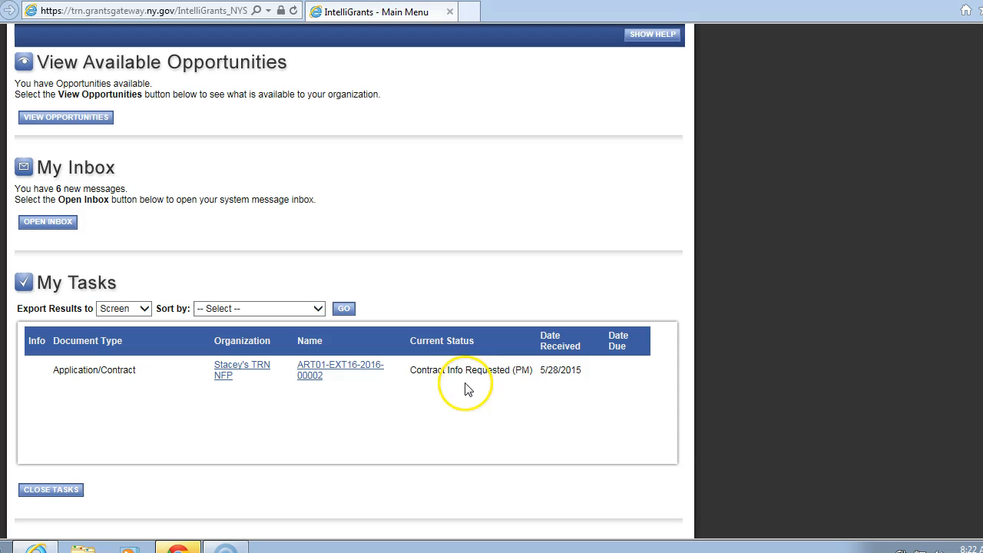
mouse_move(489, 390)
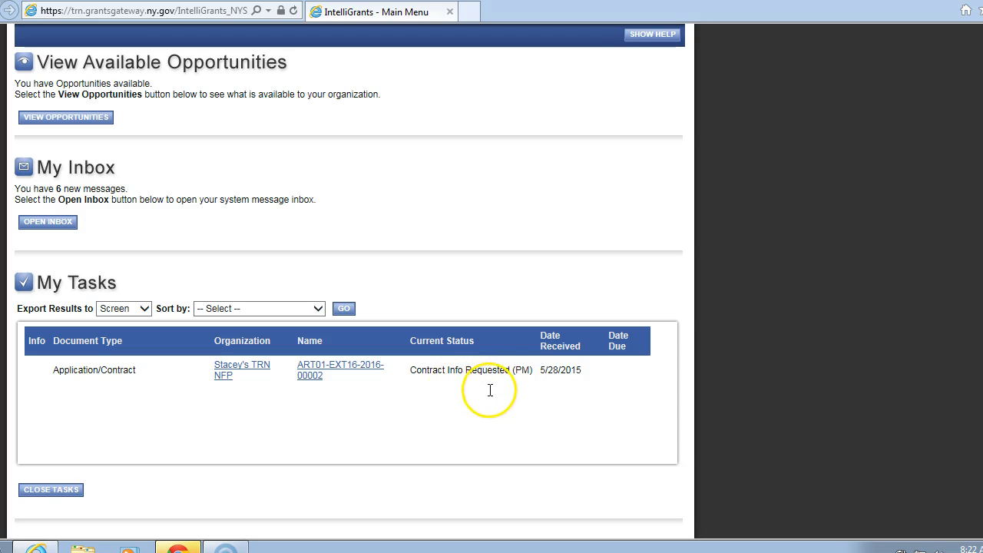
mouse_move(370, 387)
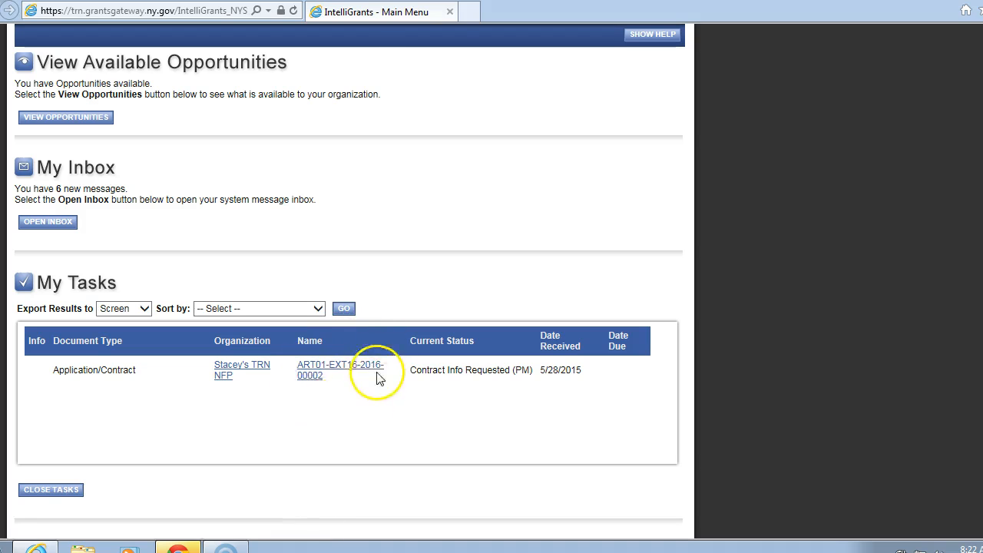
mouse_move(367, 397)
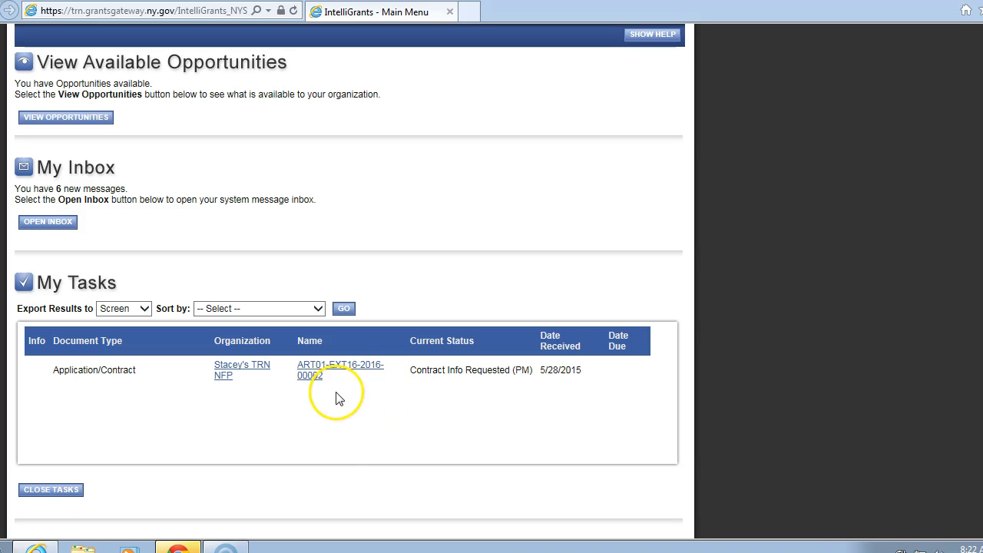
mouse_move(335, 398)
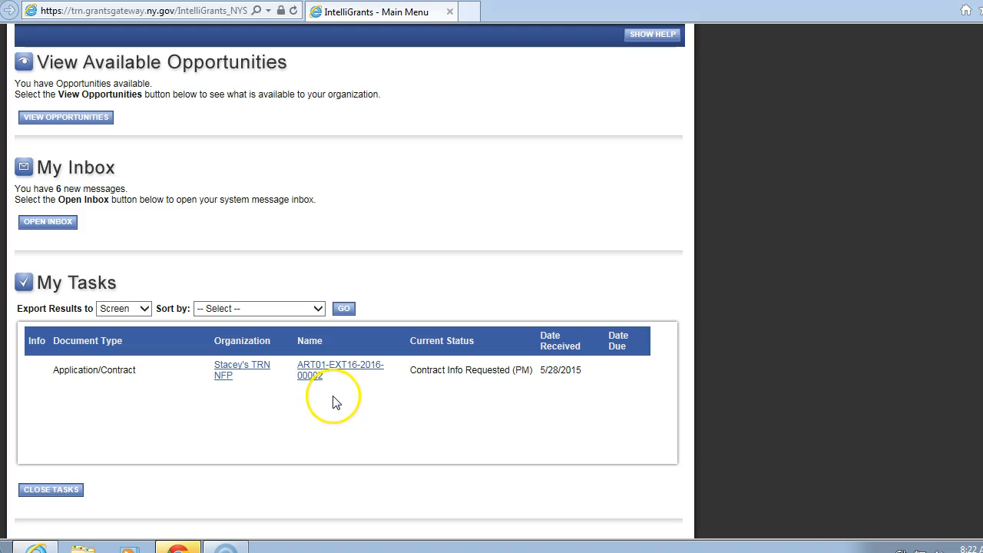
mouse_move(301, 375)
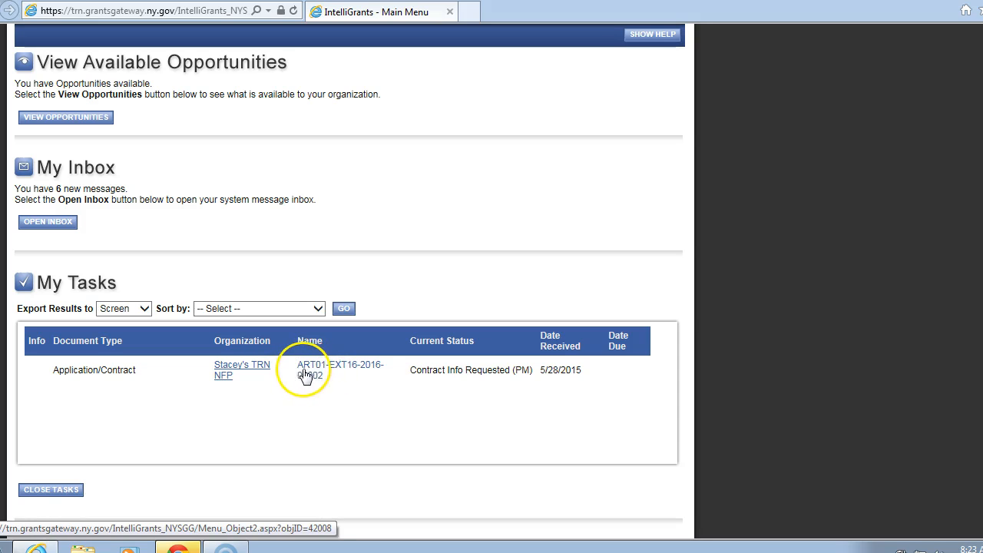
mouse_move(288, 399)
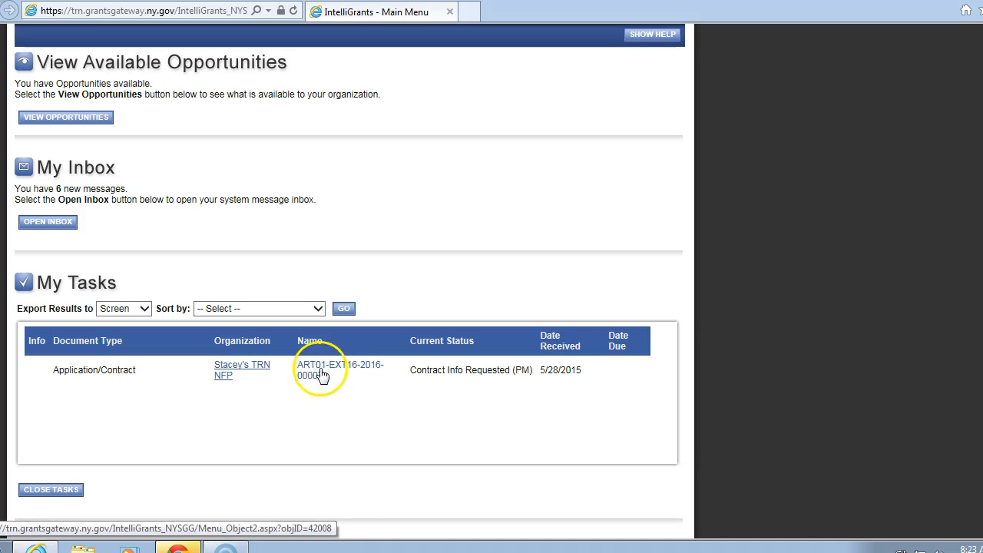
click(324, 369)
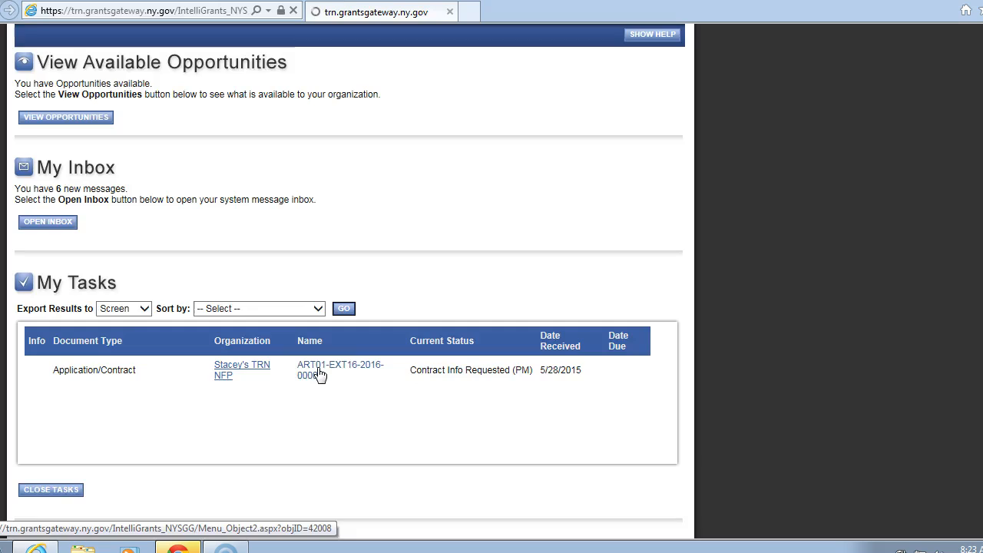
click(319, 369)
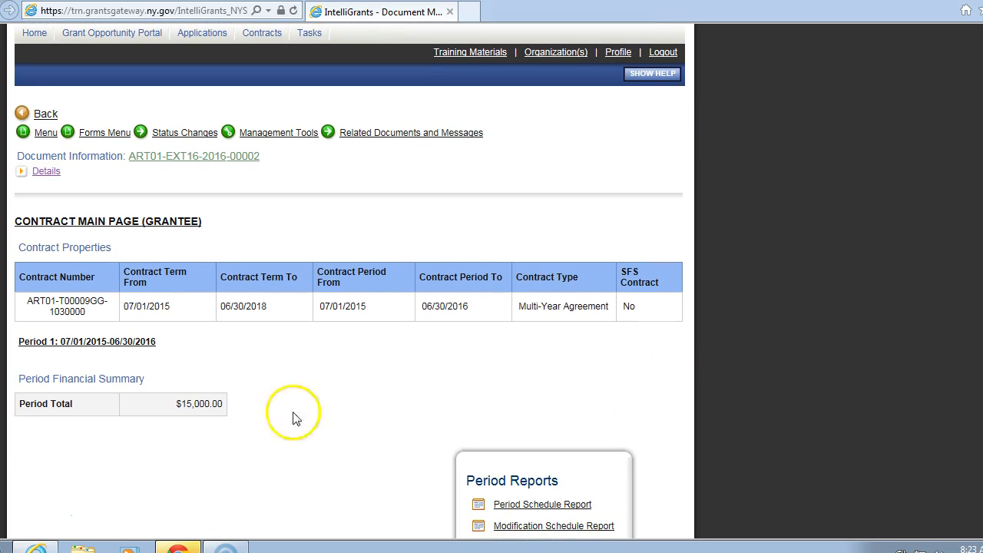
mouse_move(228, 403)
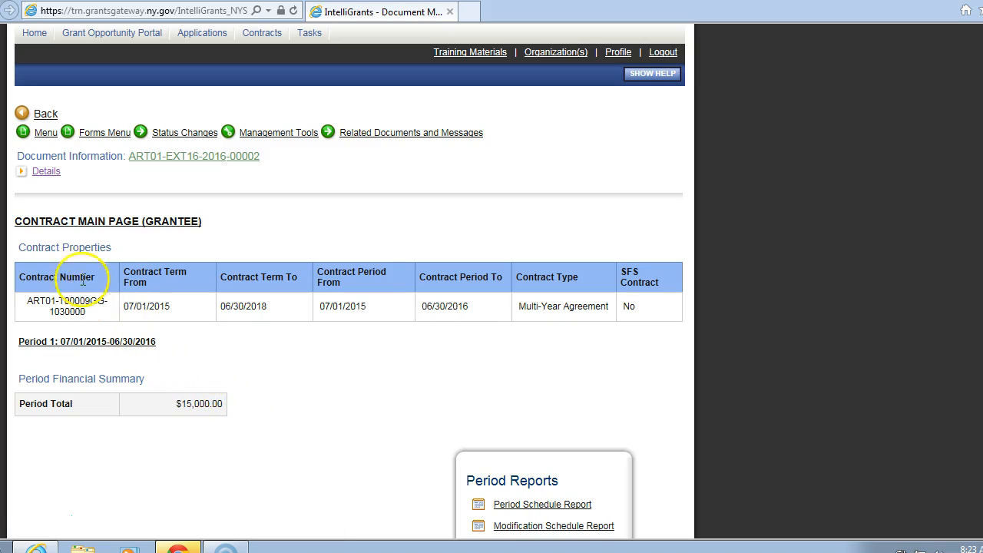
mouse_move(46, 343)
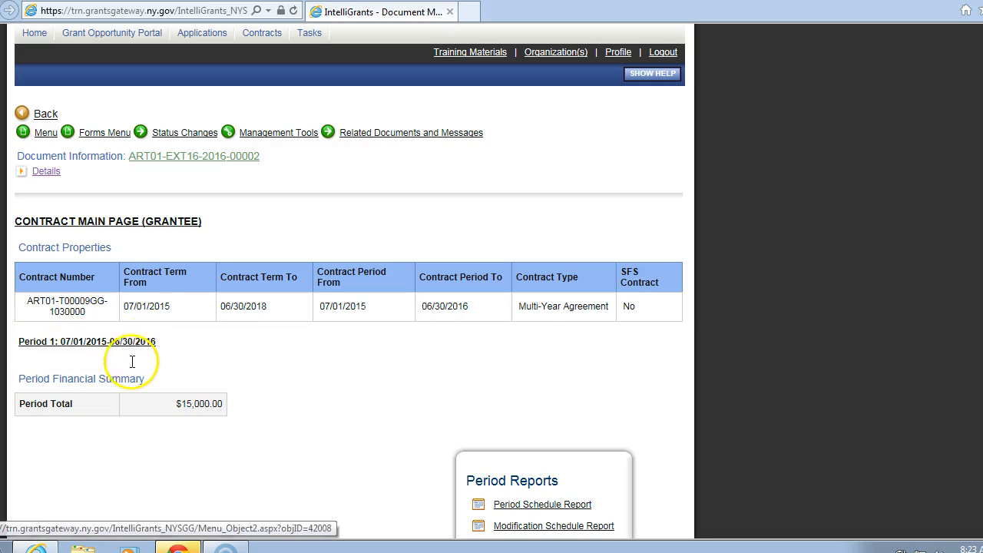
mouse_move(175, 431)
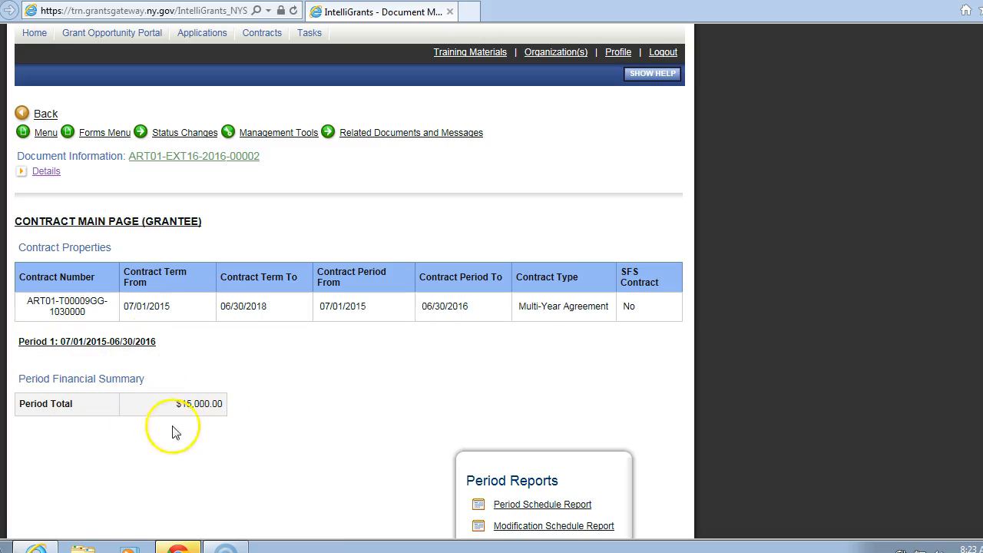
mouse_move(188, 402)
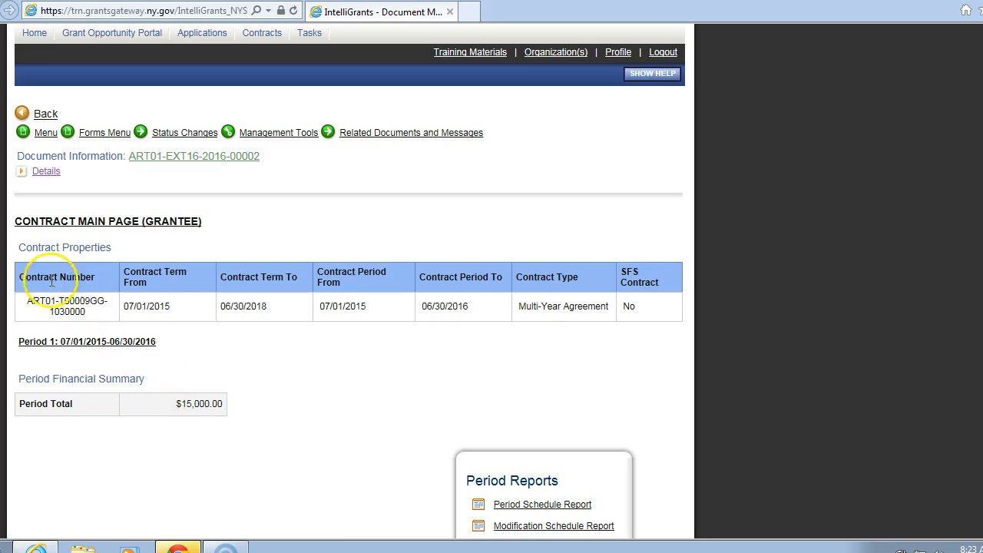
mouse_move(247, 265)
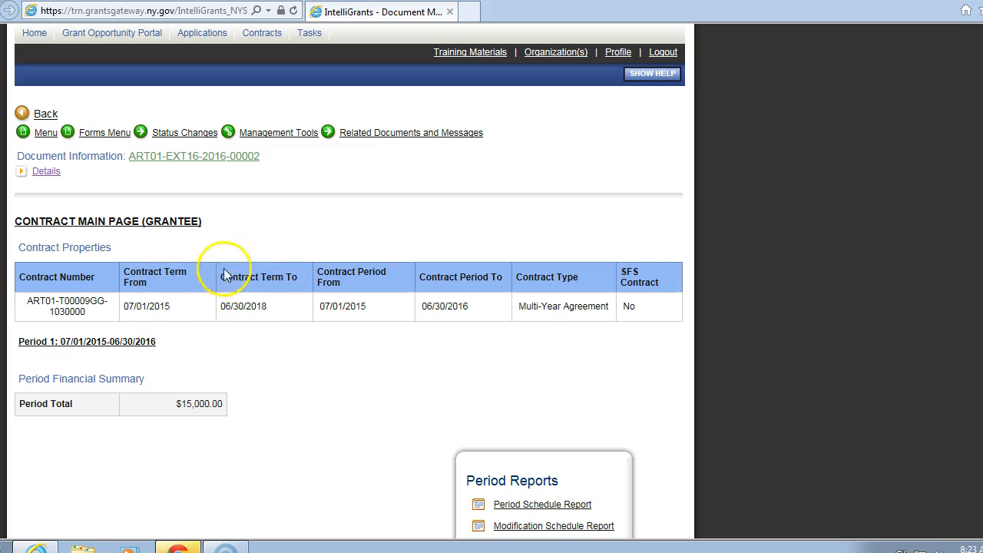
mouse_move(491, 311)
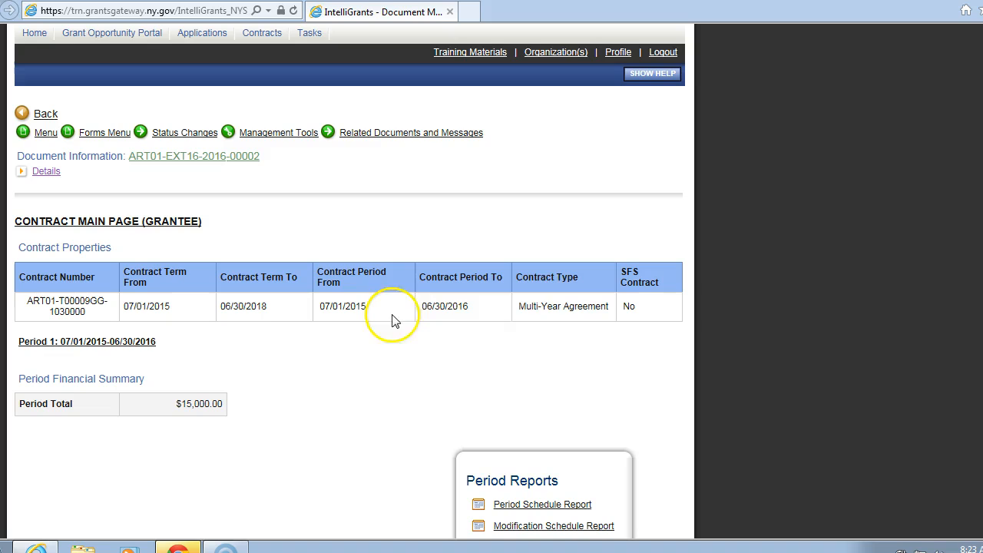
mouse_move(572, 321)
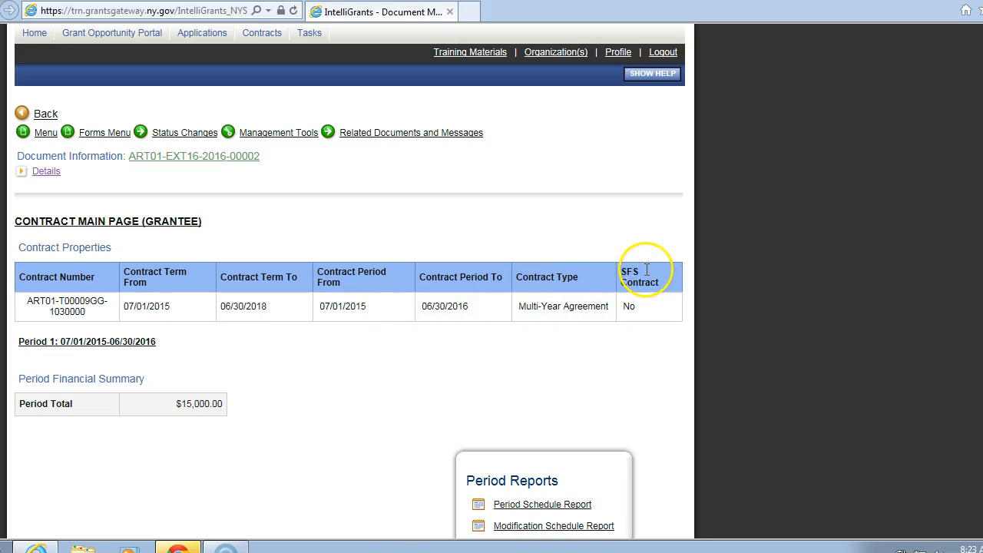
mouse_move(625, 306)
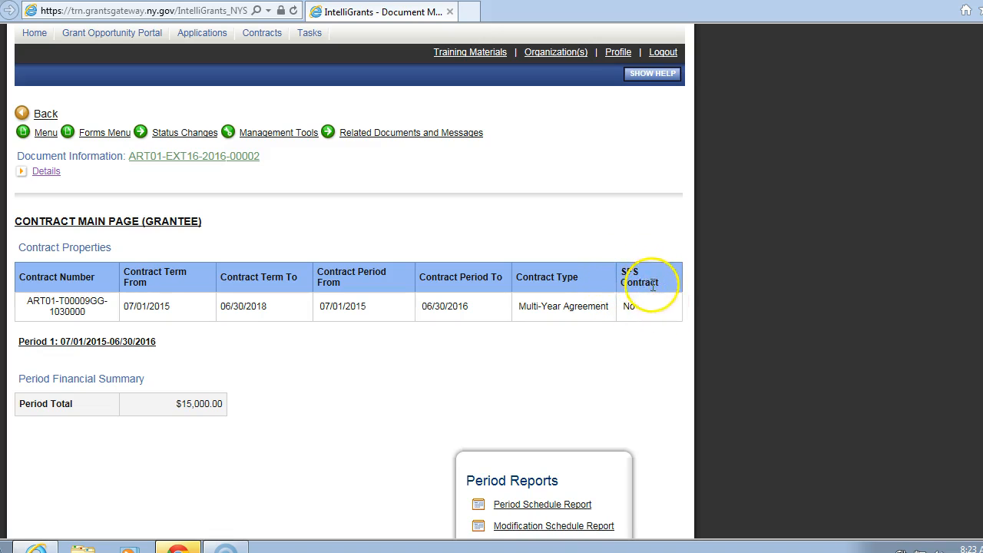
mouse_move(205, 366)
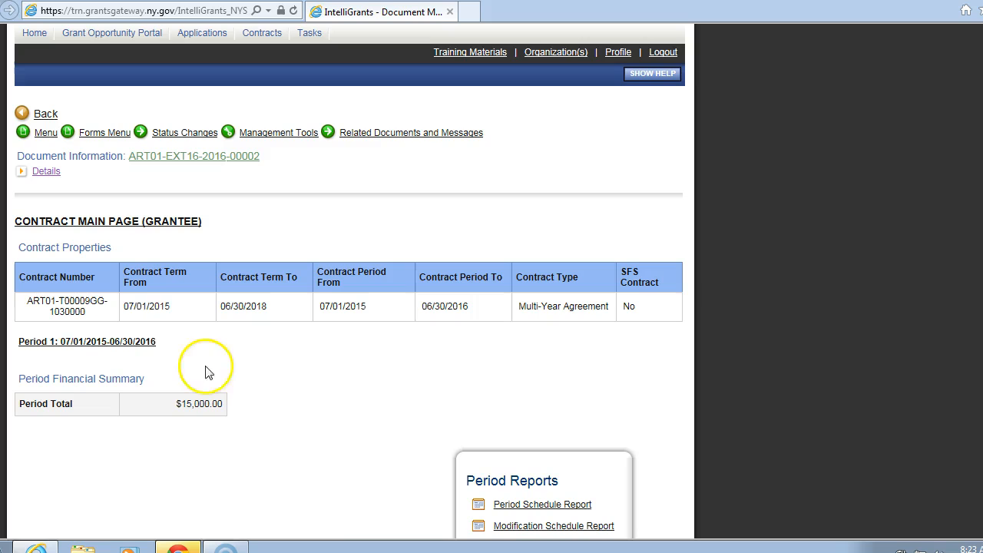
mouse_move(76, 355)
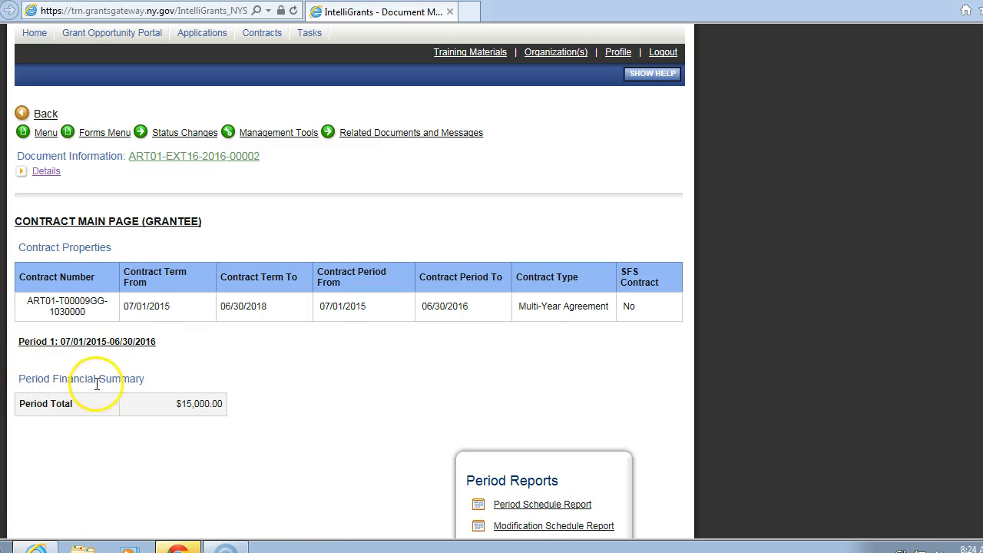
mouse_move(240, 396)
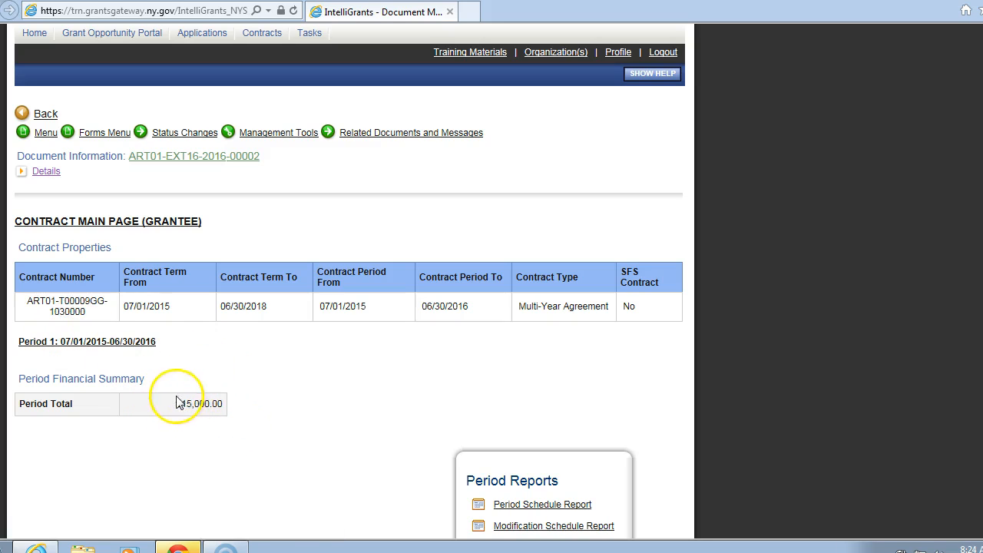
mouse_move(158, 403)
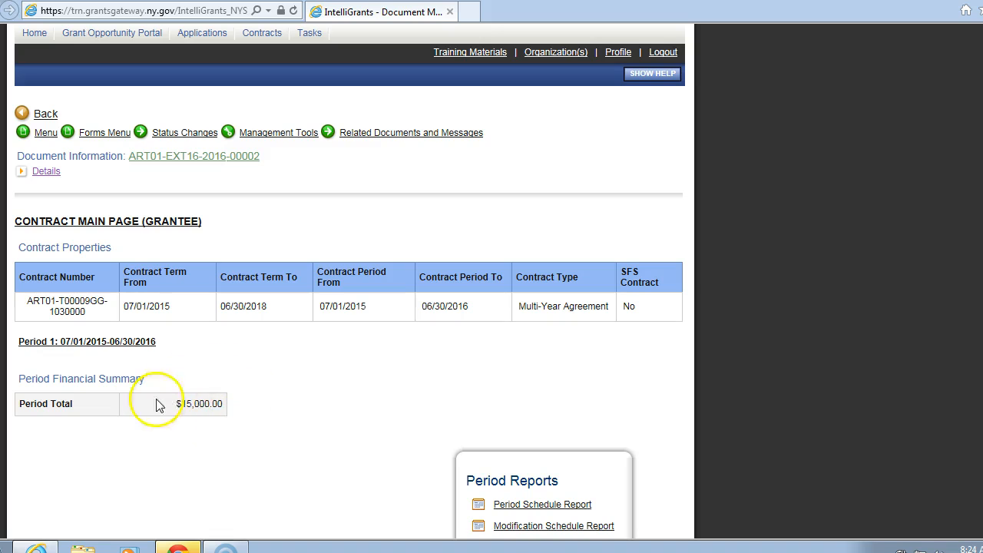
mouse_move(271, 364)
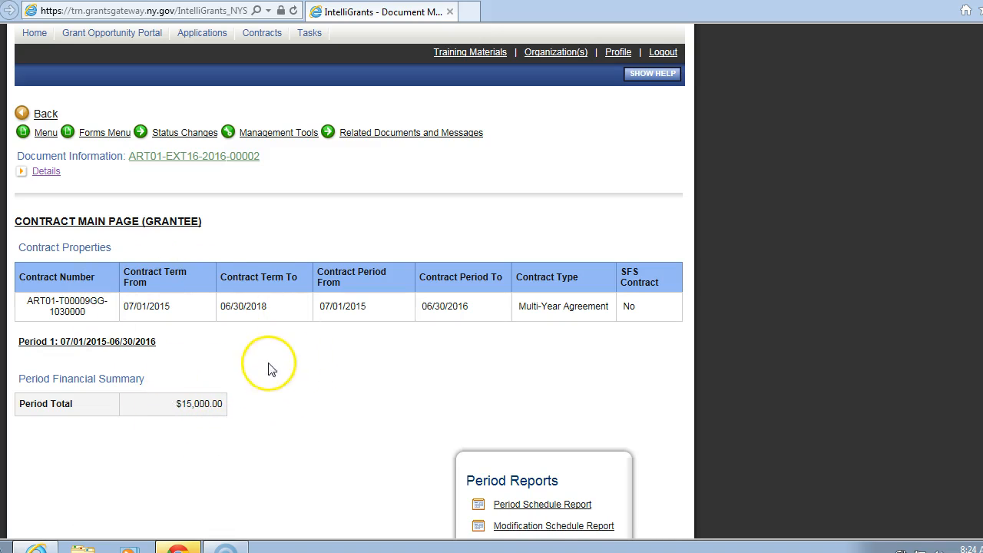
mouse_move(326, 322)
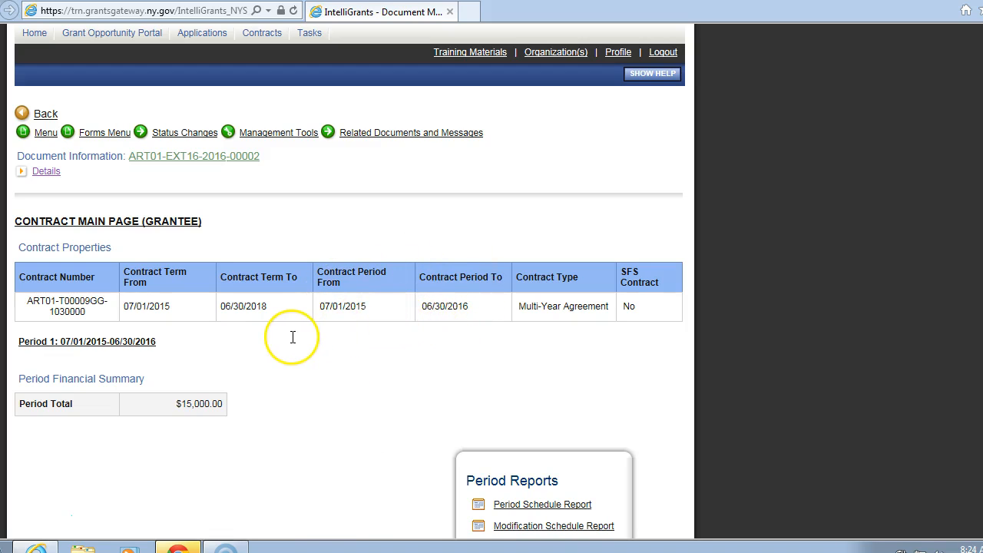
mouse_move(286, 336)
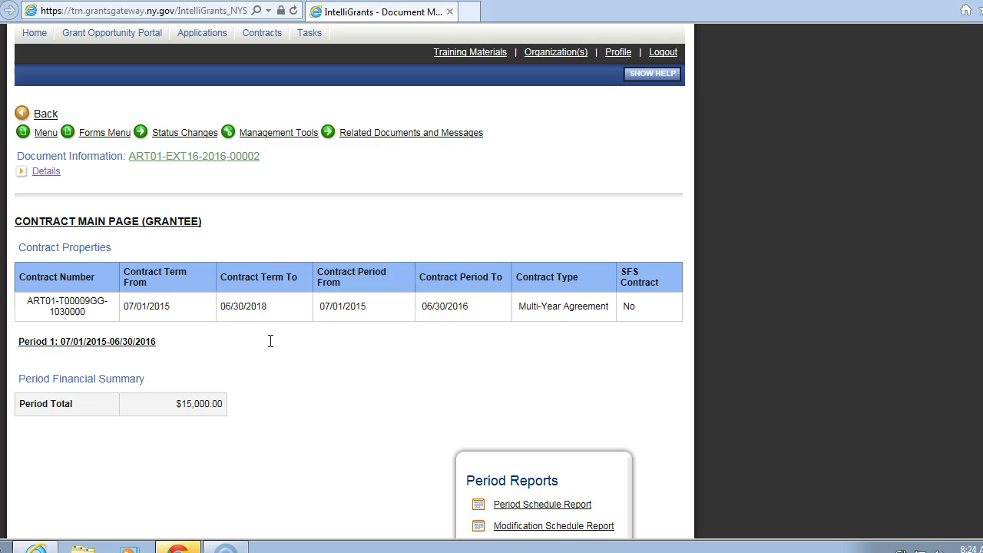
mouse_move(322, 187)
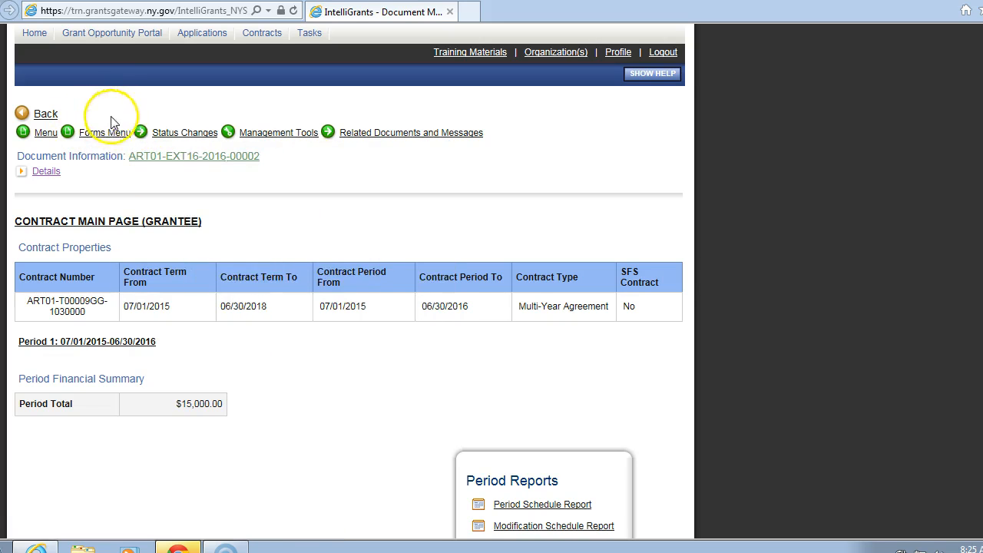
mouse_move(294, 182)
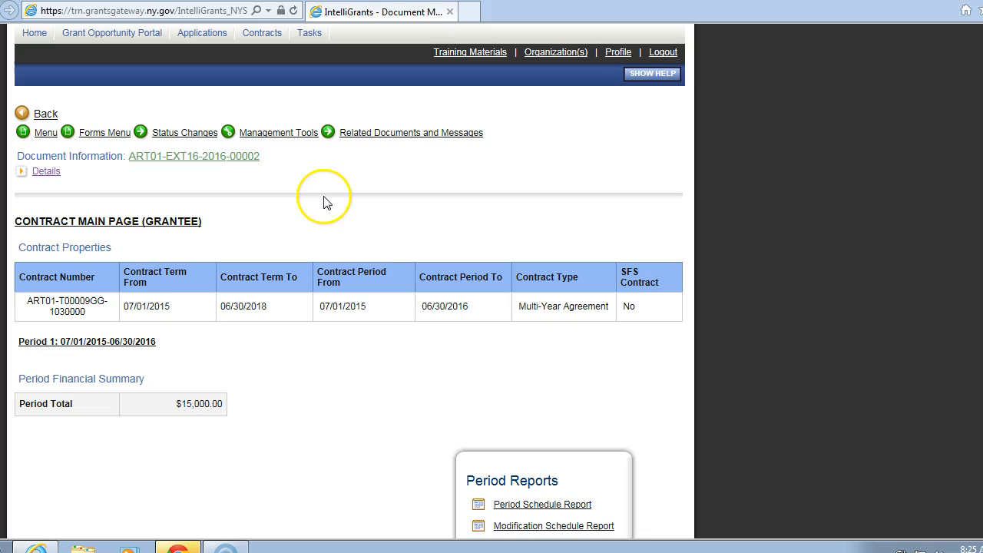
mouse_move(286, 205)
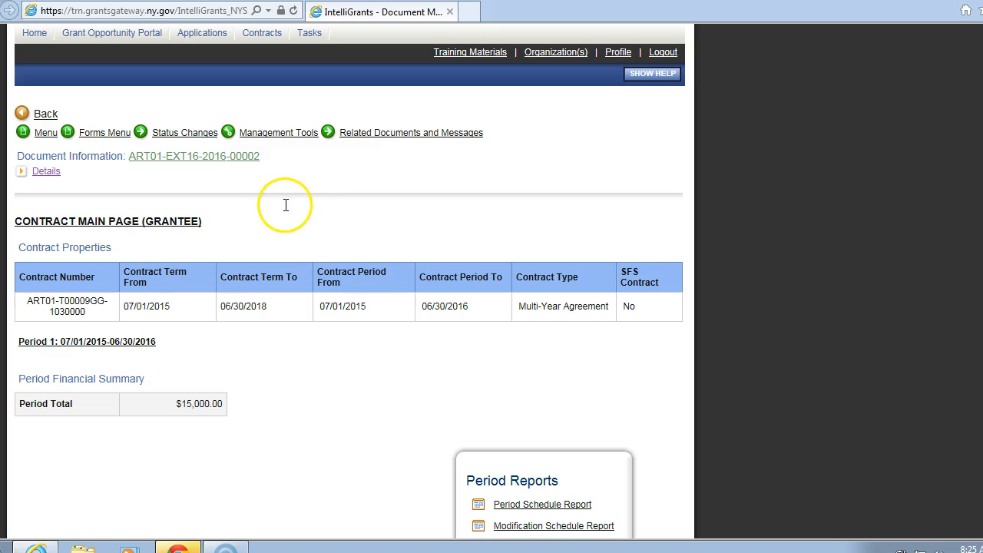
Open the contract's Forms menu and scroll down to the Expenditure Budget forms
click(102, 132)
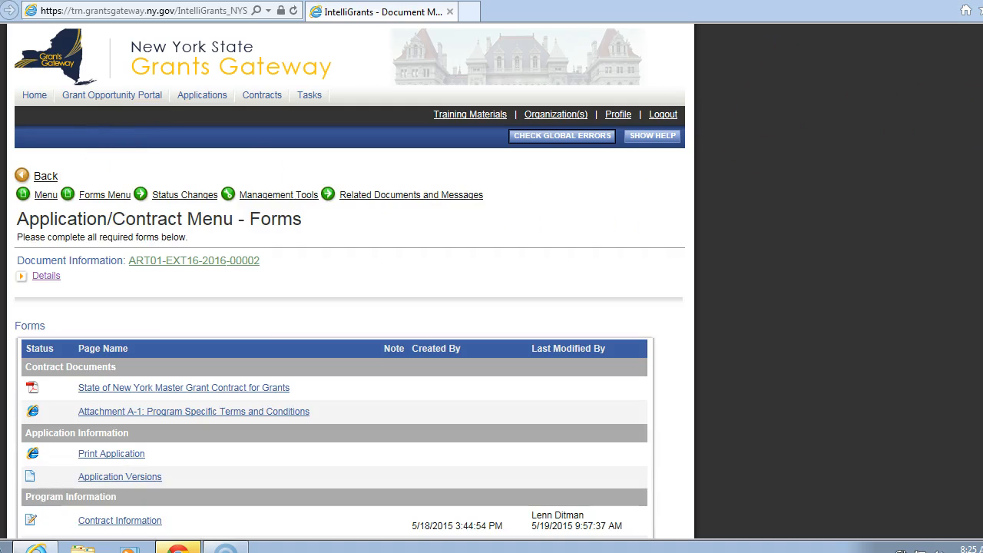
scroll(down, 3)
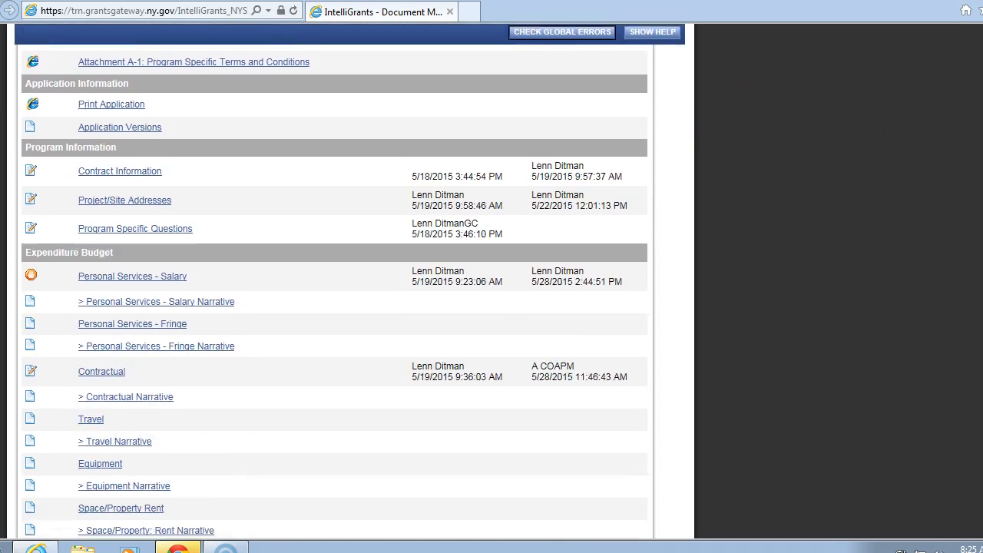
scroll(down, 3)
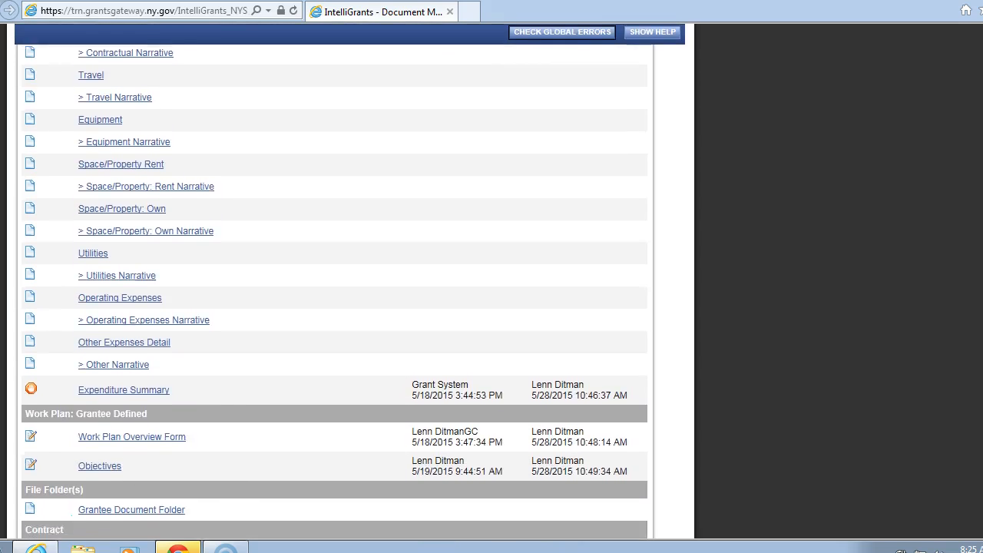
scroll(down, 3)
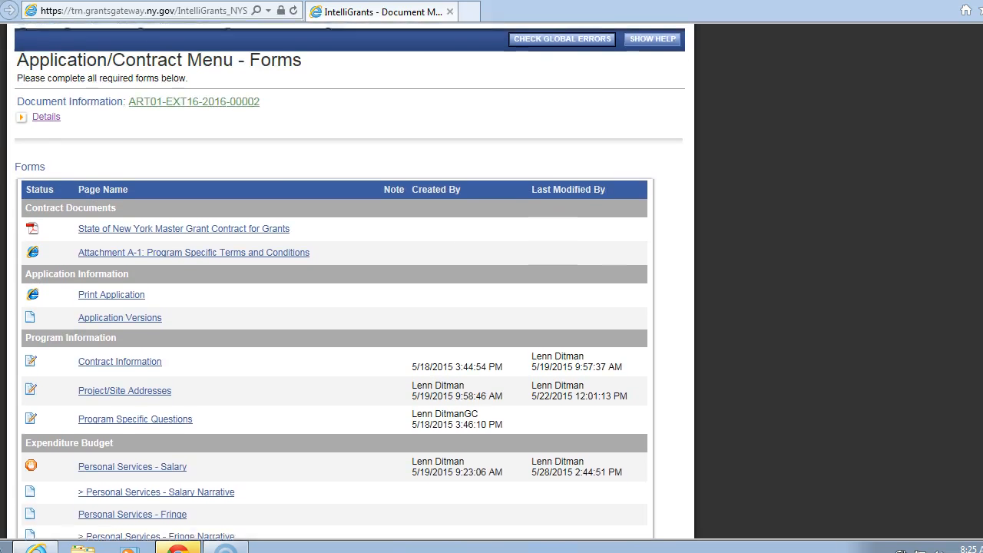
scroll(down, 3)
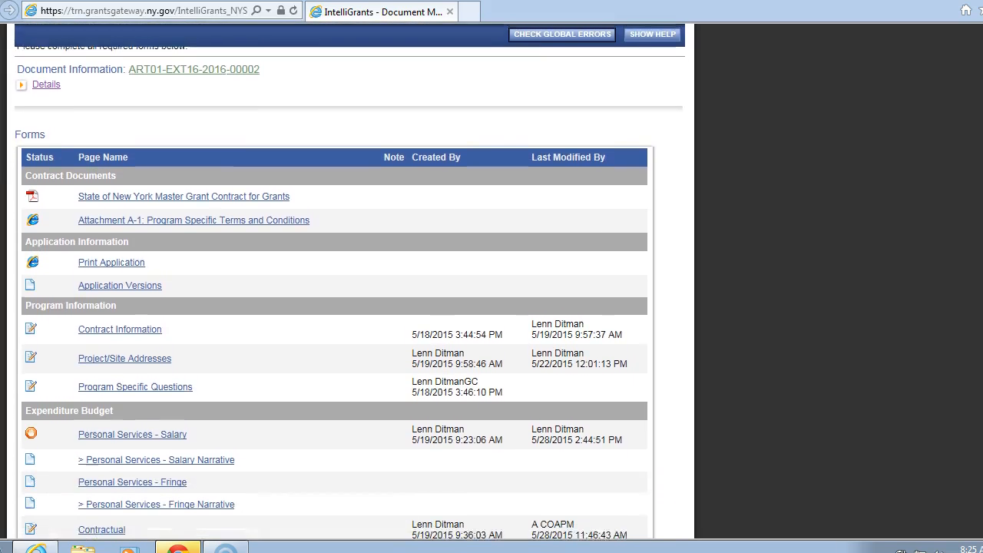
scroll(down, 3)
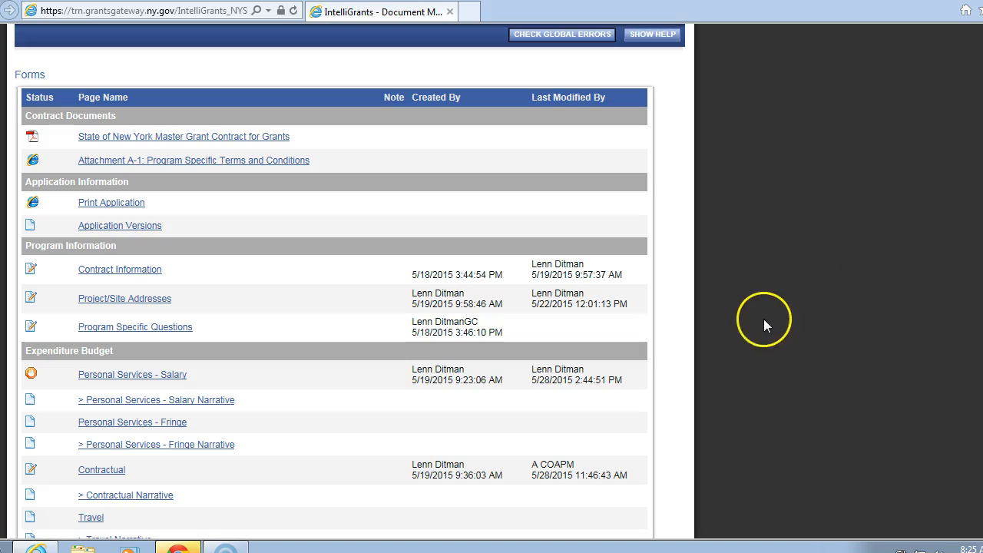
mouse_move(743, 333)
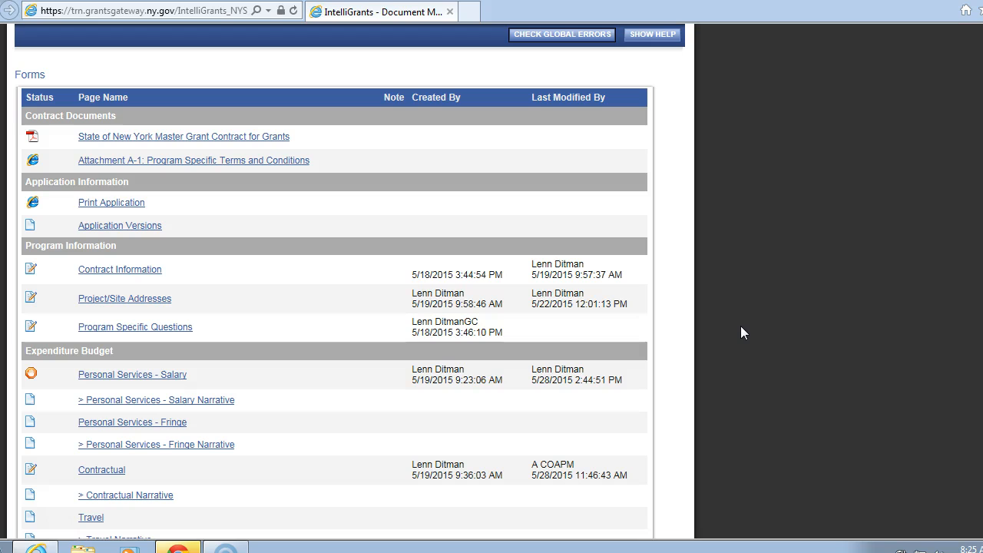
mouse_move(734, 334)
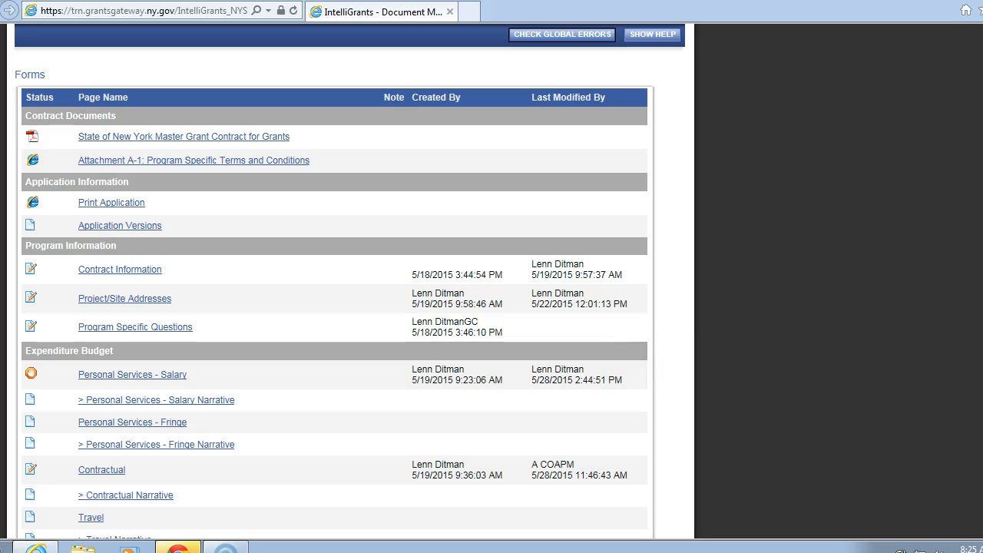
scroll(down, 3)
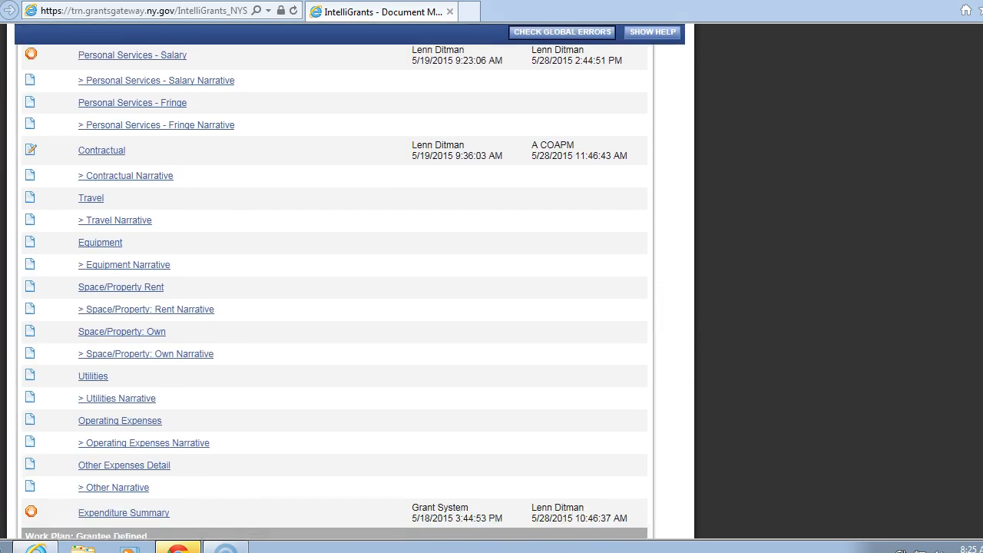
scroll(down, 3)
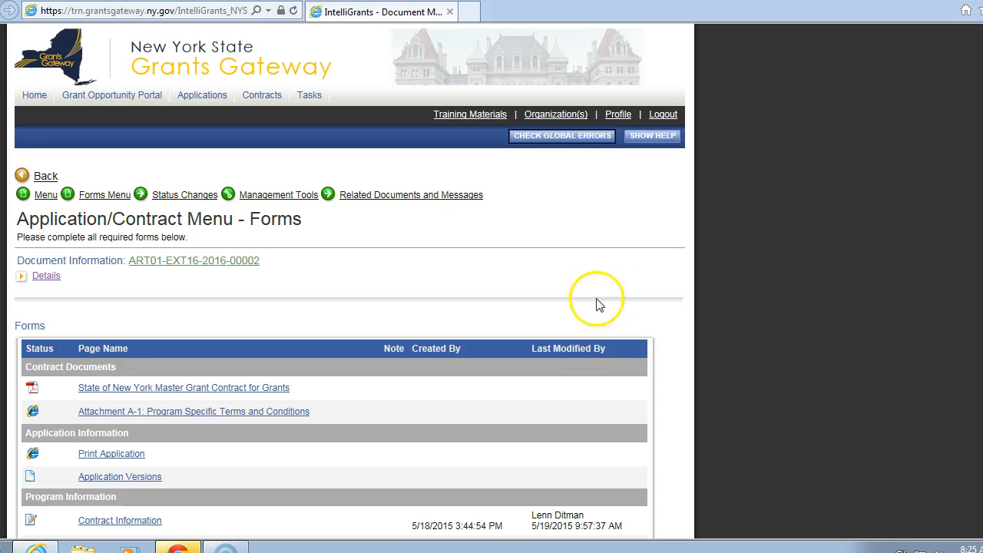
mouse_move(572, 308)
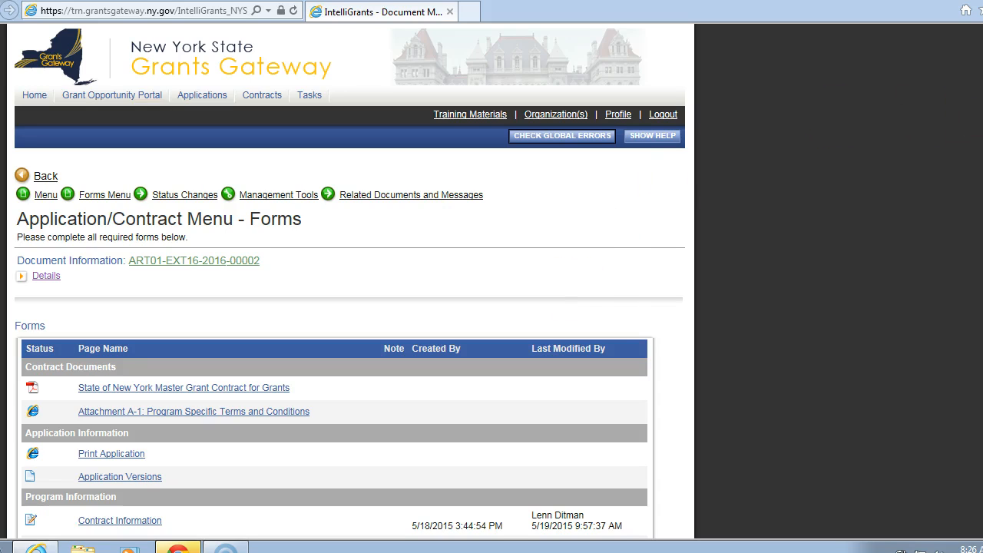
scroll(down, 3)
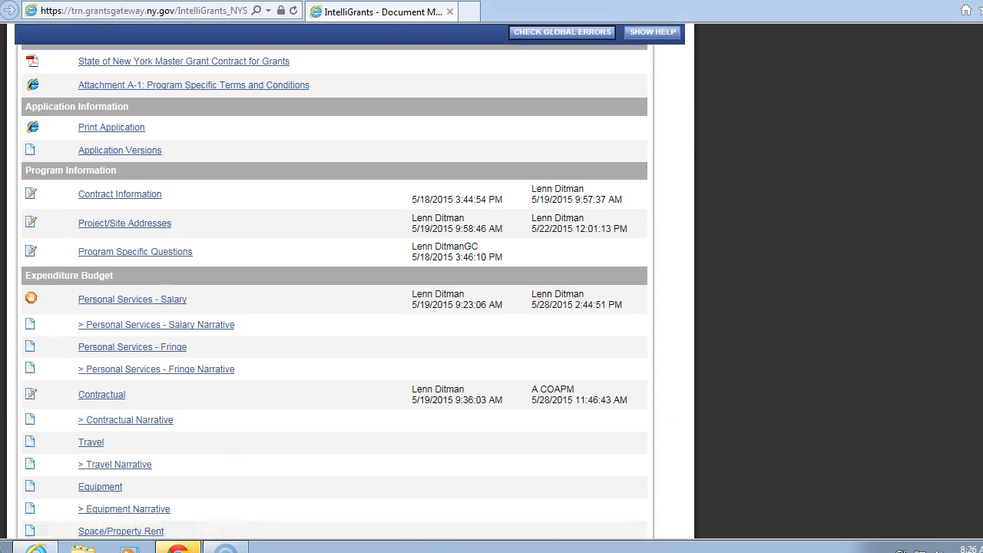
scroll(down, 3)
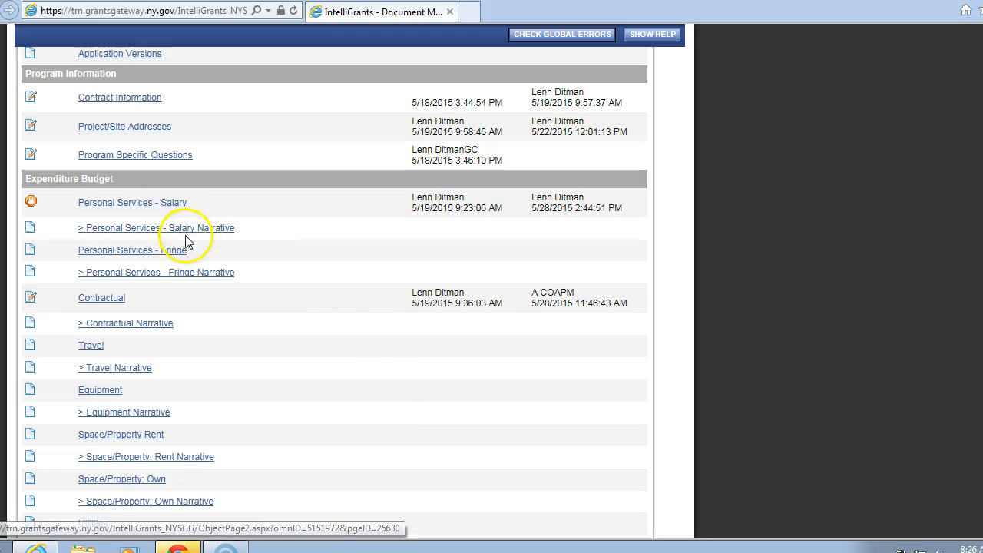
mouse_move(144, 466)
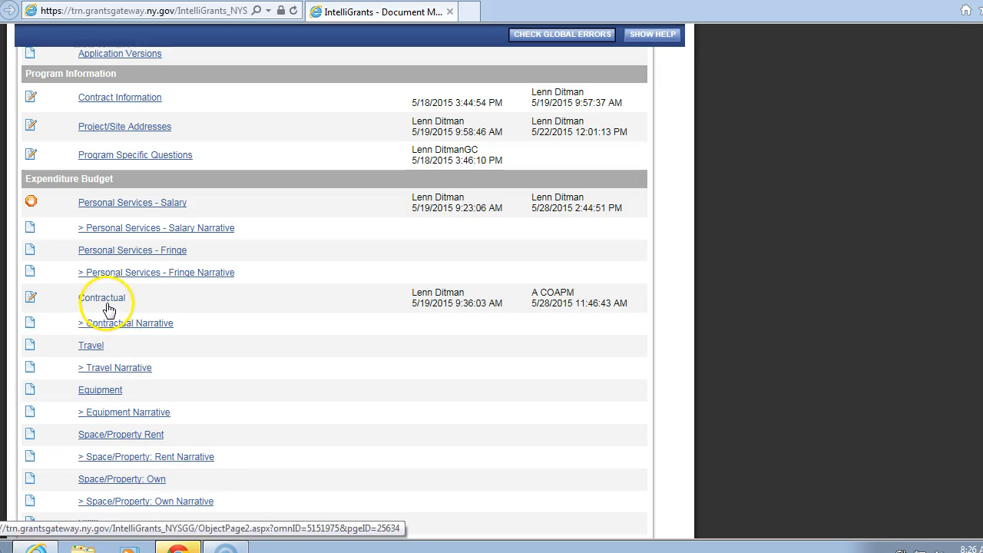
mouse_move(281, 436)
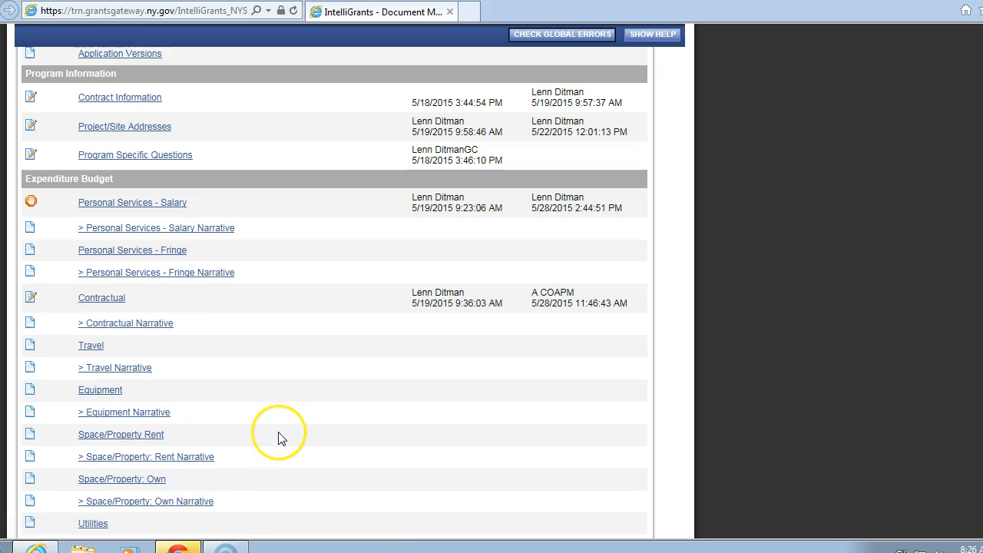
mouse_move(274, 443)
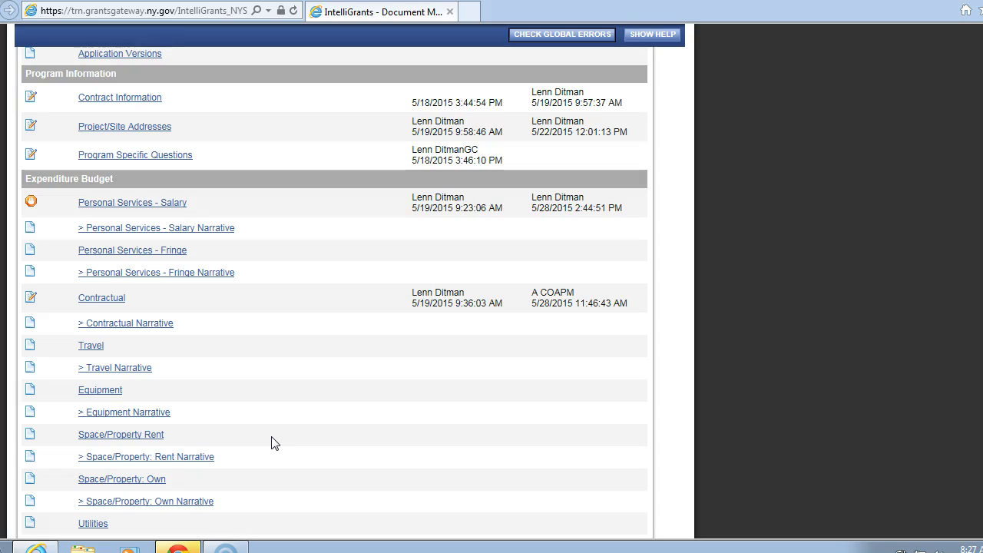
mouse_move(123, 209)
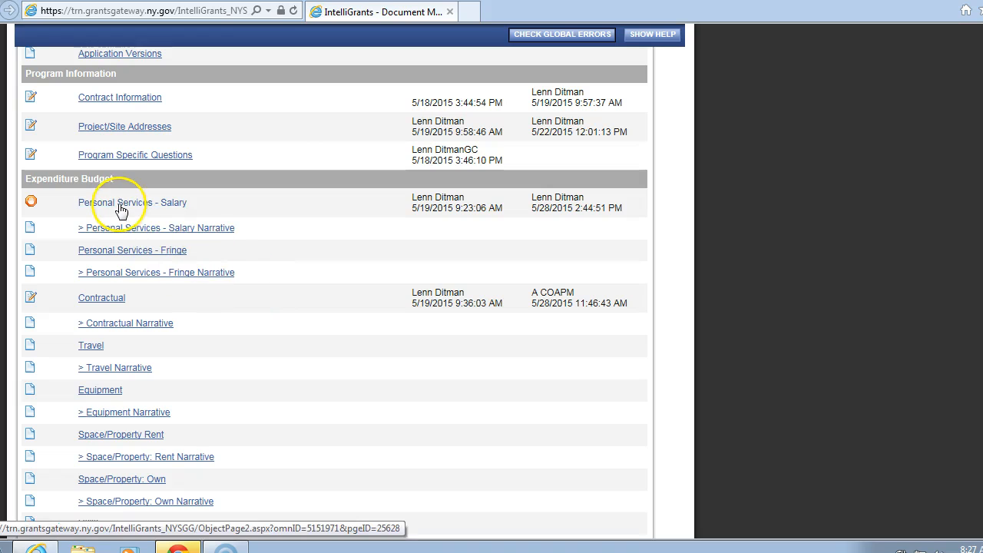
mouse_move(123, 209)
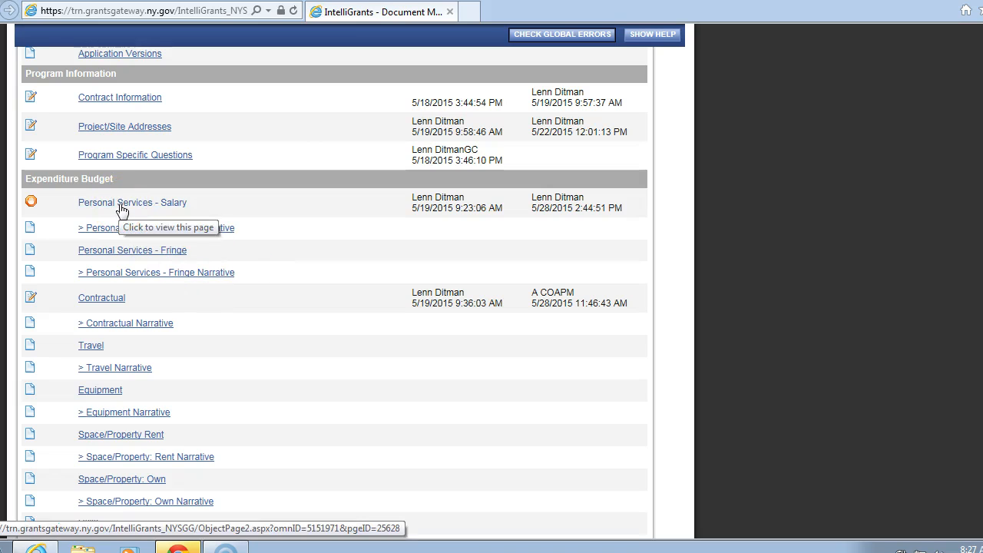
Open the Personal Services - Salary form and review its Salary Detail fields and errors
click(132, 202)
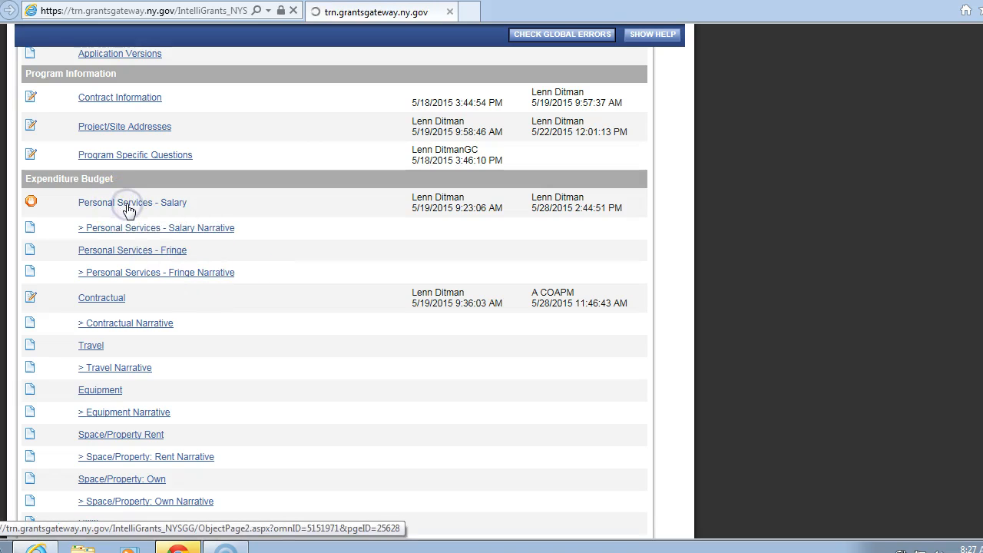
click(132, 202)
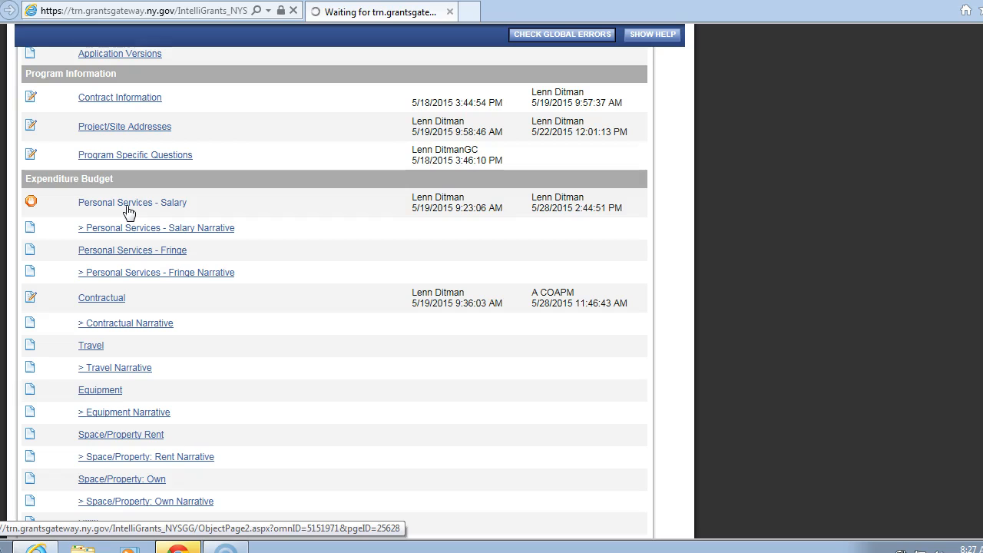
click(131, 202)
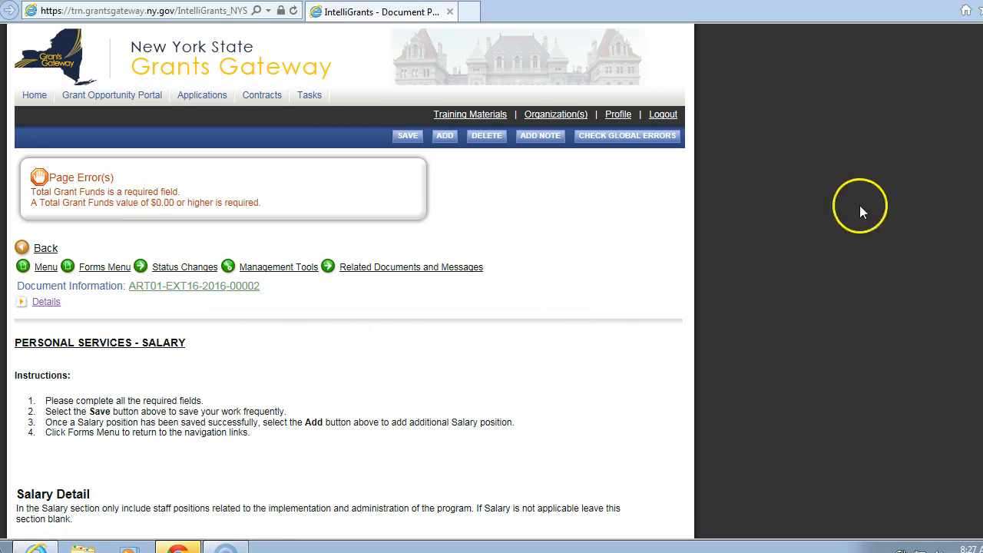
scroll(down, 3)
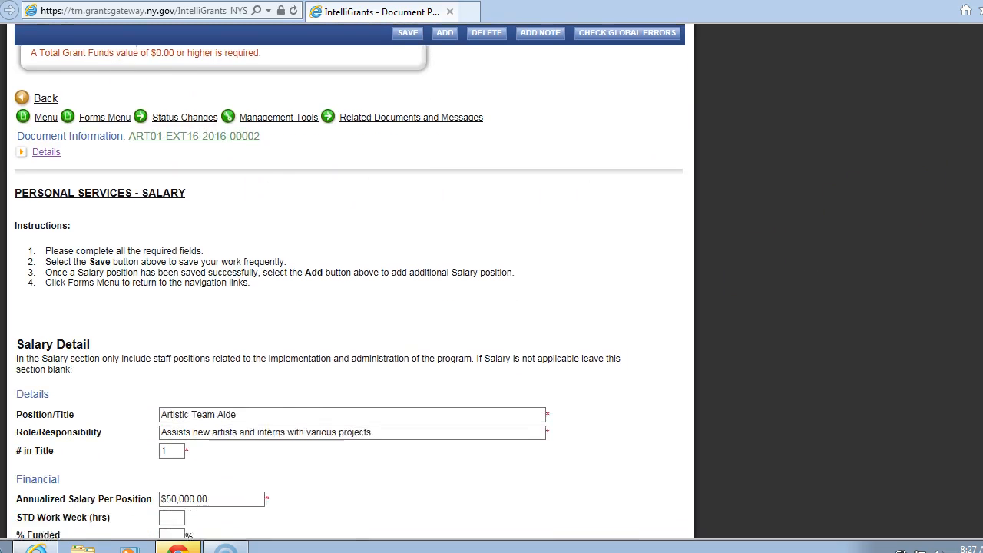
scroll(down, 3)
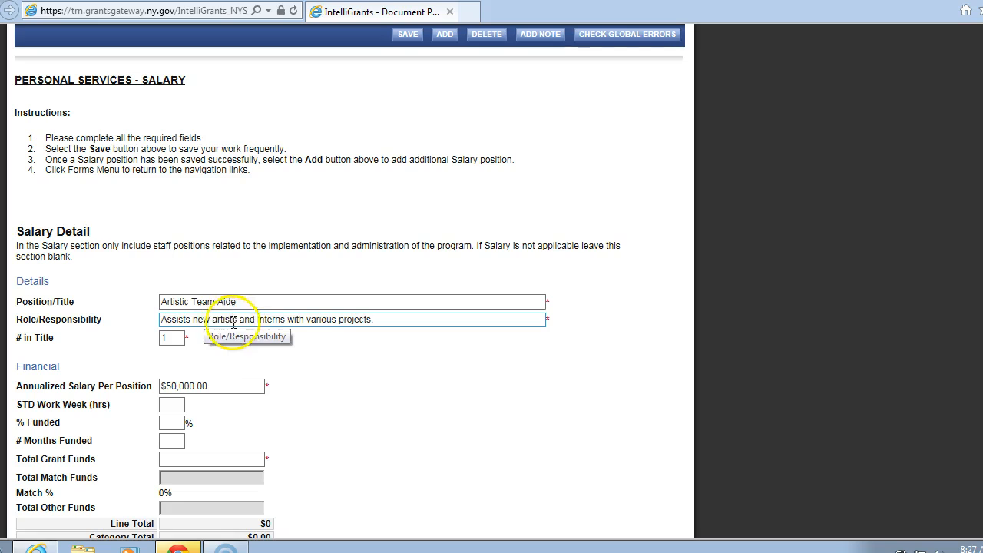
mouse_move(363, 332)
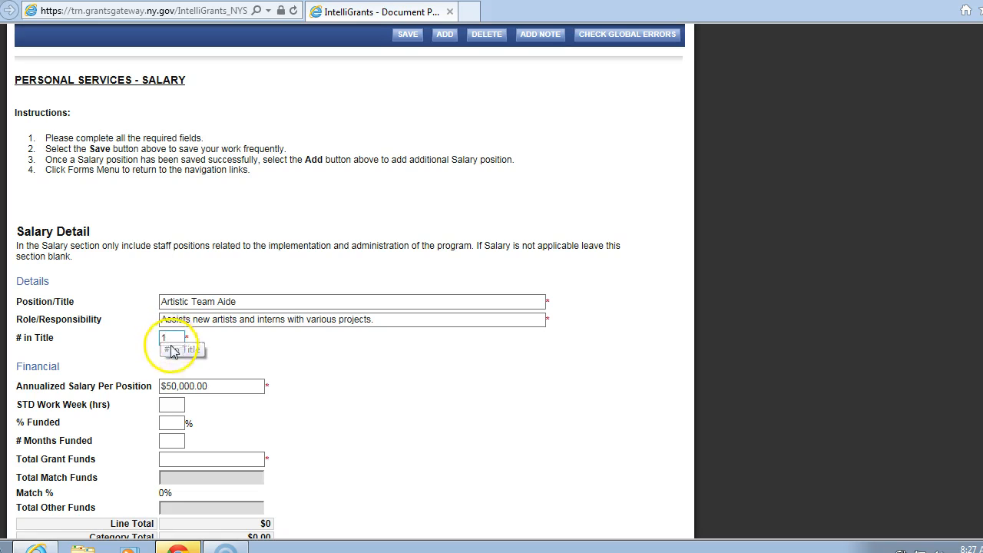
mouse_move(102, 391)
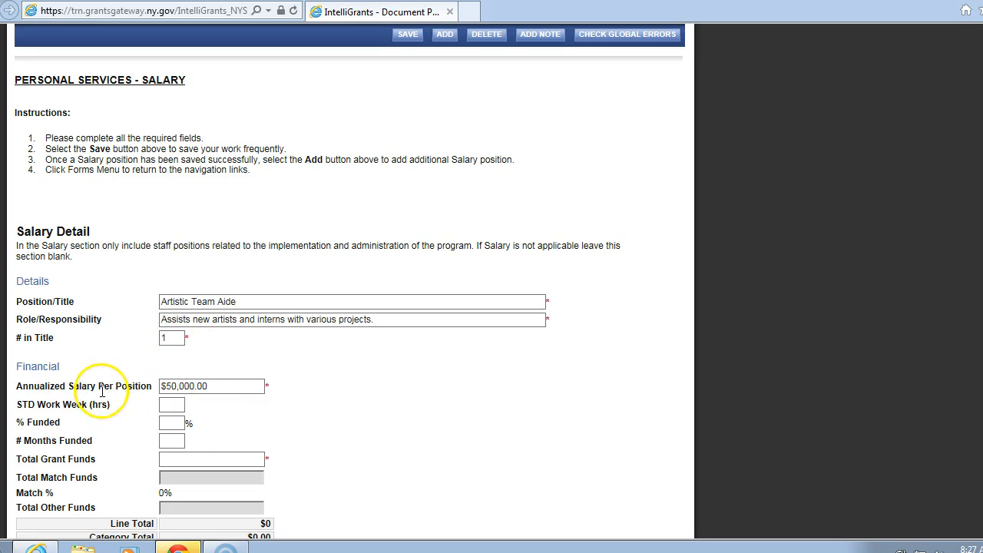
mouse_move(944, 231)
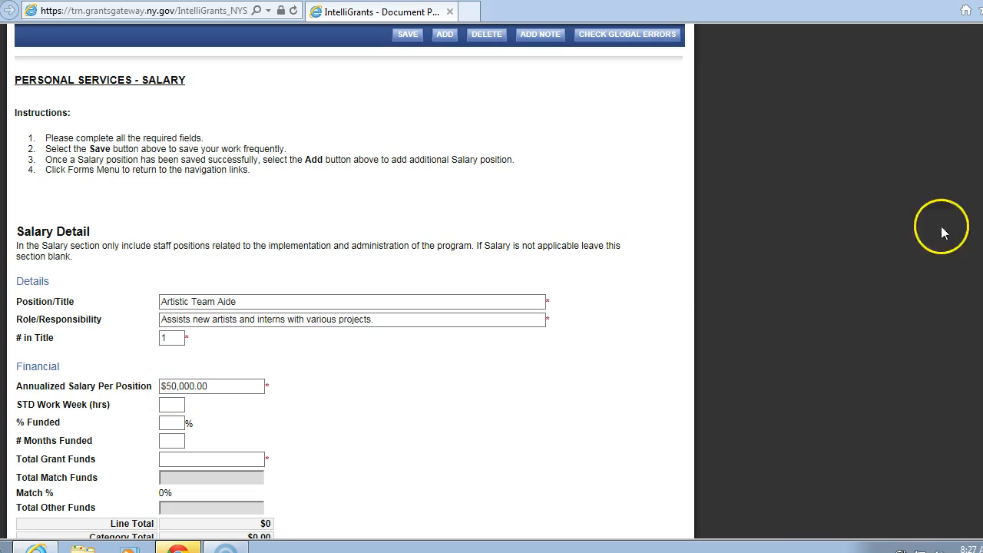
scroll(down, 3)
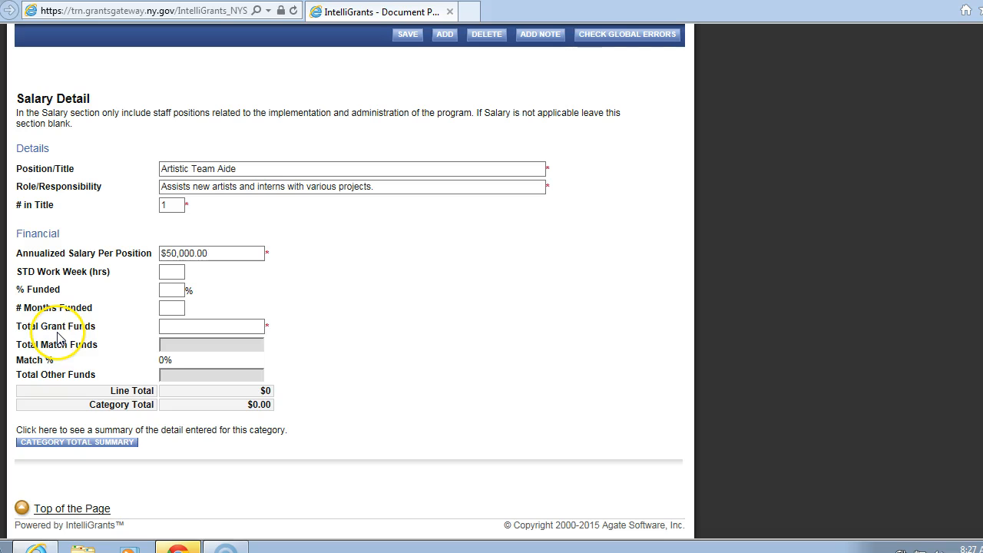
mouse_move(66, 331)
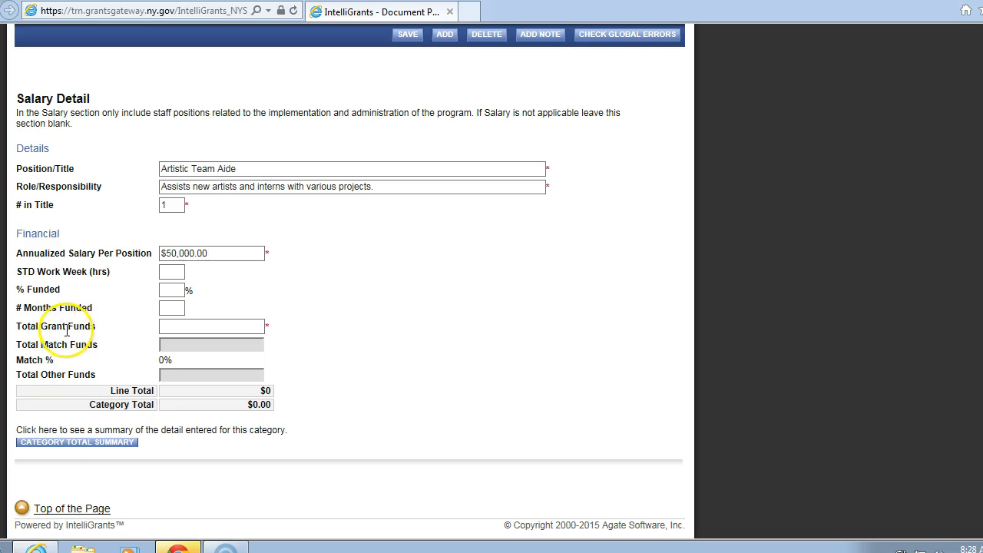
Enter $10,000 Total Grant Funds for the Artistic Team Aide position and save
click(210, 326)
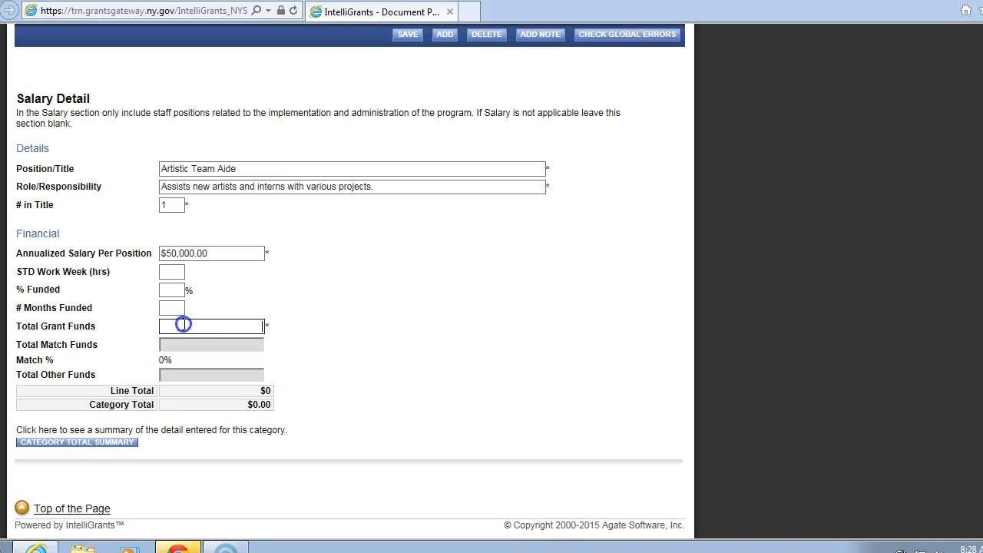
click(184, 326)
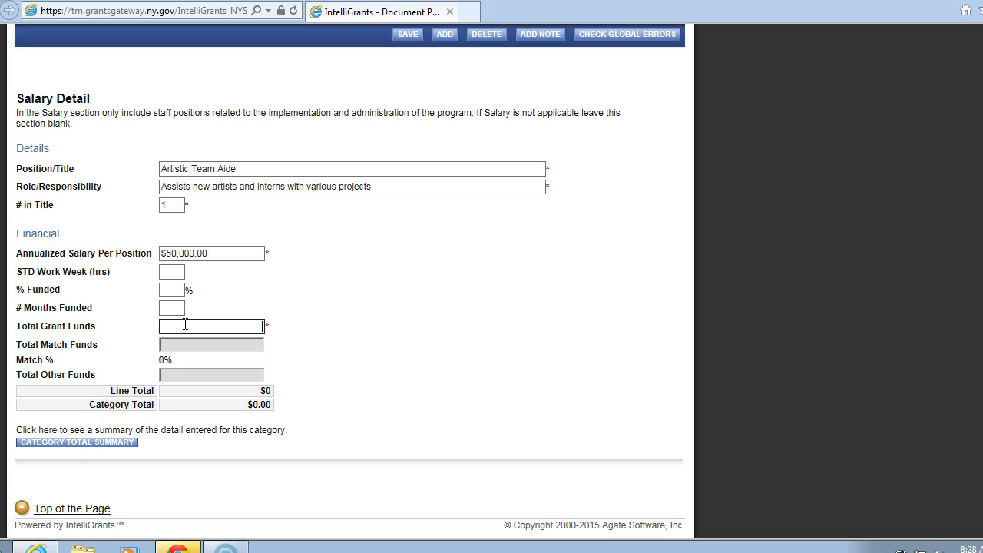
text(1)
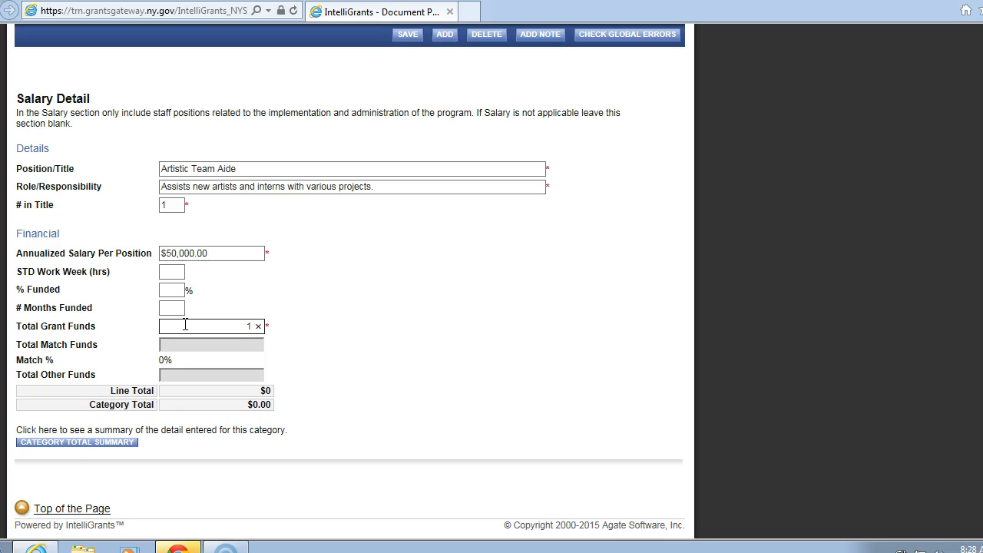
text(10000)
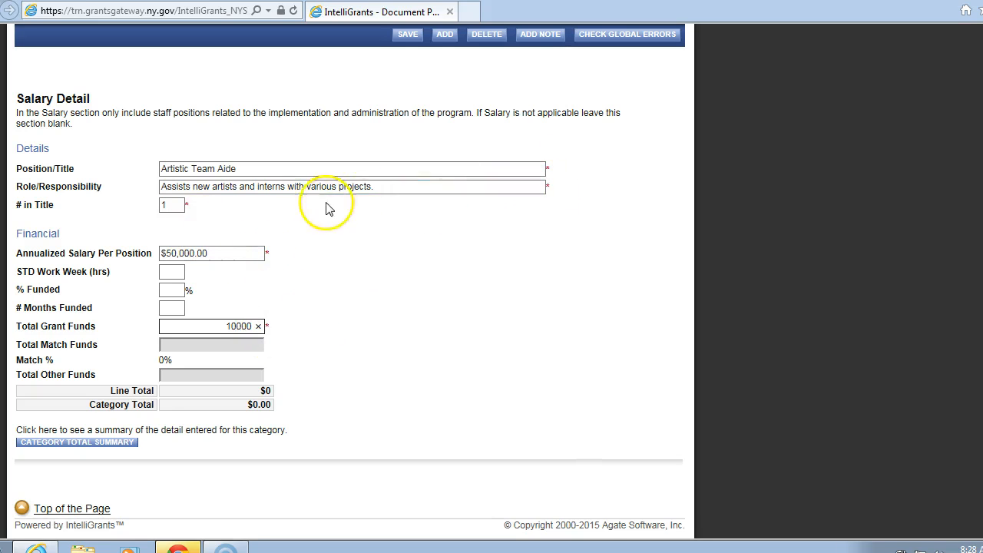
mouse_move(213, 340)
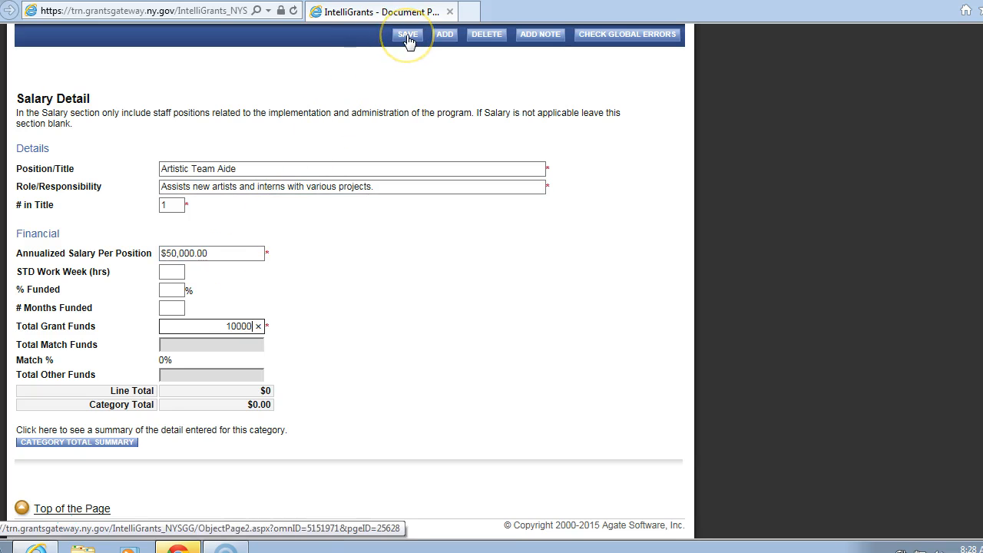
click(407, 35)
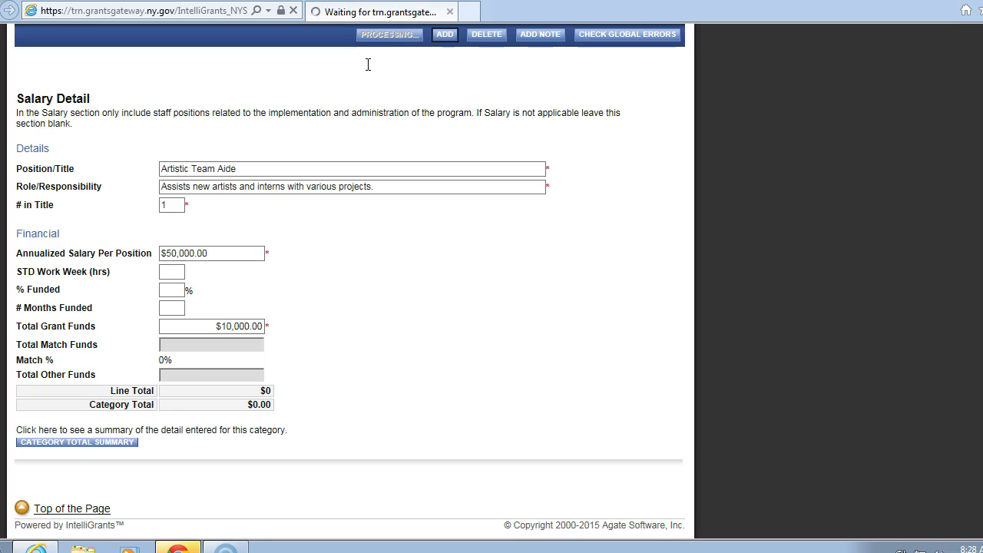
mouse_move(975, 44)
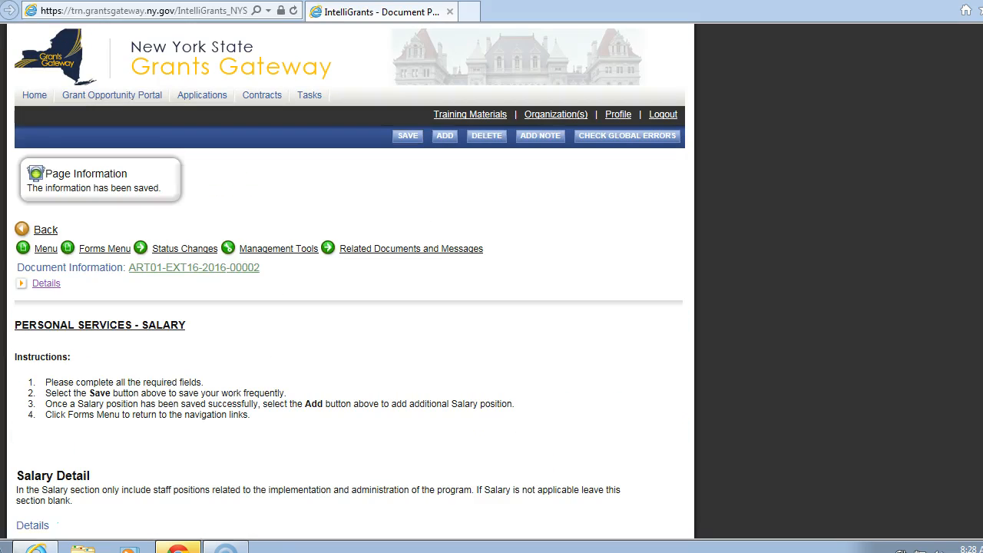
mouse_move(58, 205)
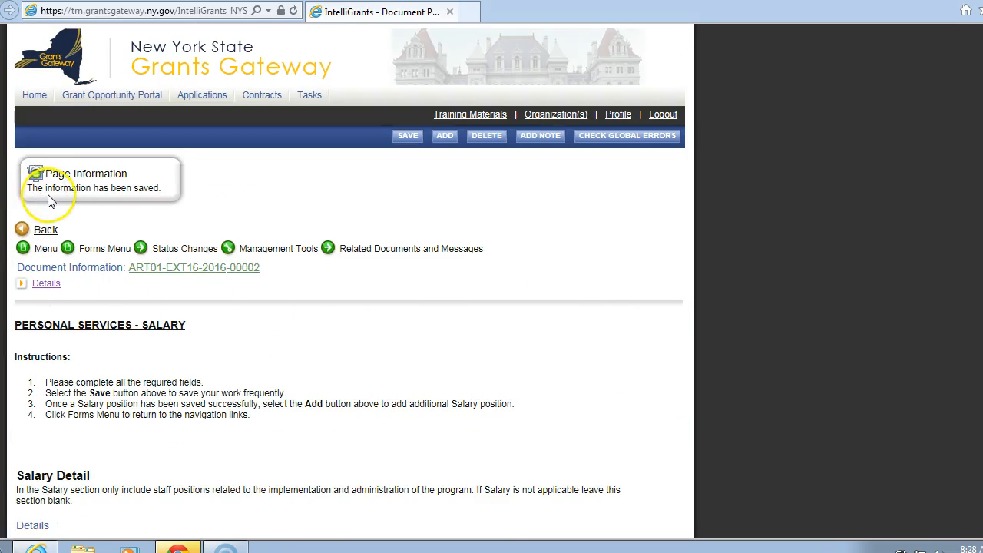
mouse_move(48, 186)
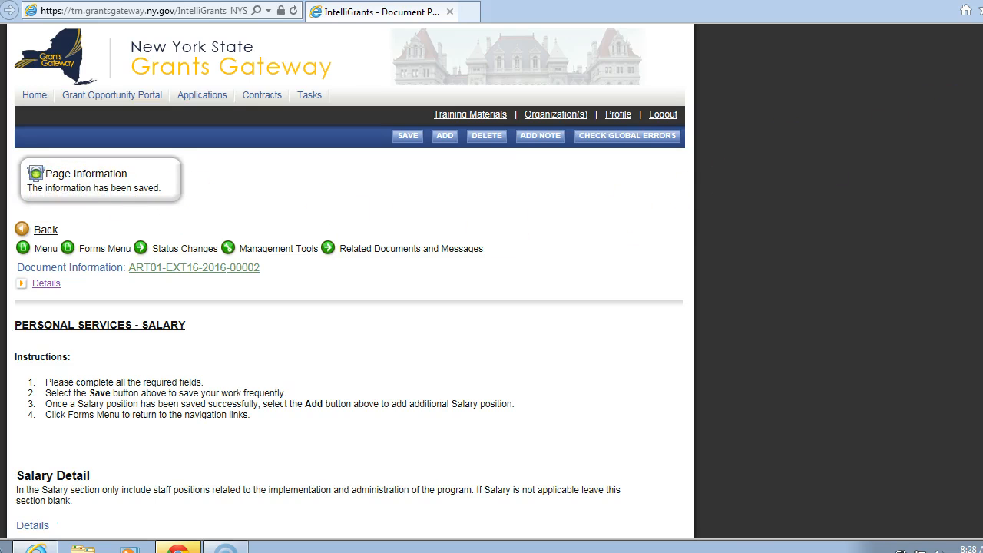
scroll(down, 3)
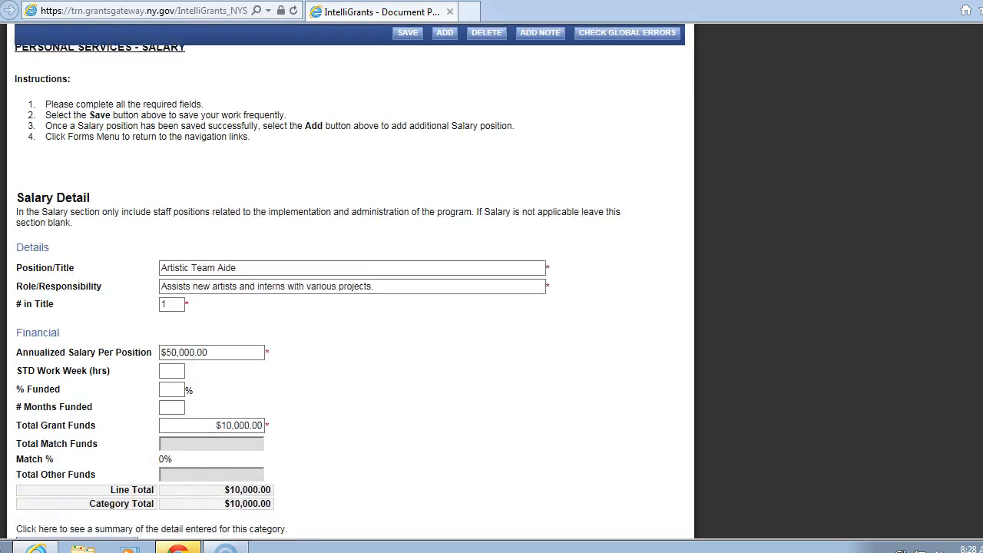
scroll(down, 3)
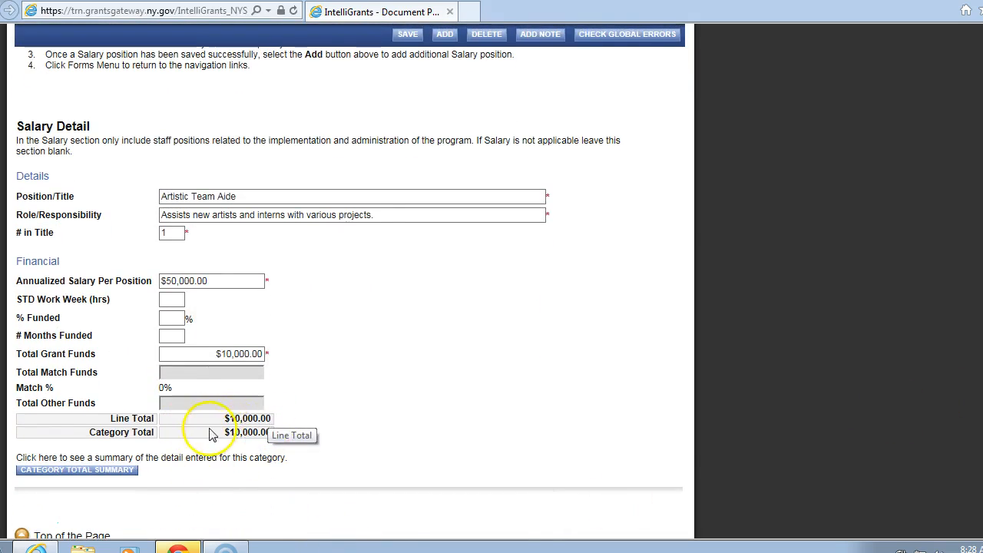
mouse_move(263, 446)
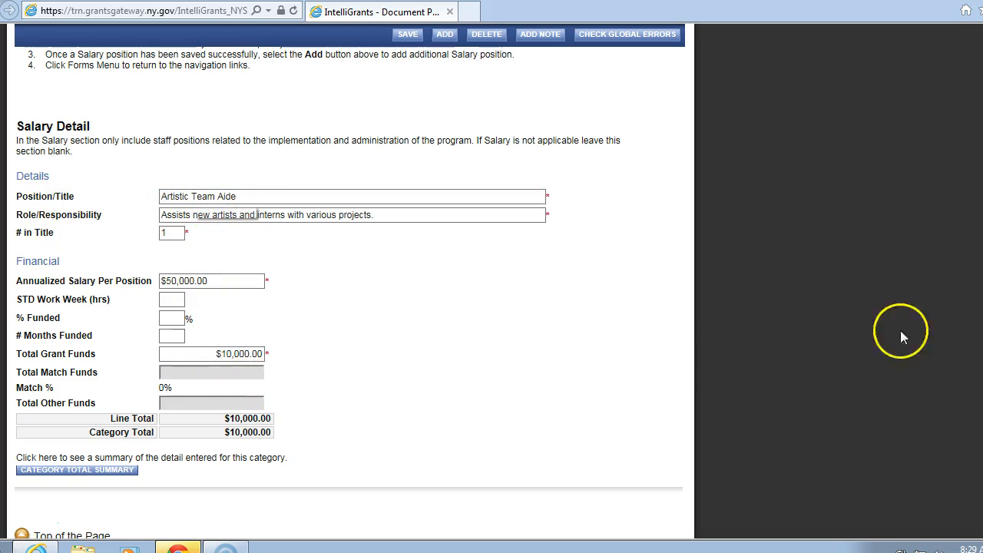
scroll(up, 3)
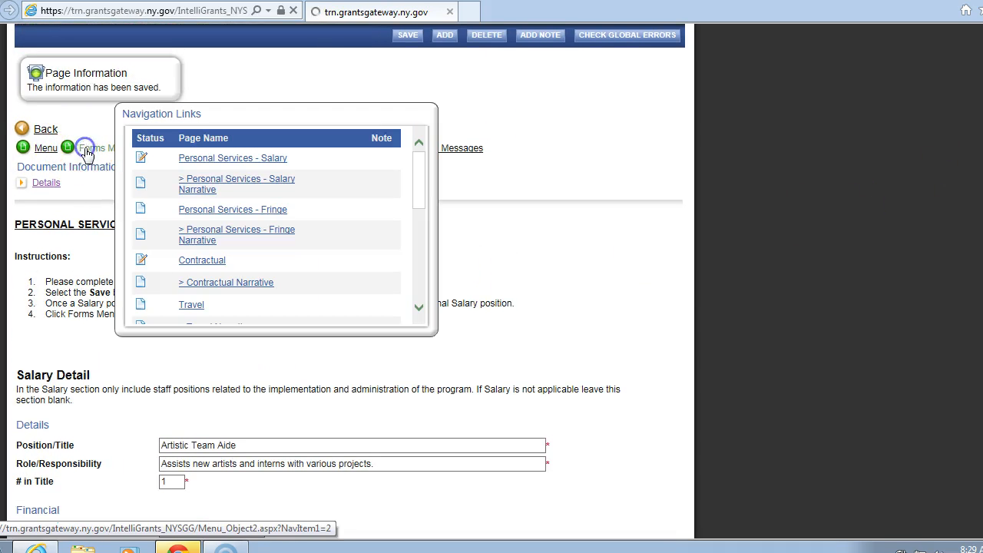
Return to the Forms menu and scroll to the Expenditure Budget section
click(84, 148)
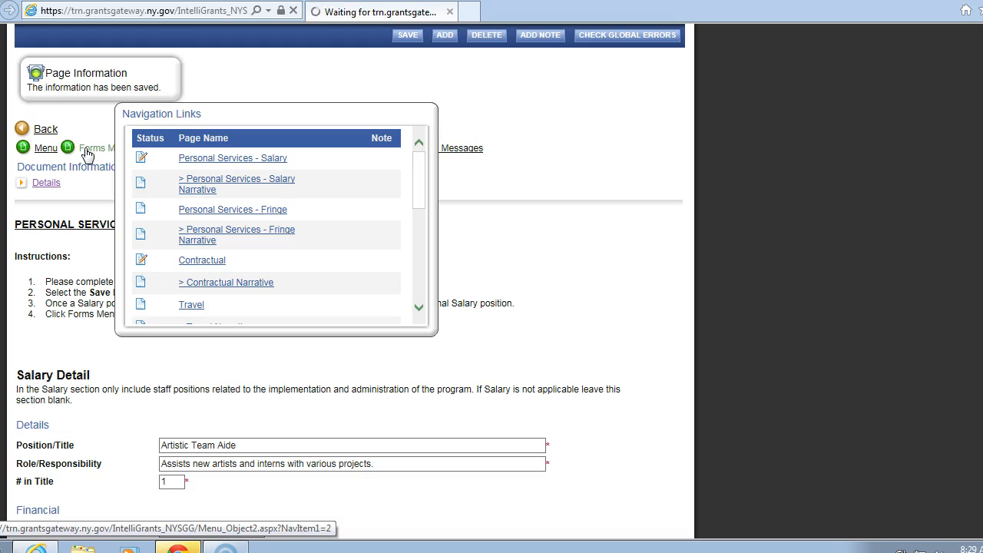
click(91, 148)
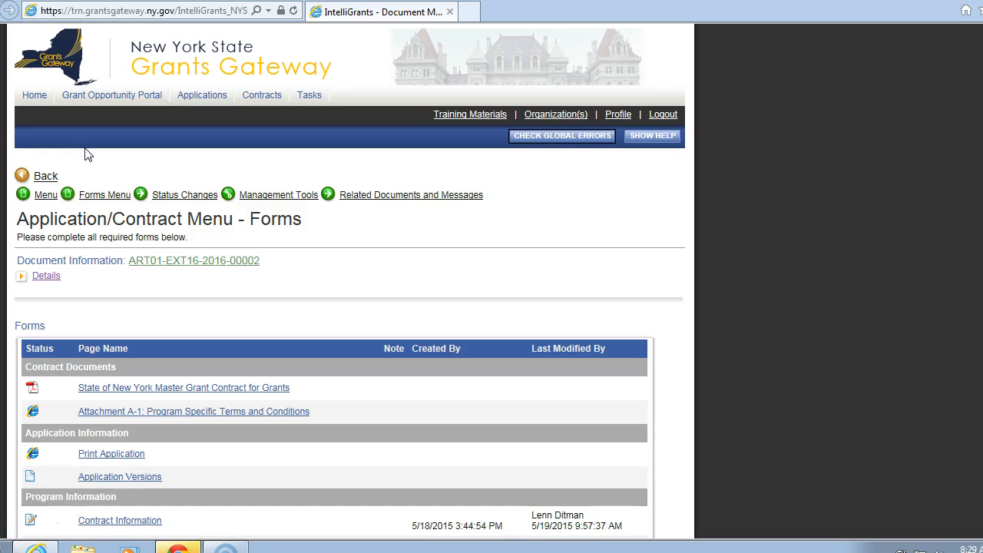
mouse_move(679, 83)
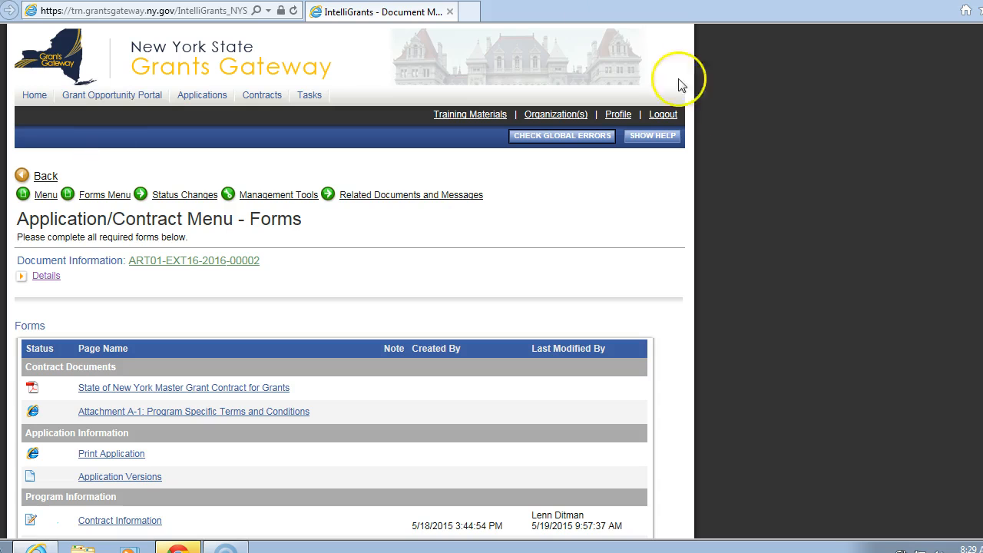
scroll(down, 3)
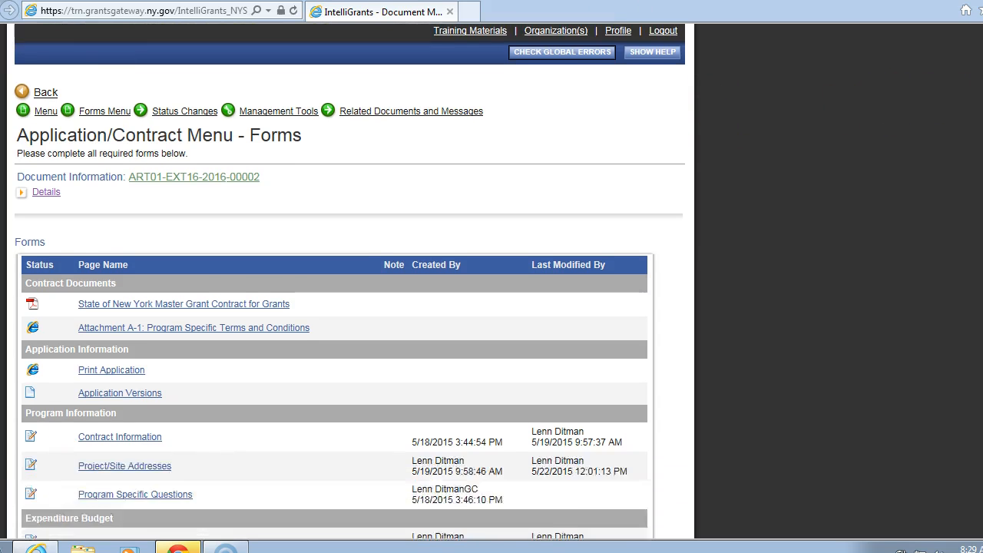
scroll(down, 3)
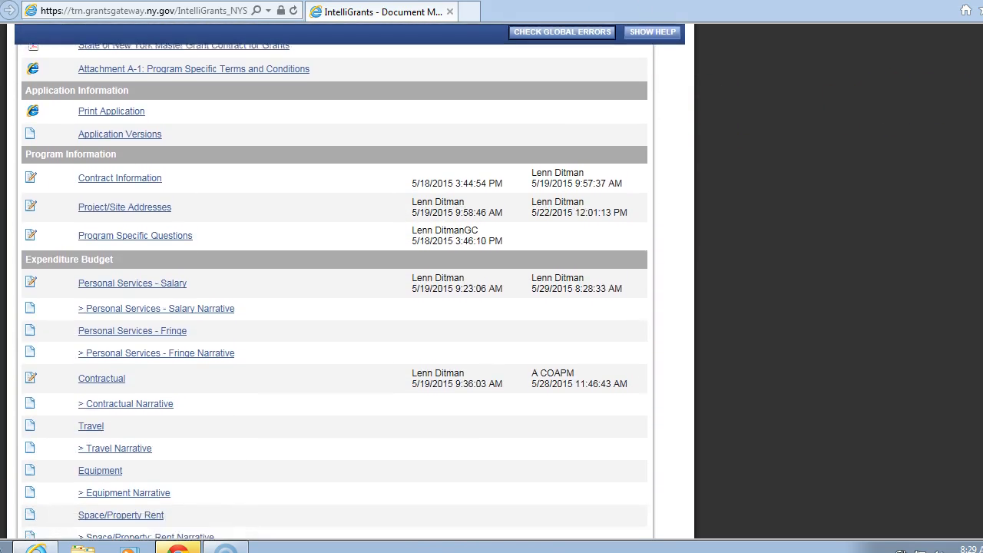
scroll(down, 3)
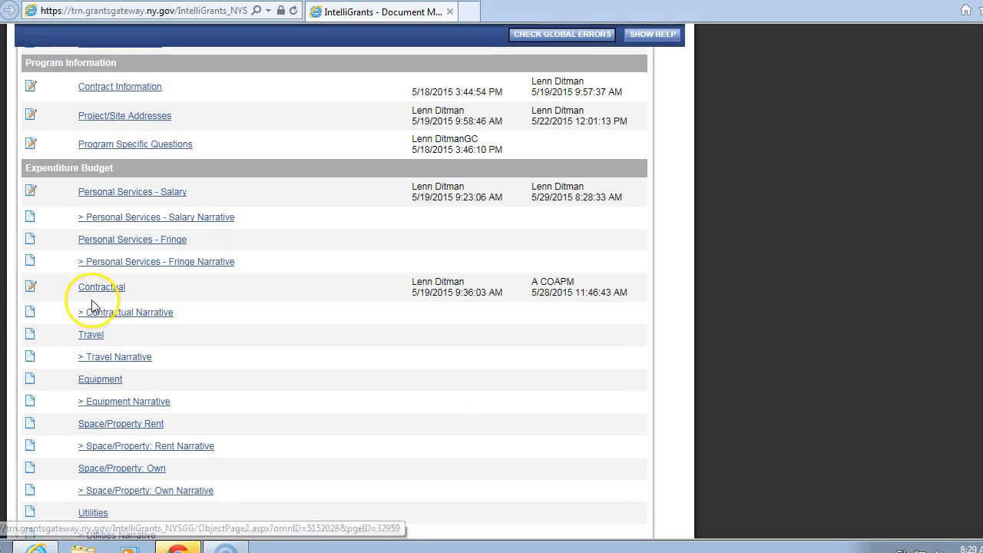
mouse_move(94, 294)
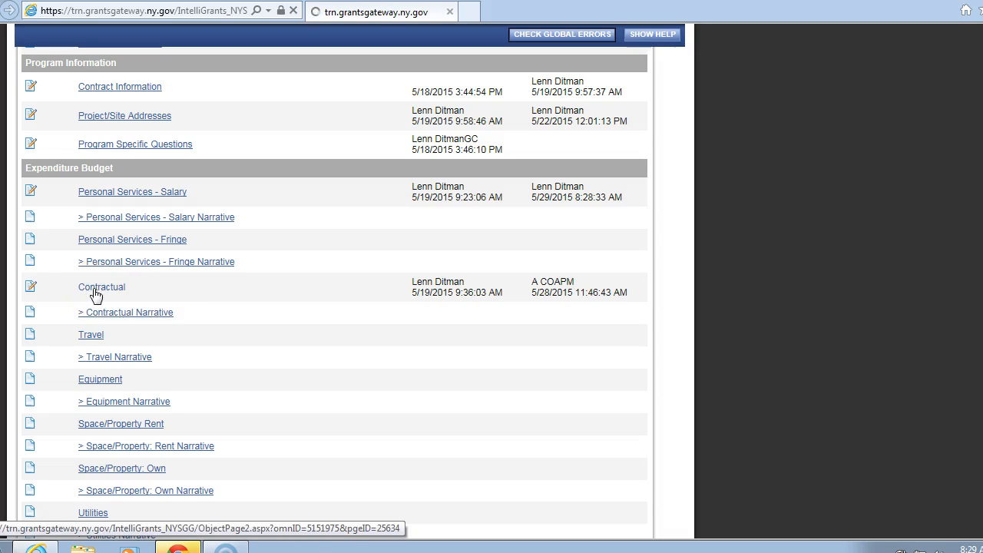
Open the Contractual form, check the Artist fees $5,000 grant funds line, and save
click(101, 287)
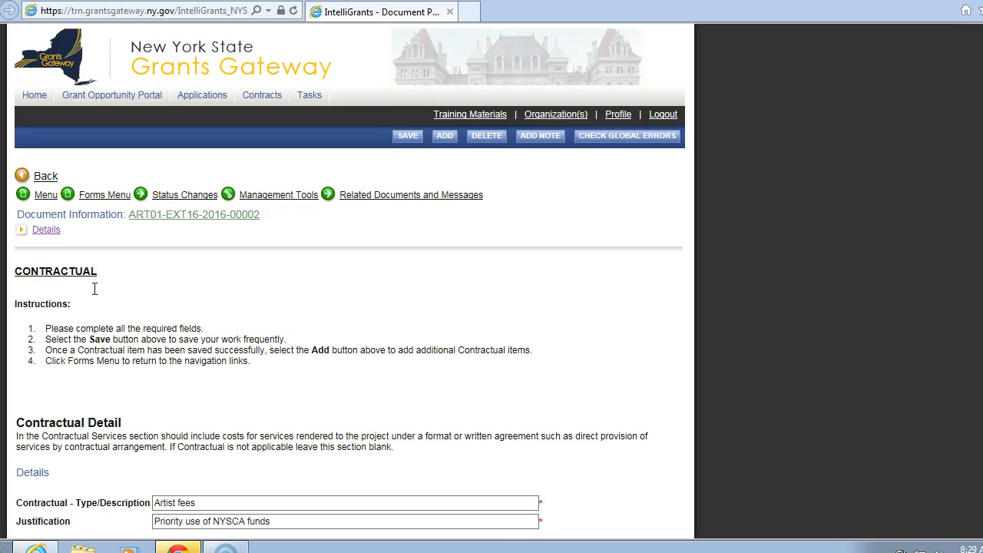
mouse_move(91, 285)
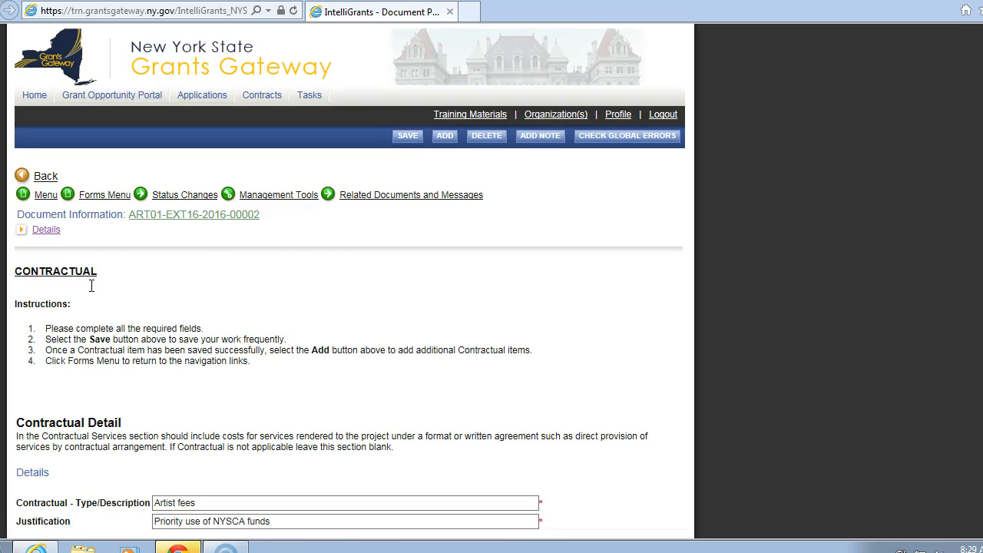
scroll(down, 3)
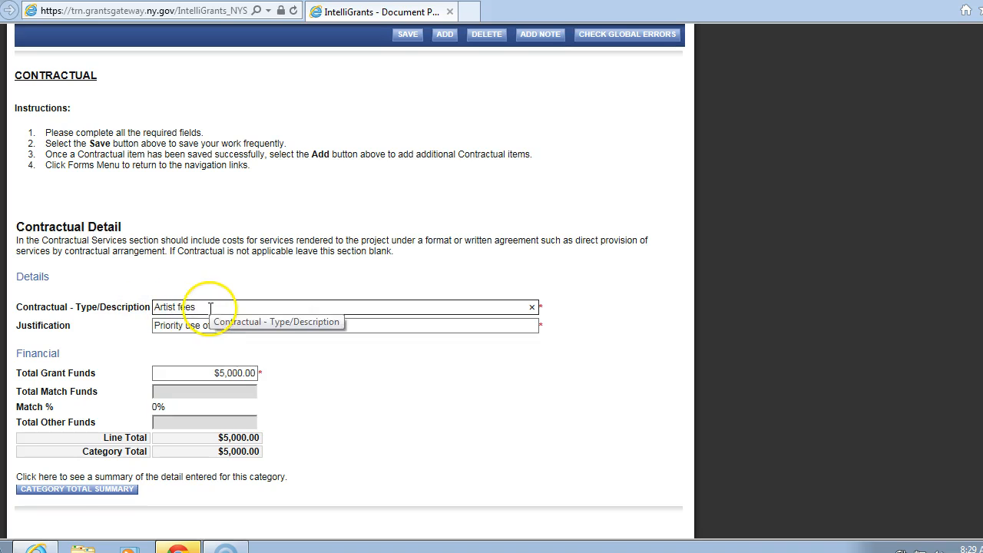
click(177, 326)
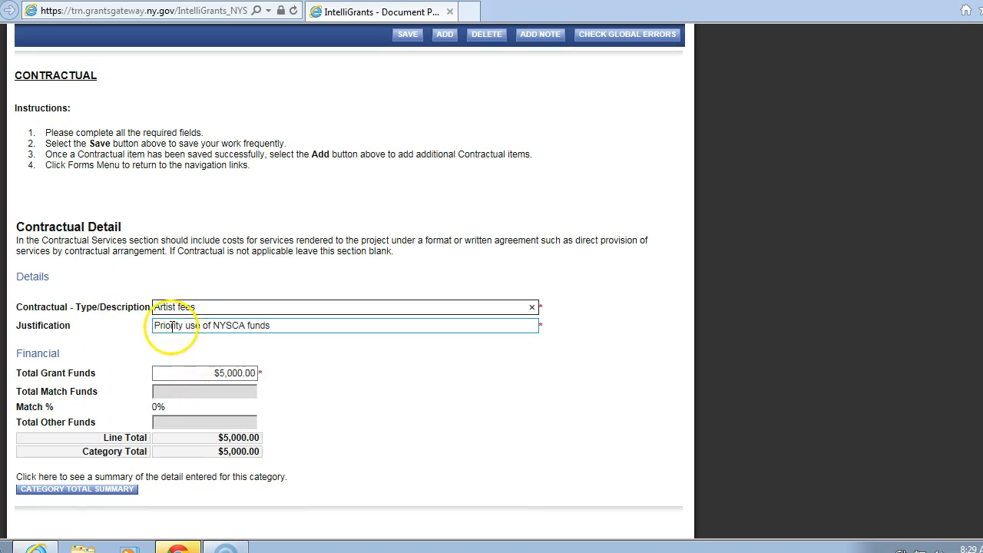
mouse_move(232, 330)
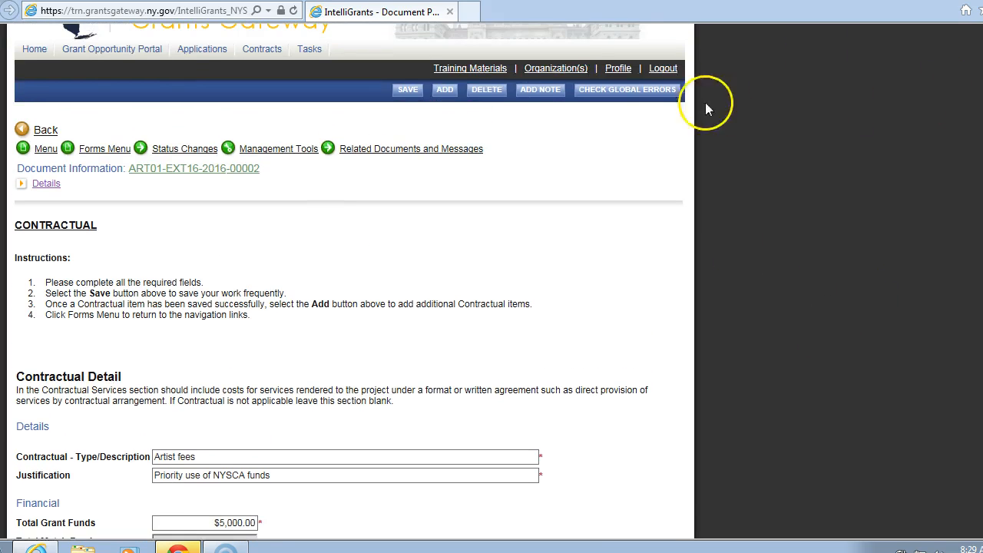
click(407, 90)
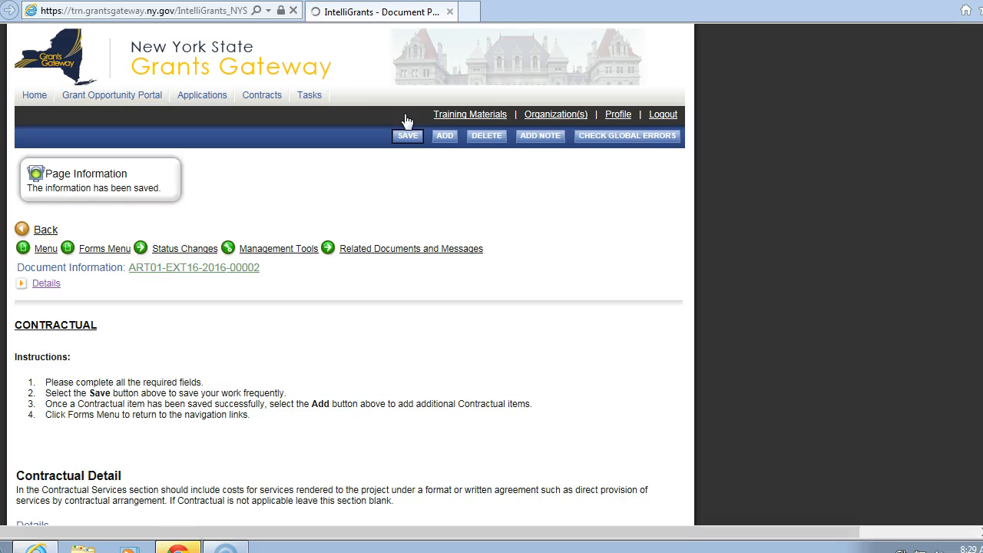
mouse_move(137, 206)
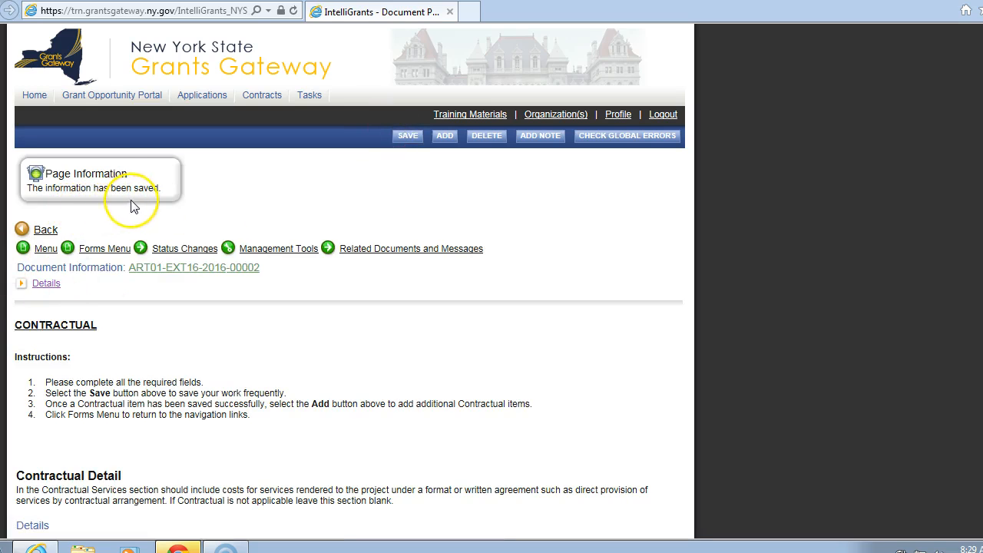
scroll(down, 3)
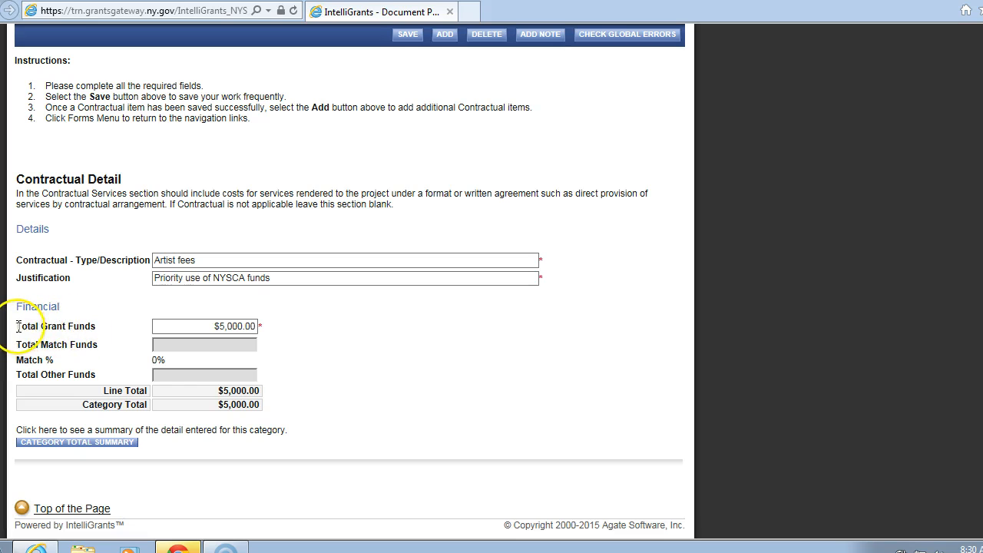
click(222, 327)
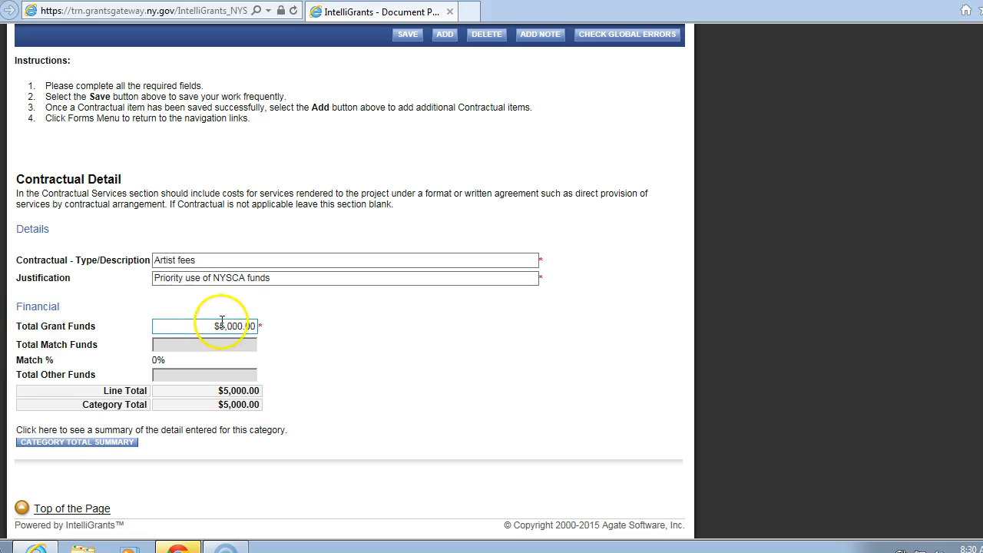
mouse_move(223, 450)
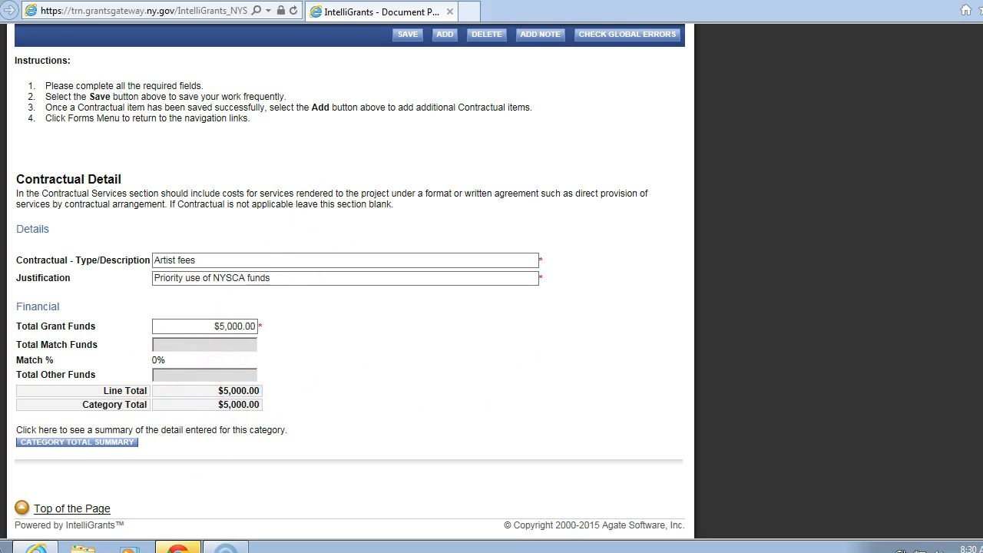
click(407, 35)
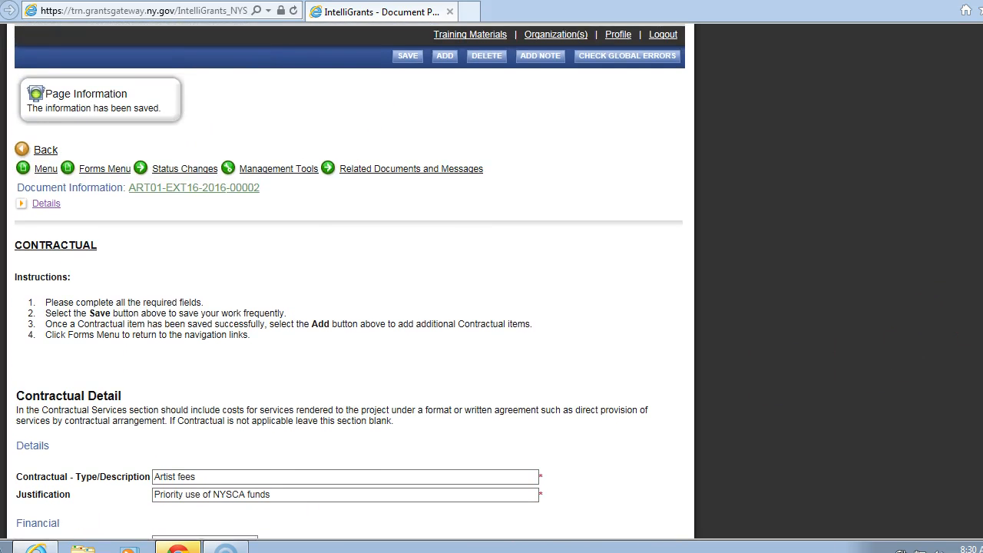
mouse_move(443, 232)
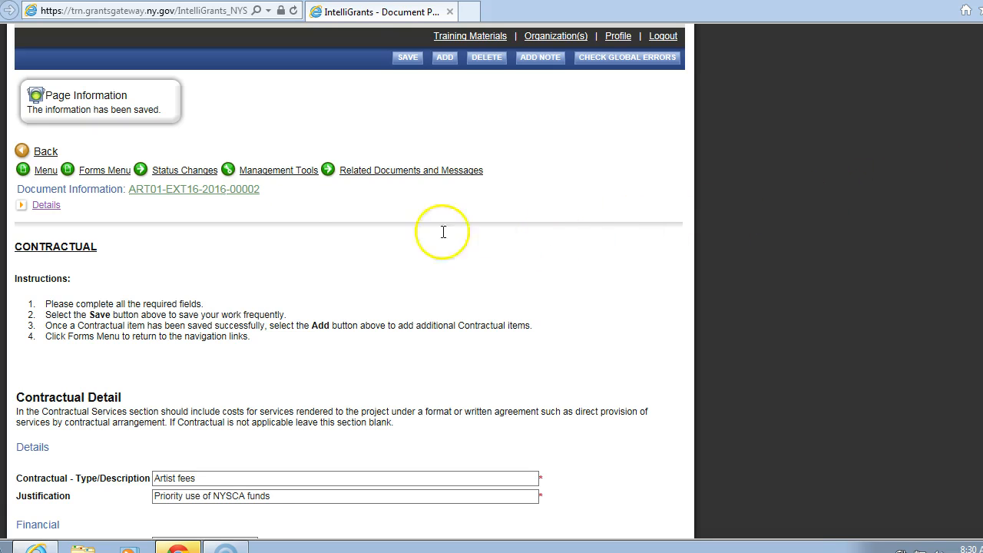
Go back to the Forms menu and open the Expenditure Summary form
click(104, 170)
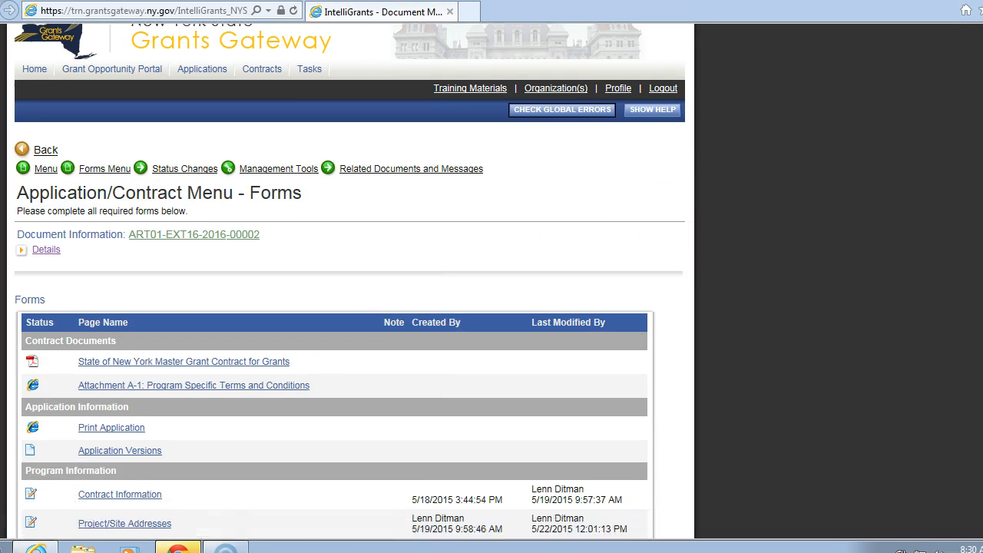
scroll(down, 3)
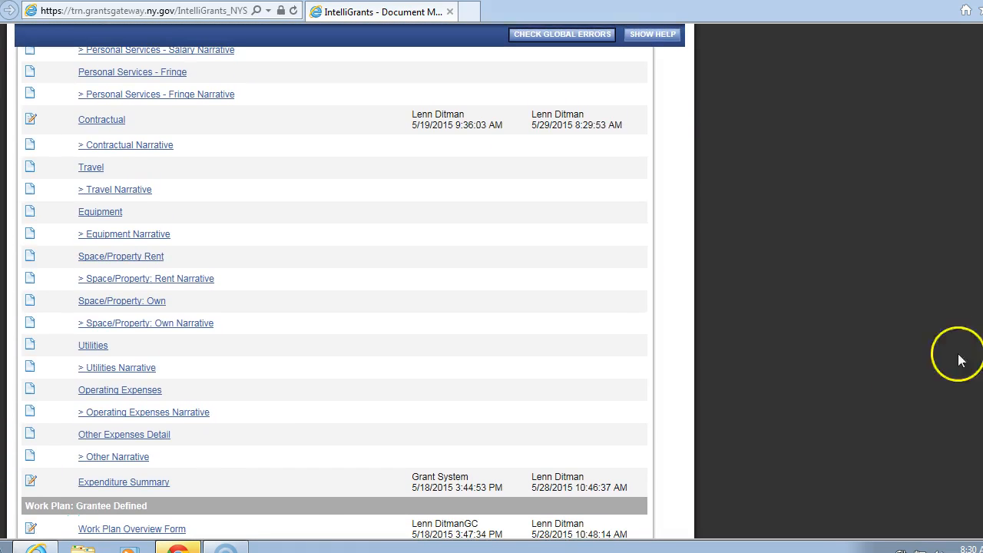
mouse_move(42, 493)
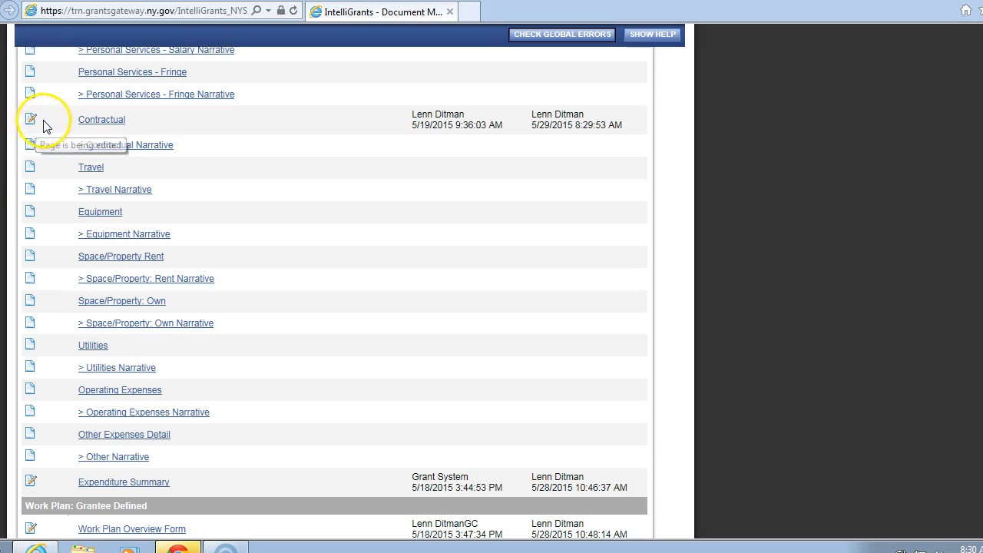
mouse_move(48, 130)
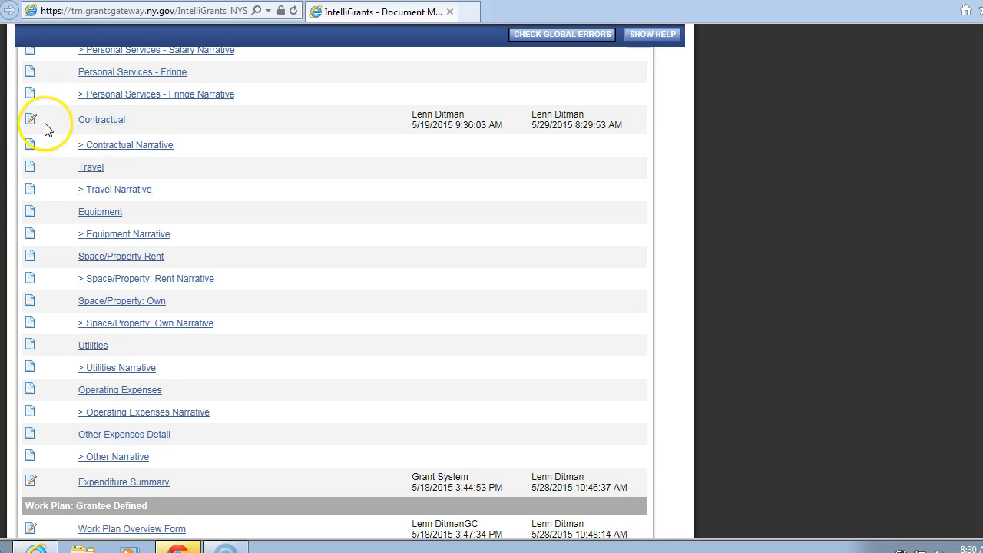
mouse_move(33, 133)
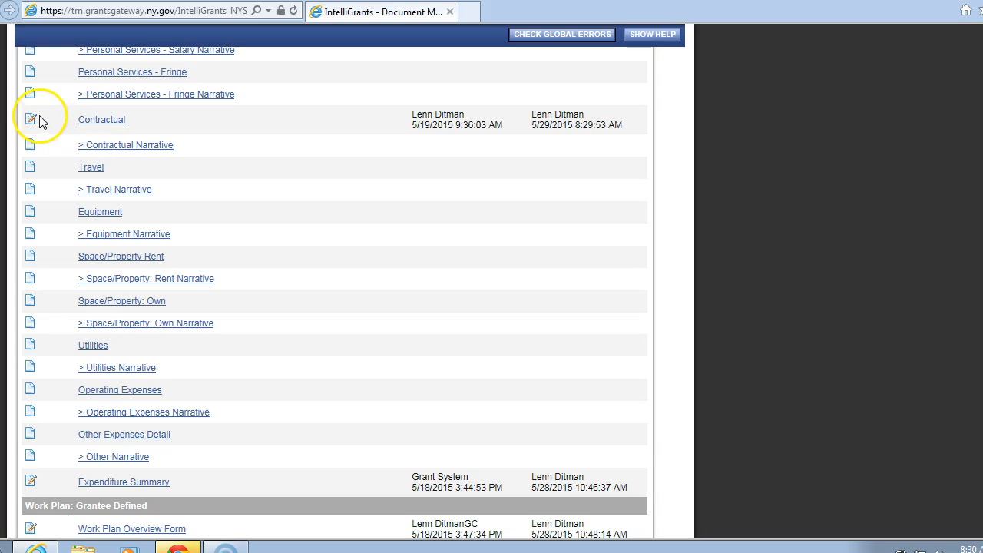
mouse_move(82, 335)
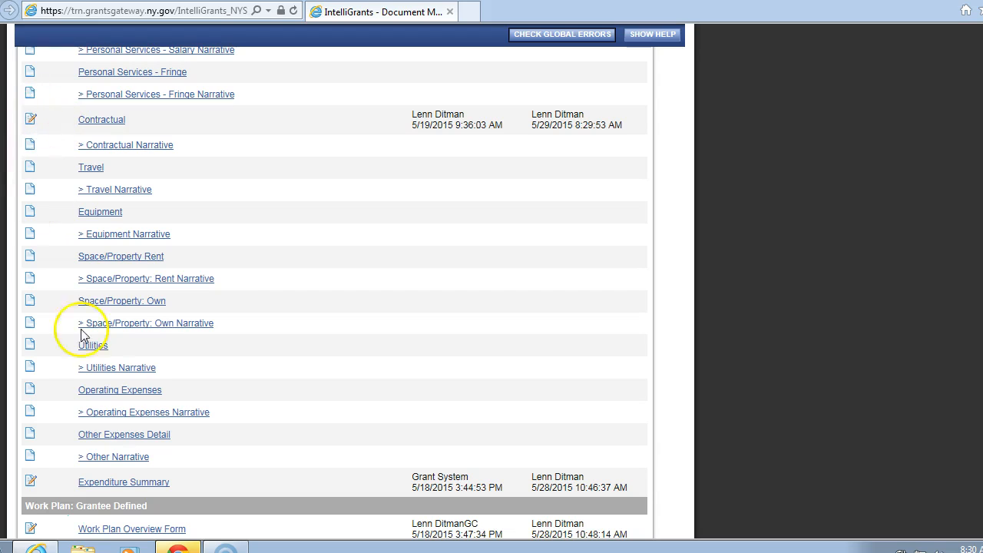
click(106, 482)
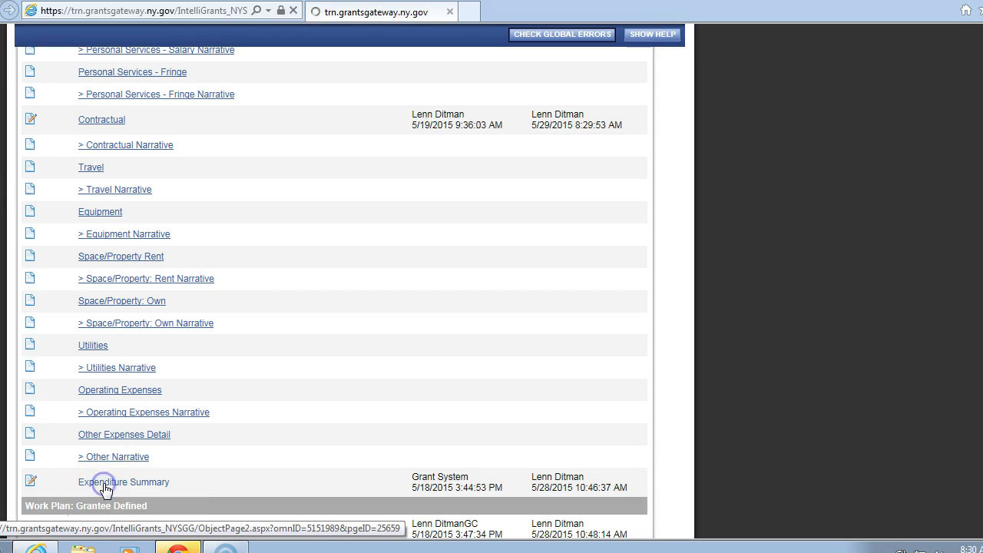
Open the Expenditure Summary to review the $15,000 grant funds total
click(123, 481)
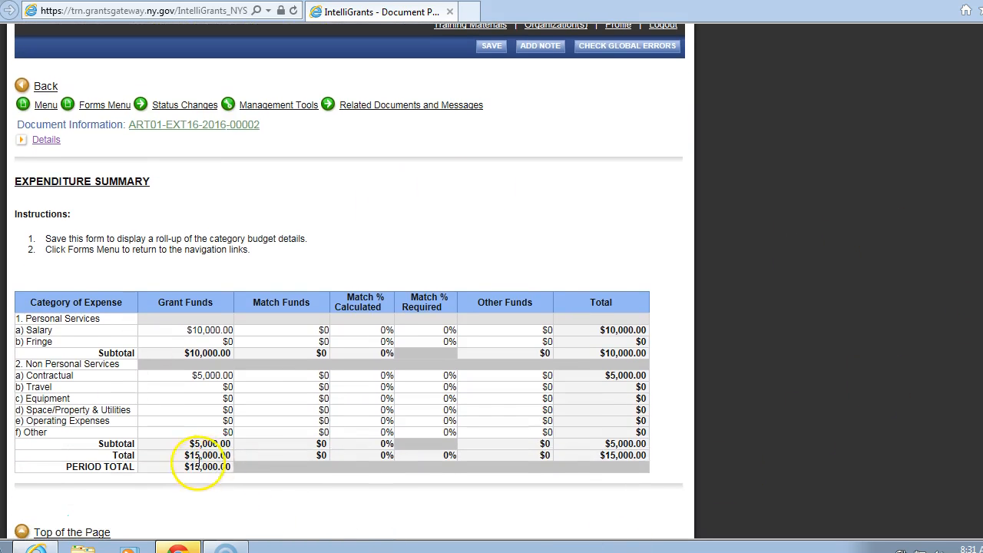
mouse_move(204, 467)
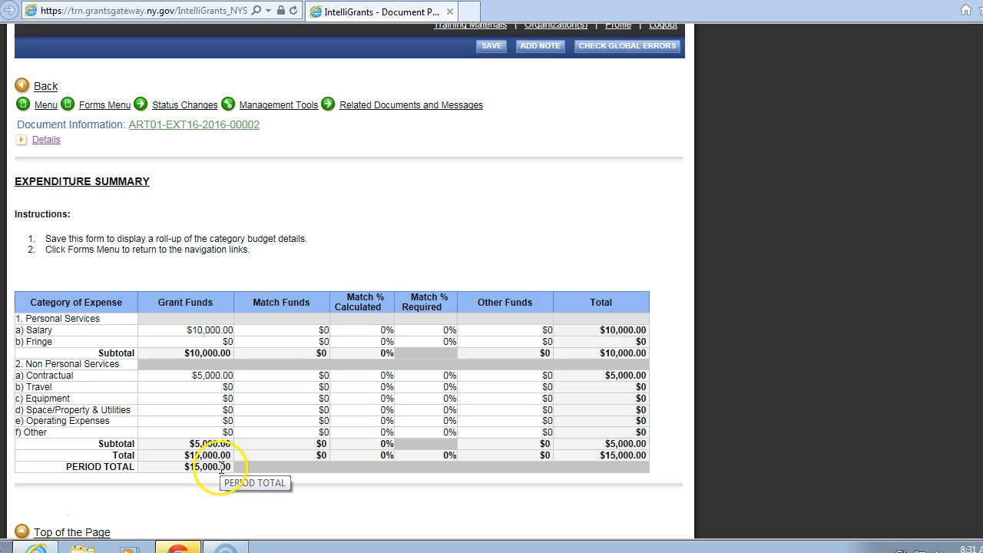
mouse_move(103, 394)
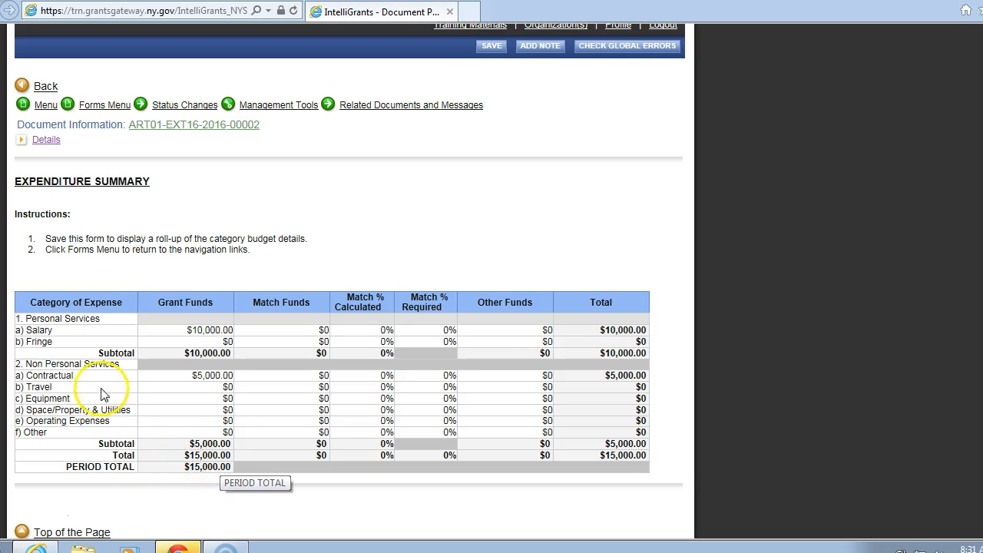
mouse_move(217, 334)
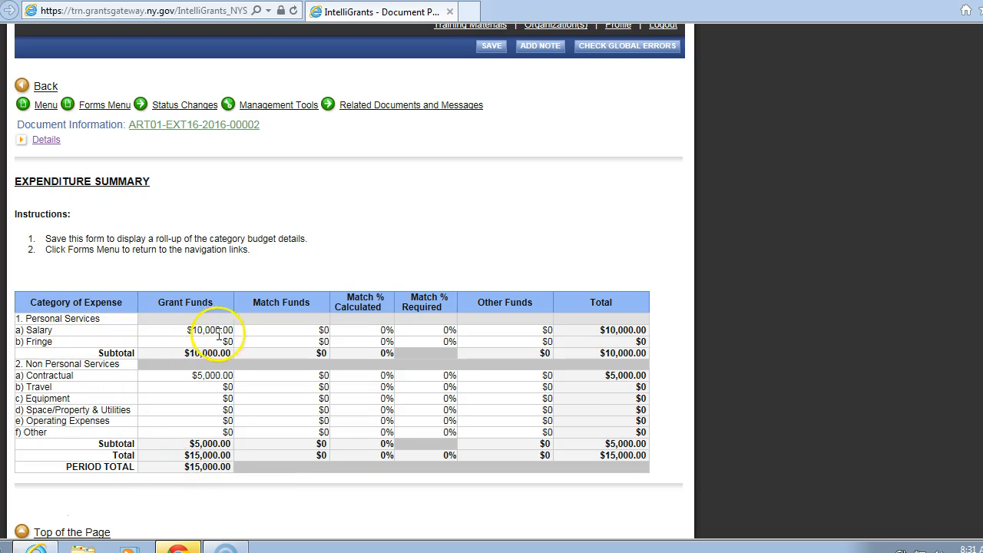
mouse_move(225, 386)
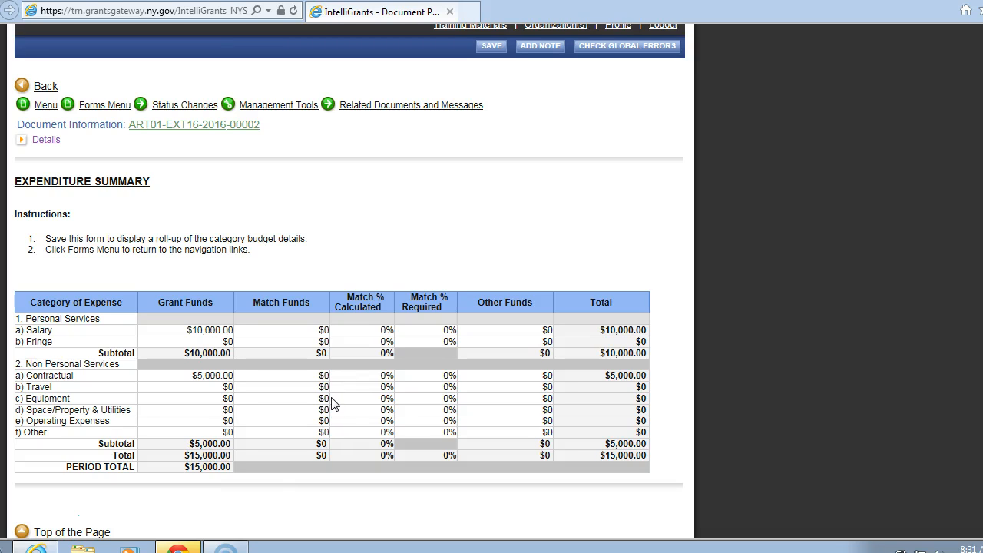
mouse_move(325, 409)
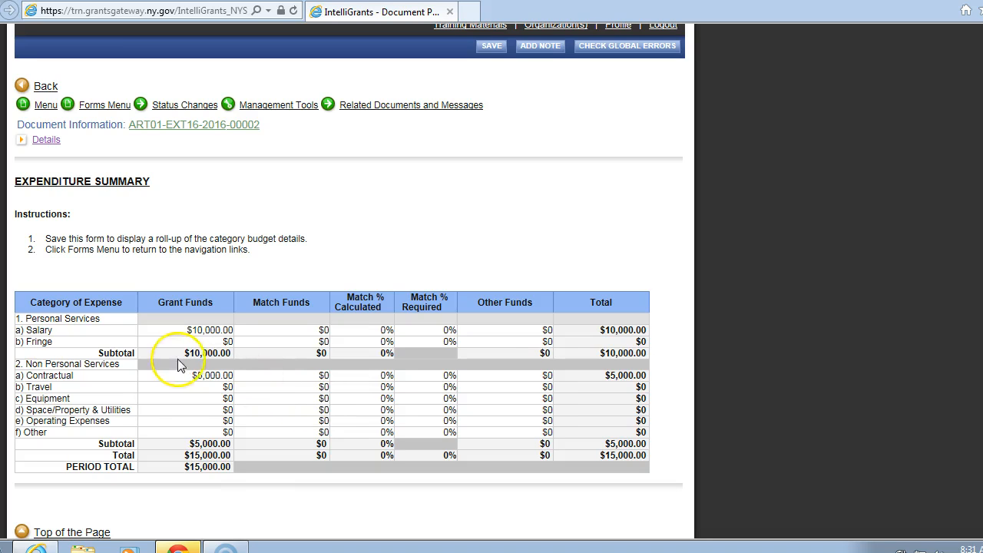
mouse_move(780, 214)
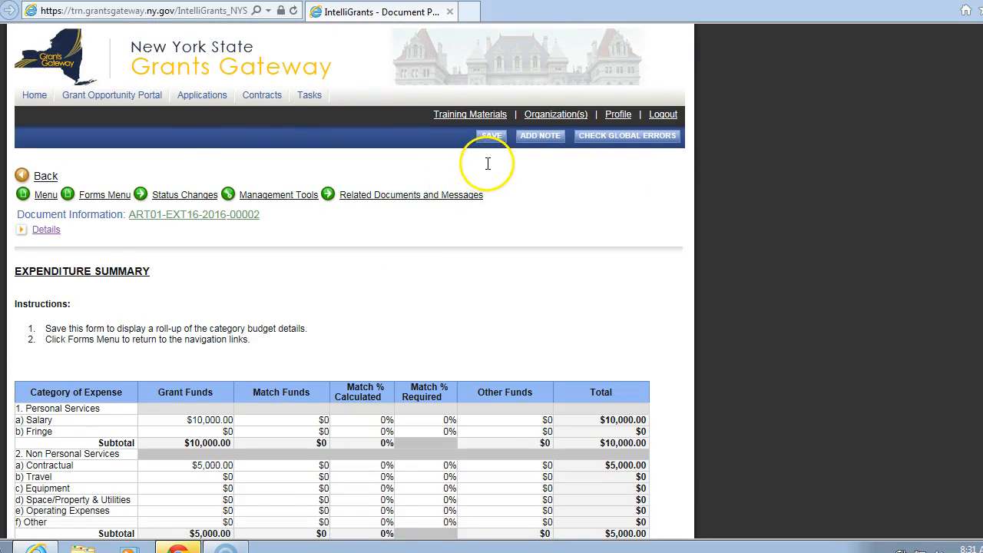
mouse_move(487, 157)
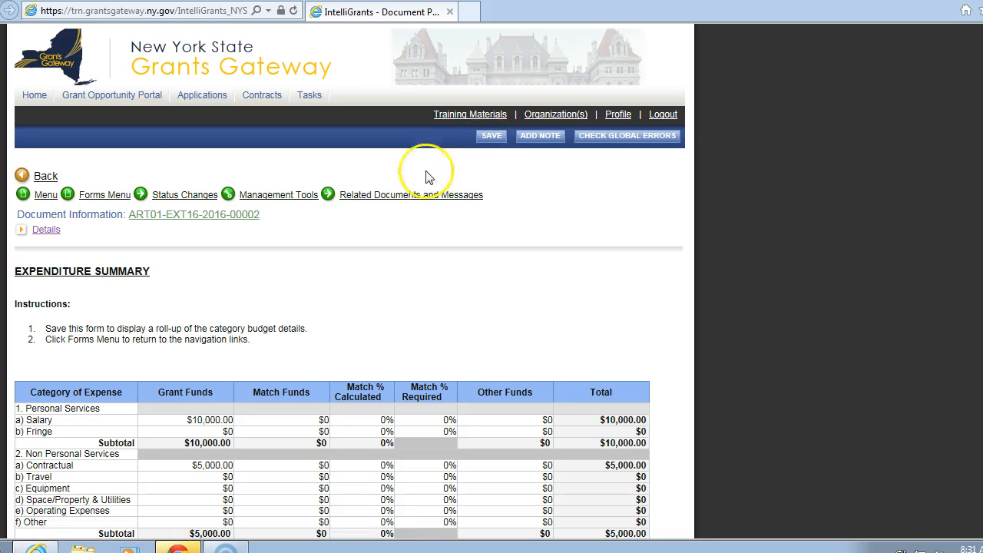
Return to the contract's forms list and open the Work Plan Overview Form
click(106, 193)
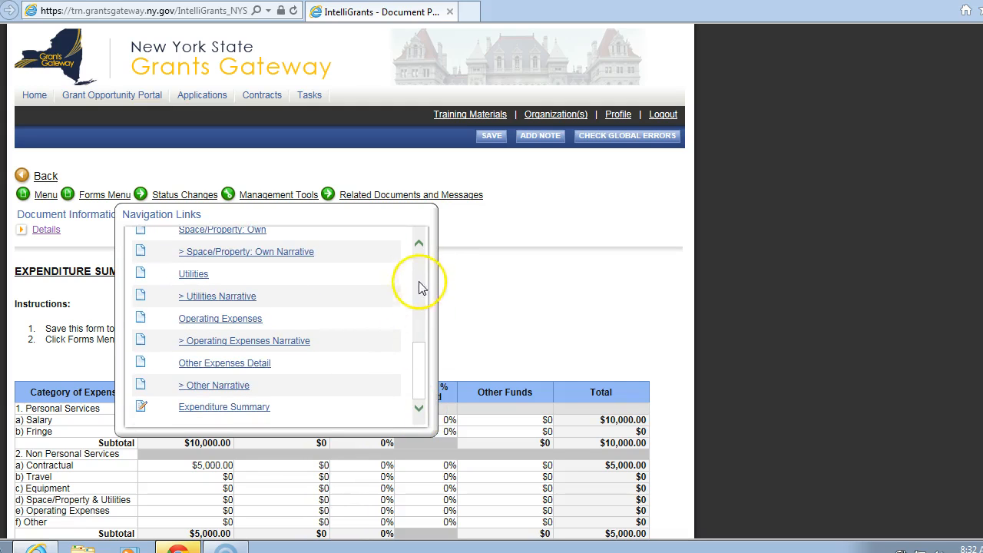
click(418, 245)
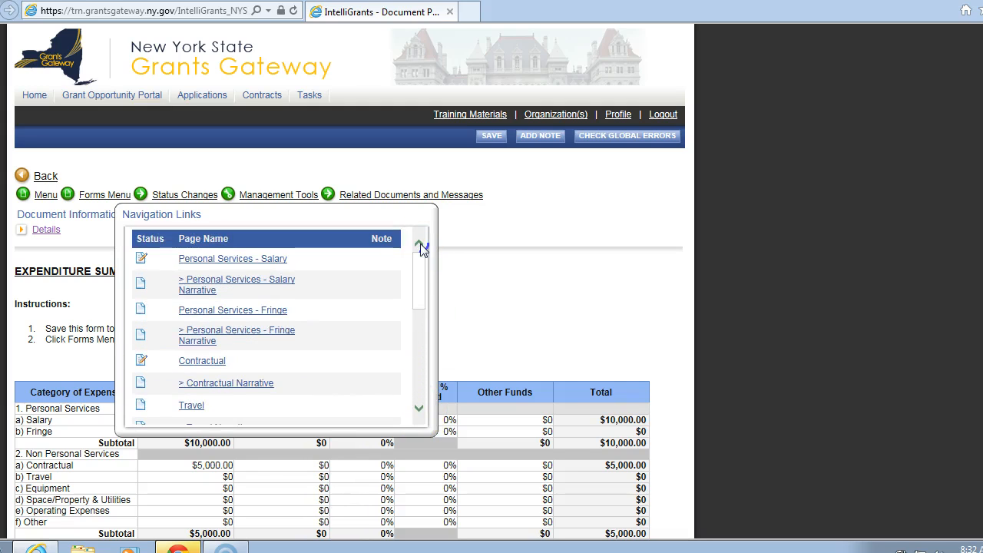
mouse_move(100, 201)
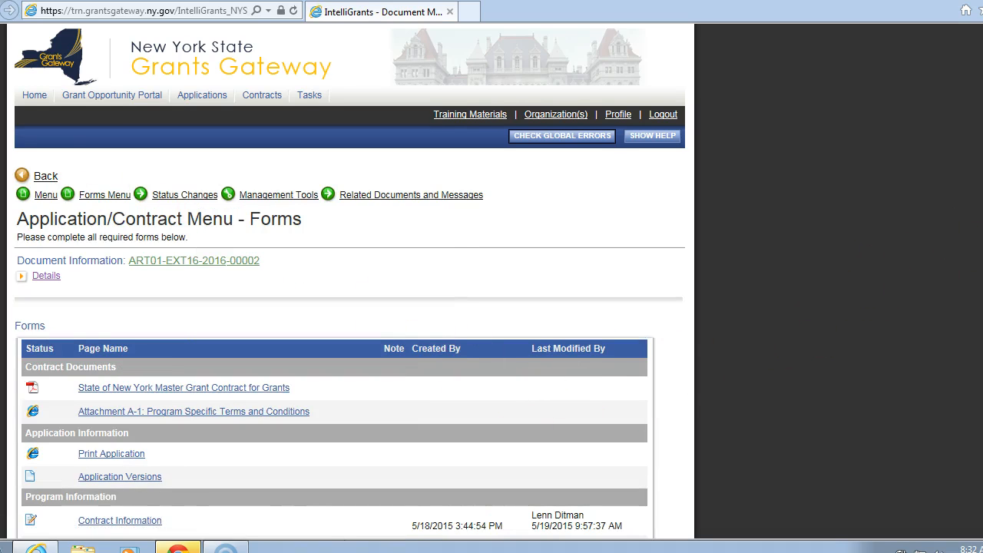
scroll(down, 3)
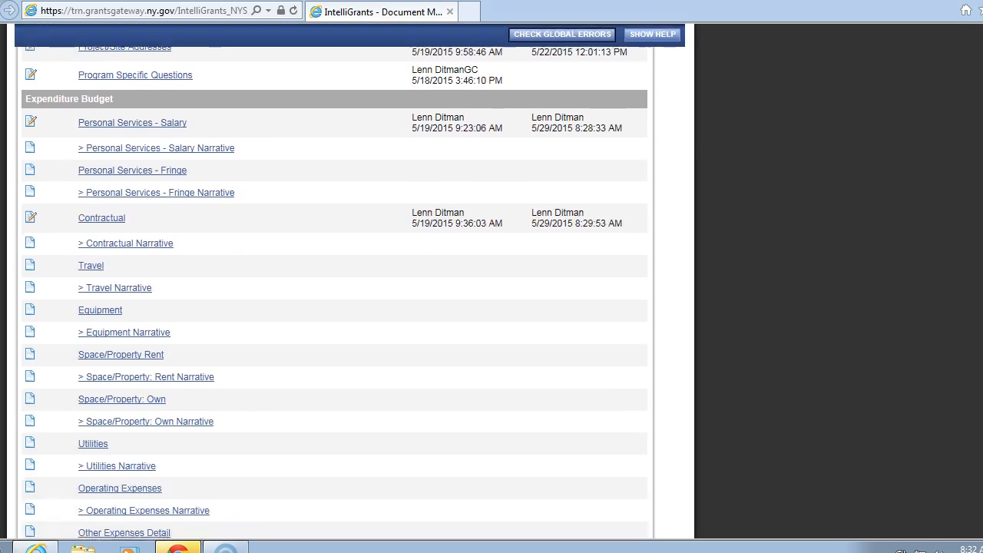
scroll(down, 3)
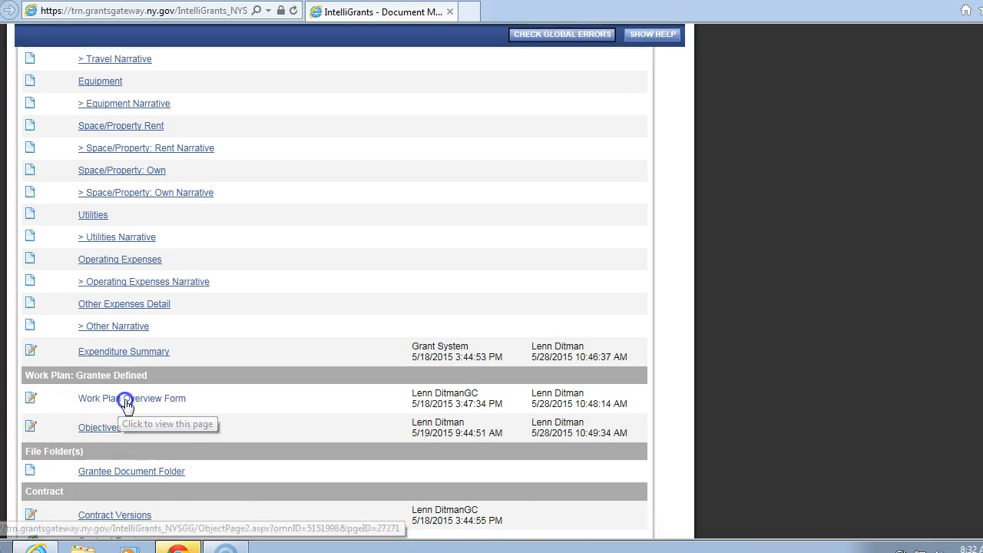
click(126, 398)
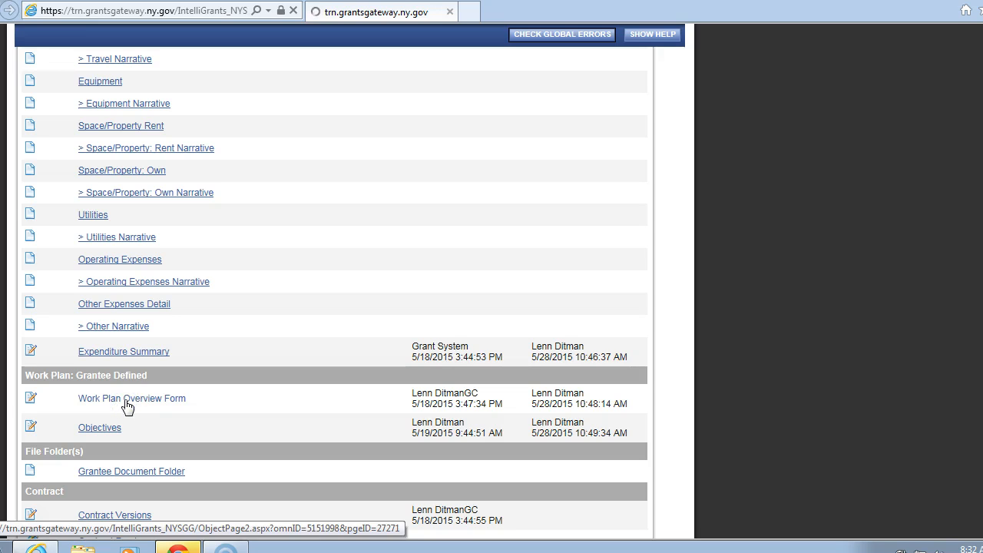
Add and remove test characters 'mmmmm' in the Project Summary, then save the form
click(131, 398)
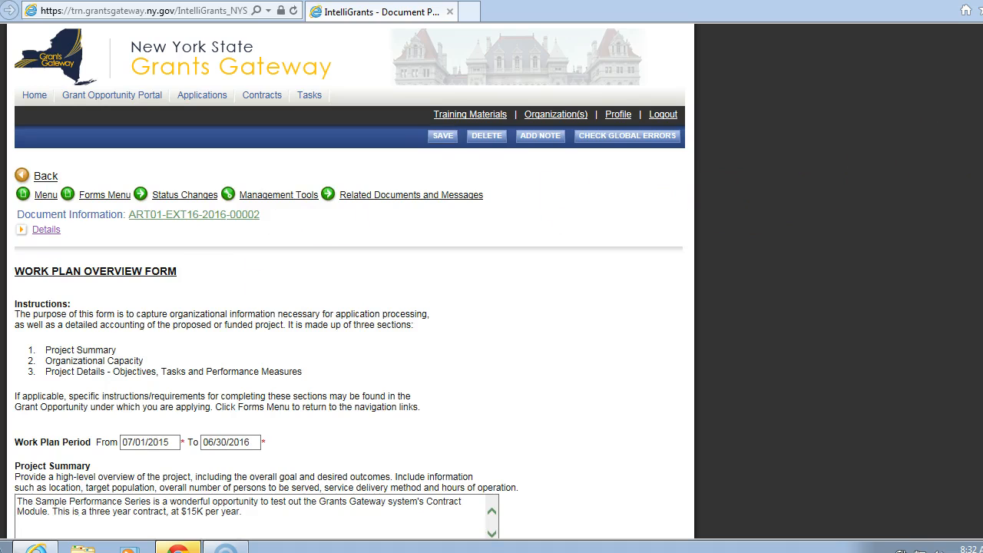
scroll(down, 3)
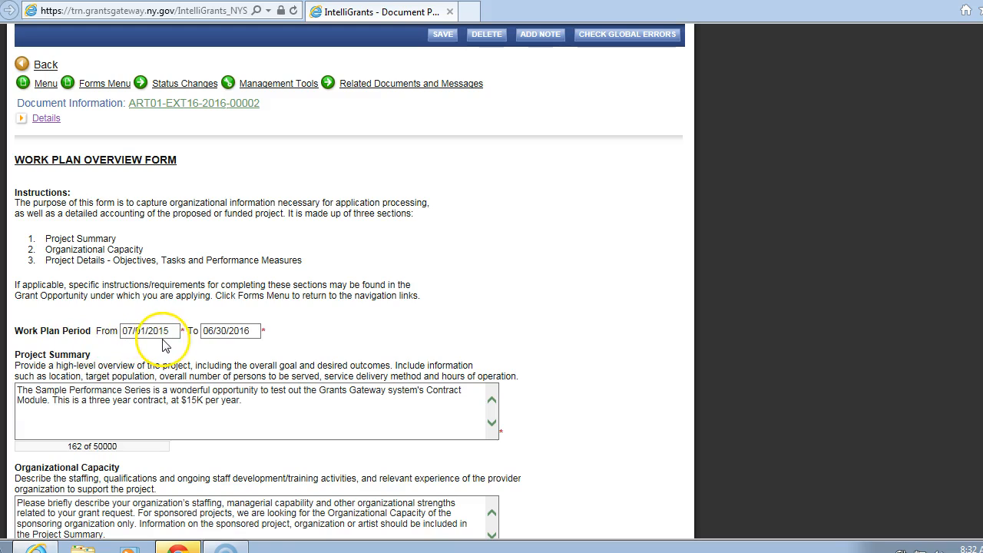
mouse_move(226, 343)
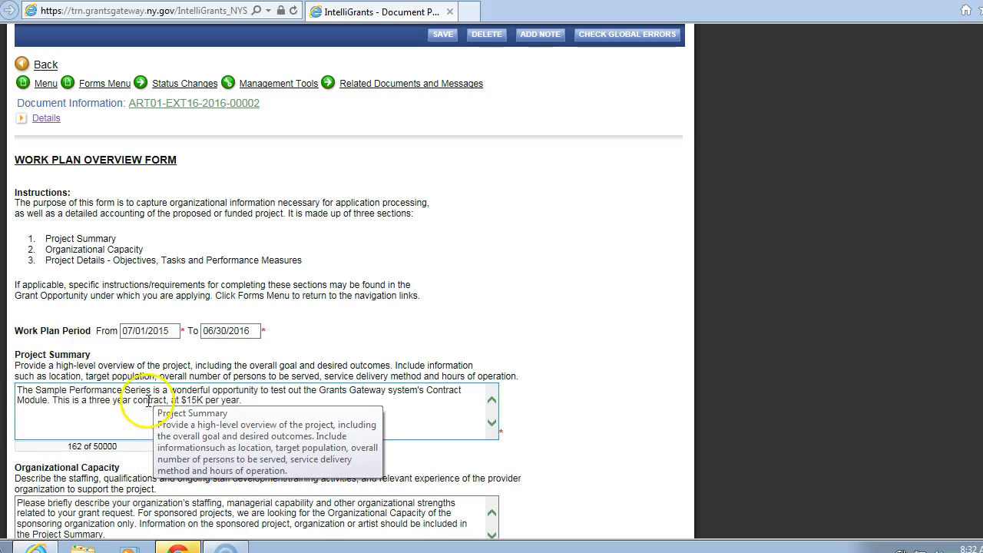
mouse_move(178, 380)
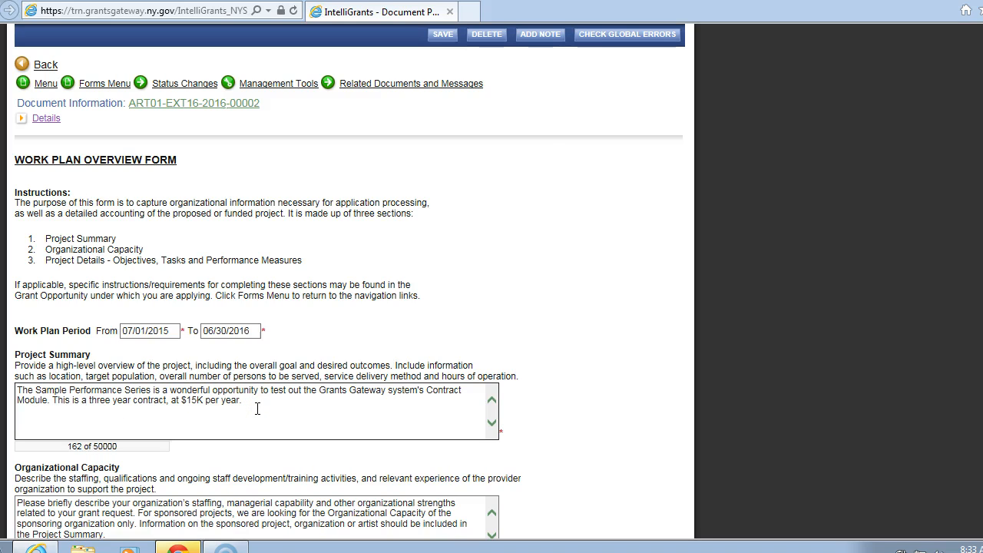
text(mmmmmm)
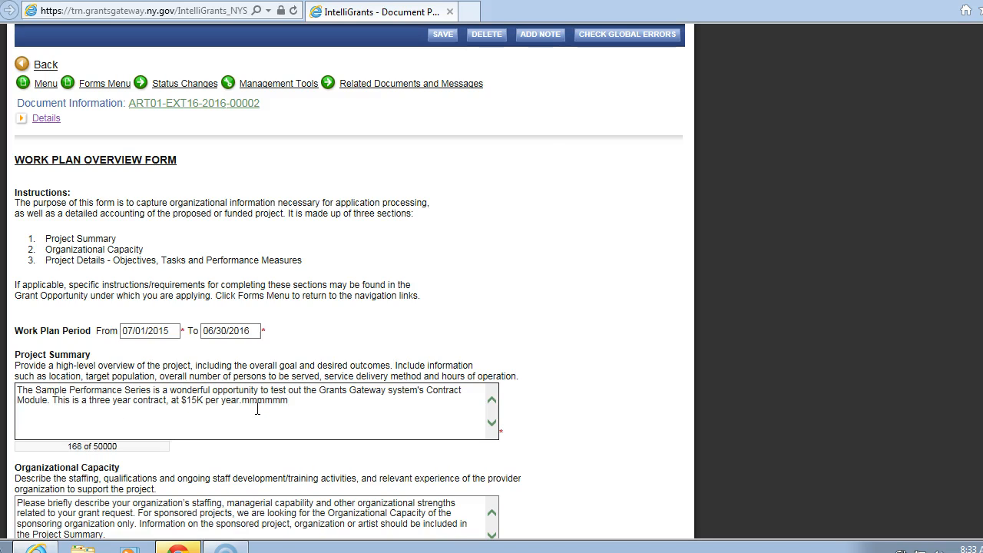
double_click(267, 402)
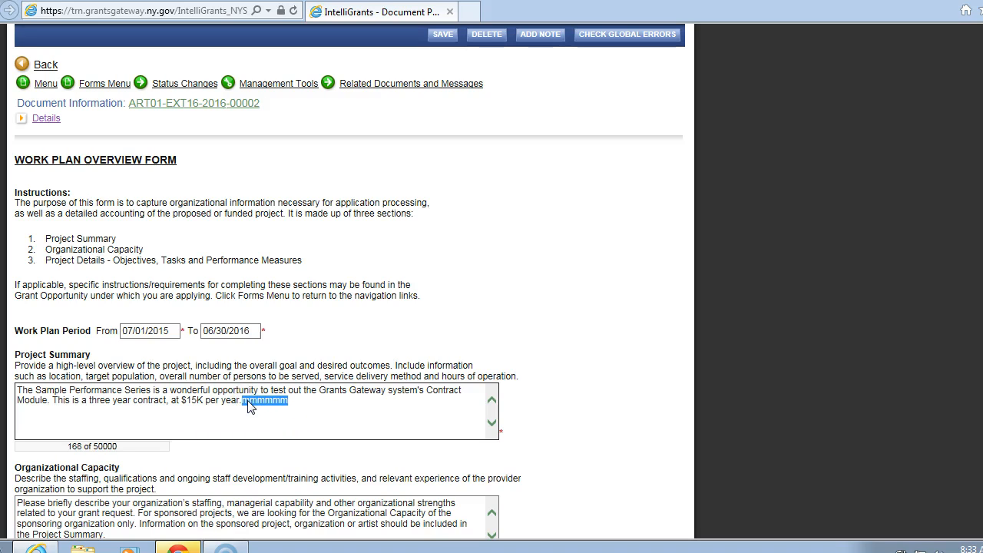
click(440, 34)
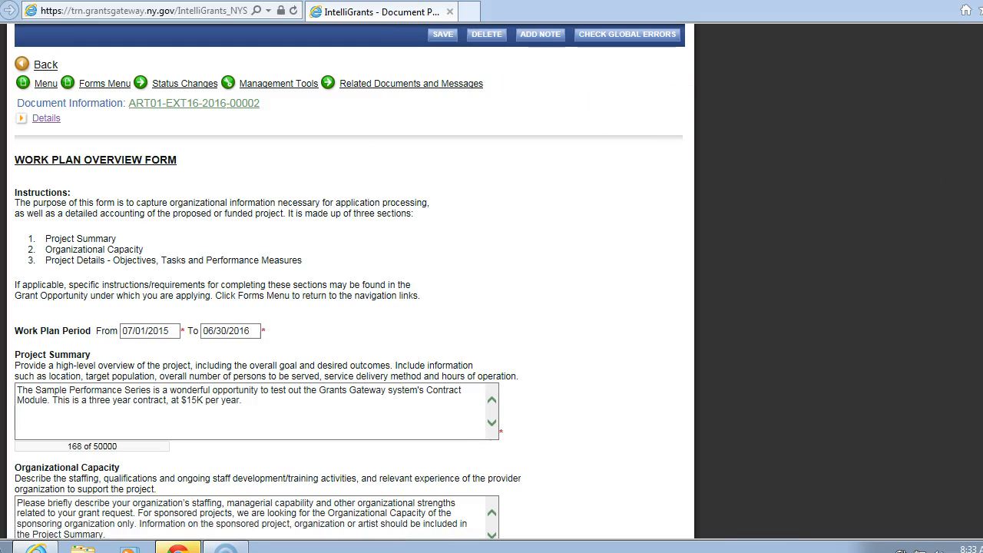
click(447, 34)
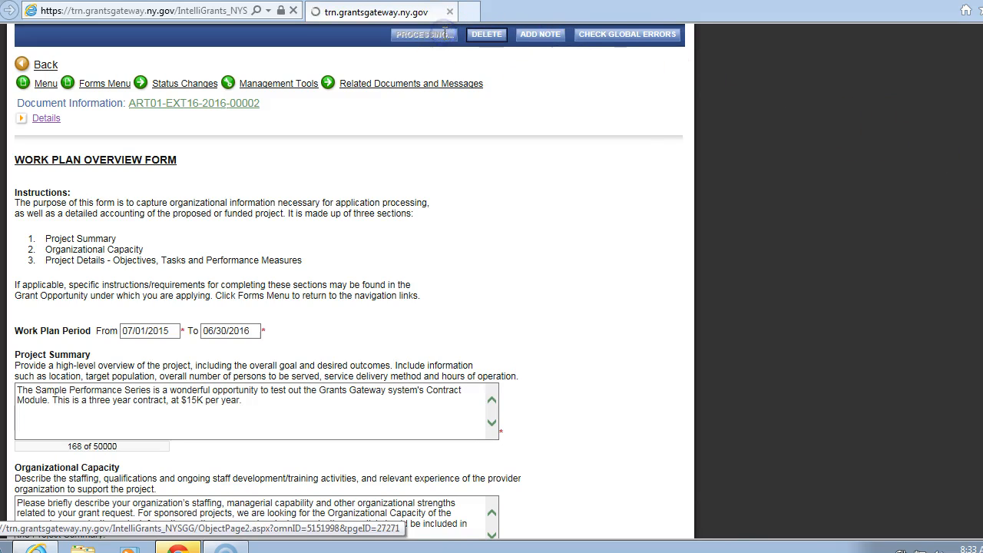
click(425, 34)
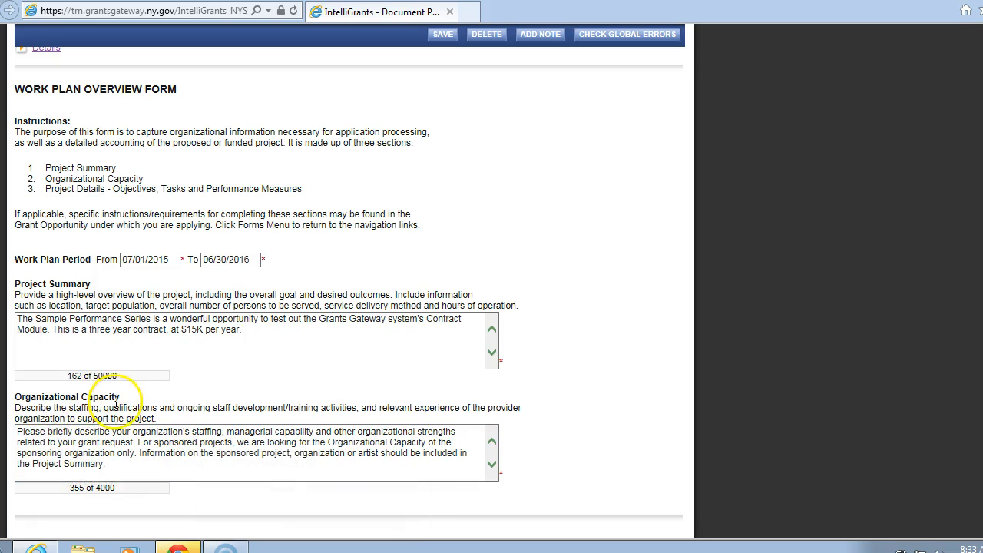
Review the 355-character Organizational Capacity answer and save the Work Plan Overview Form again
click(368, 463)
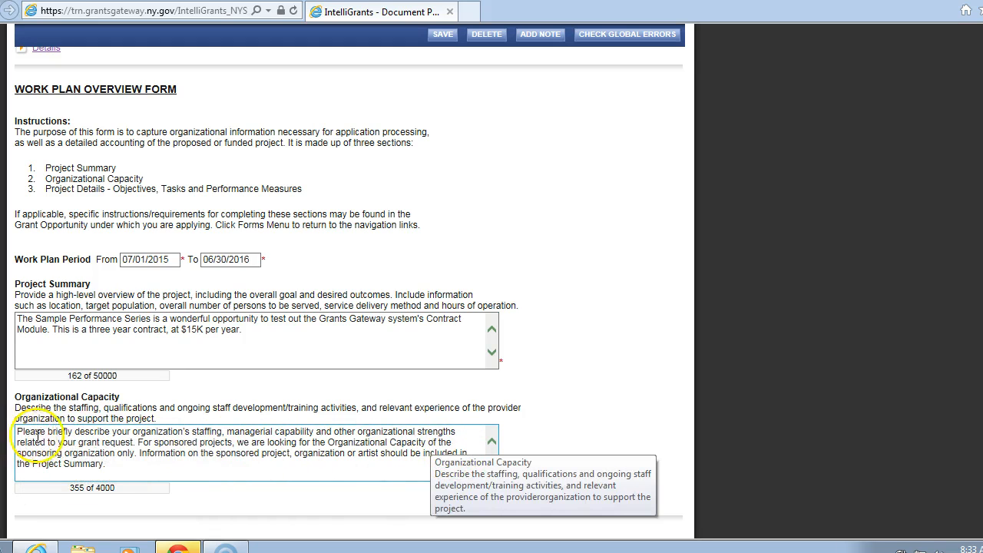
mouse_move(54, 453)
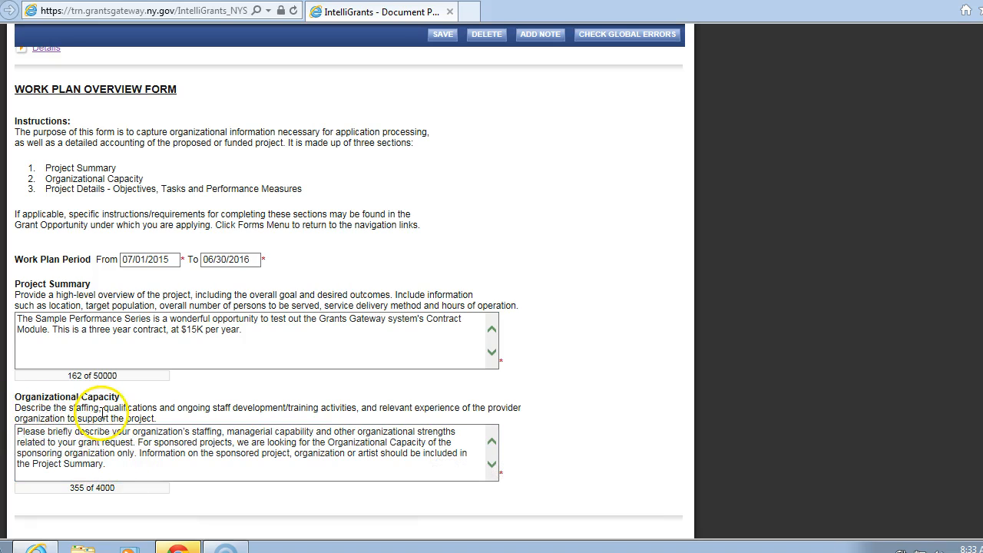
mouse_move(220, 410)
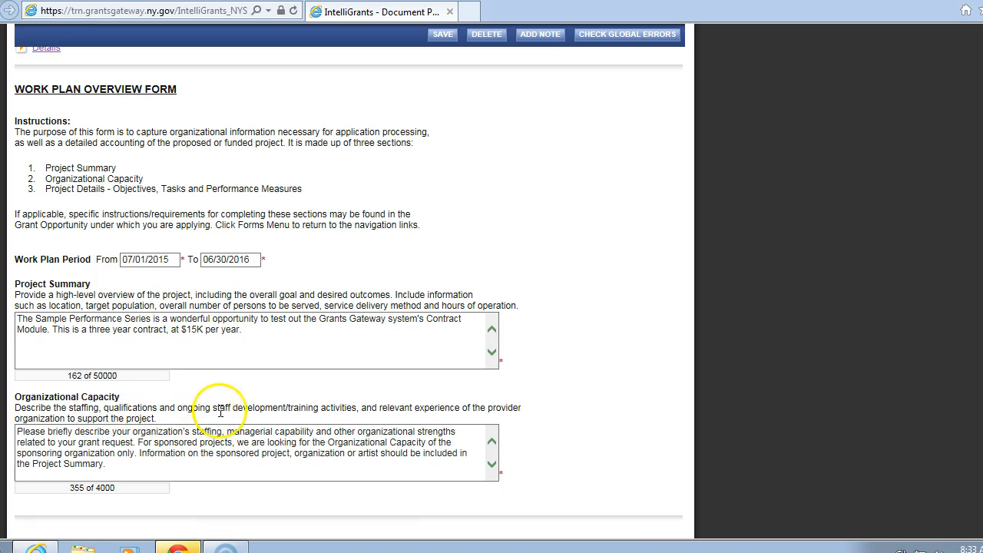
mouse_move(291, 411)
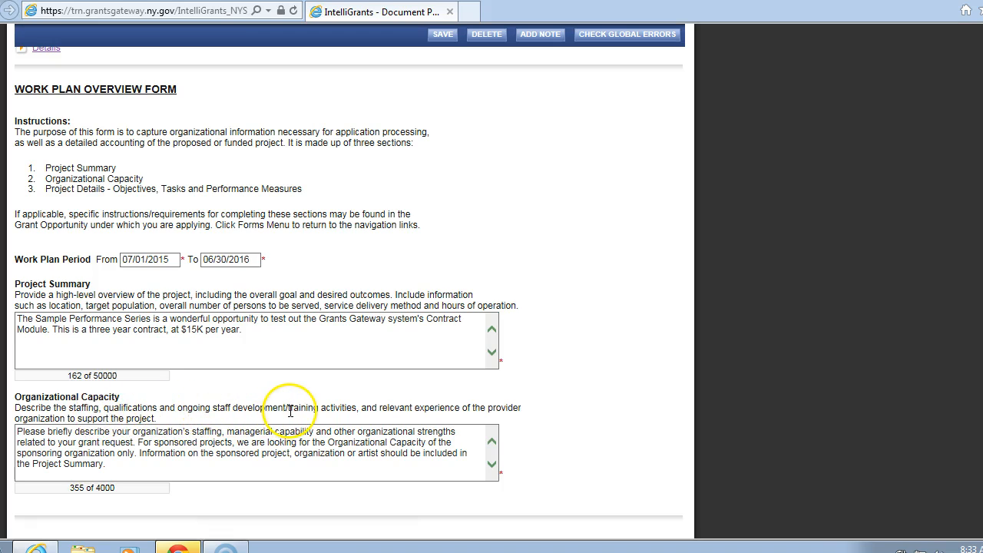
mouse_move(449, 422)
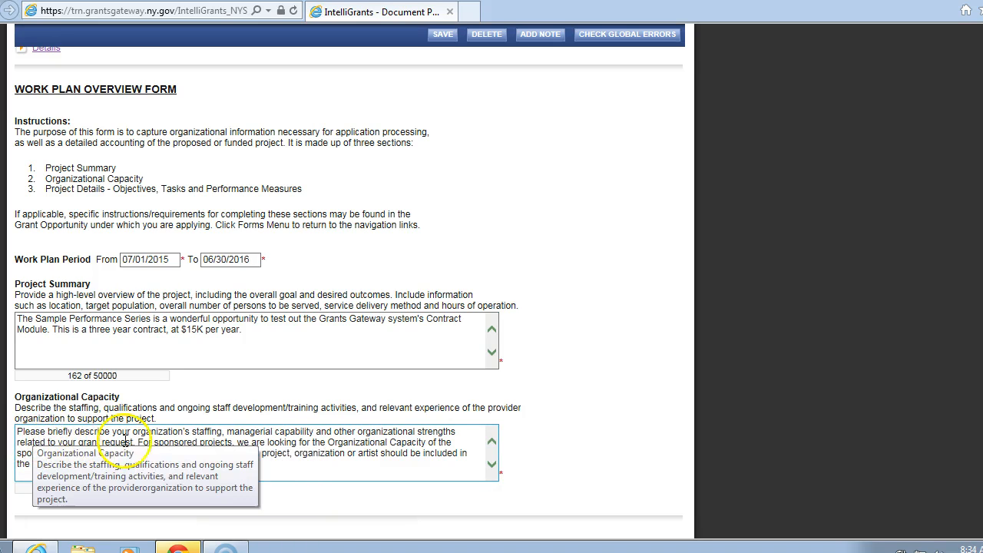
mouse_move(324, 461)
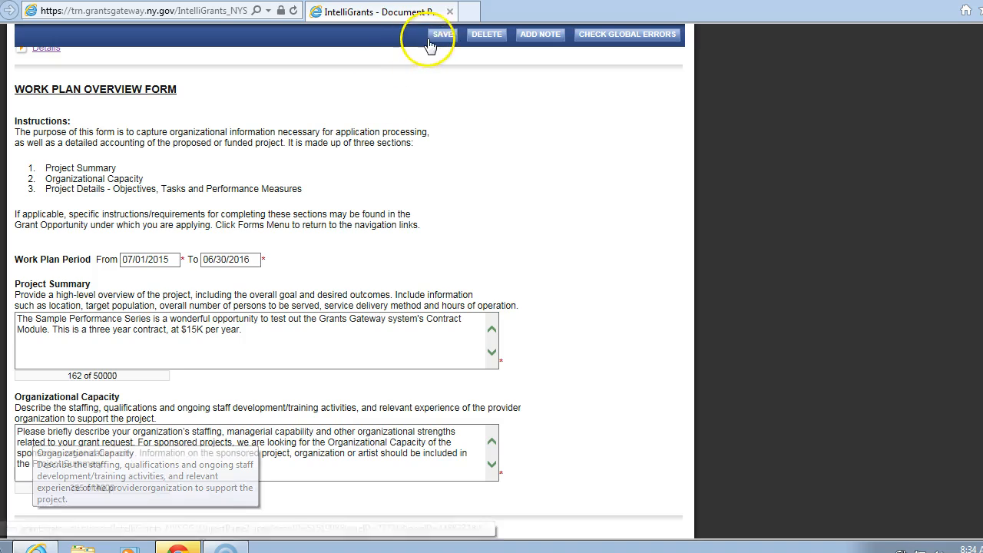
click(436, 34)
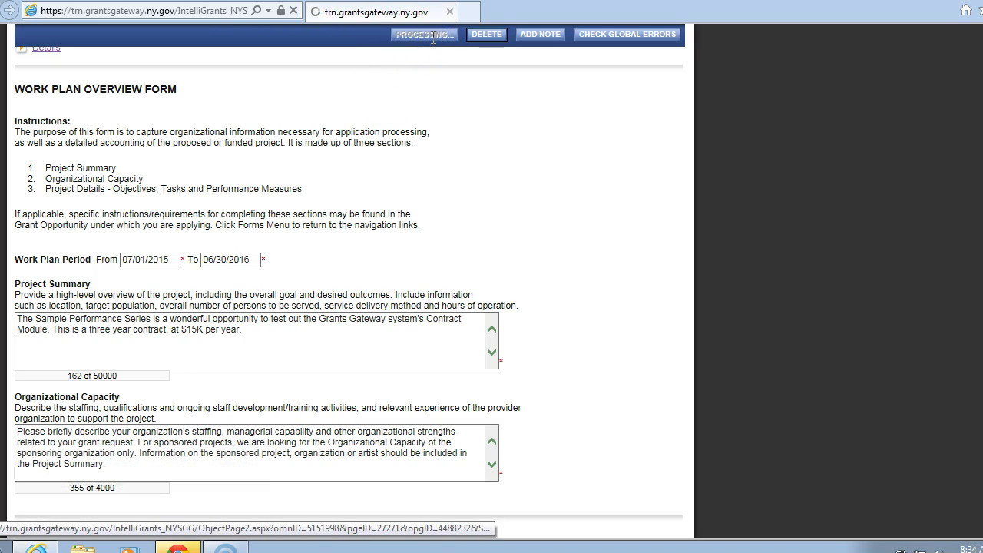
click(423, 35)
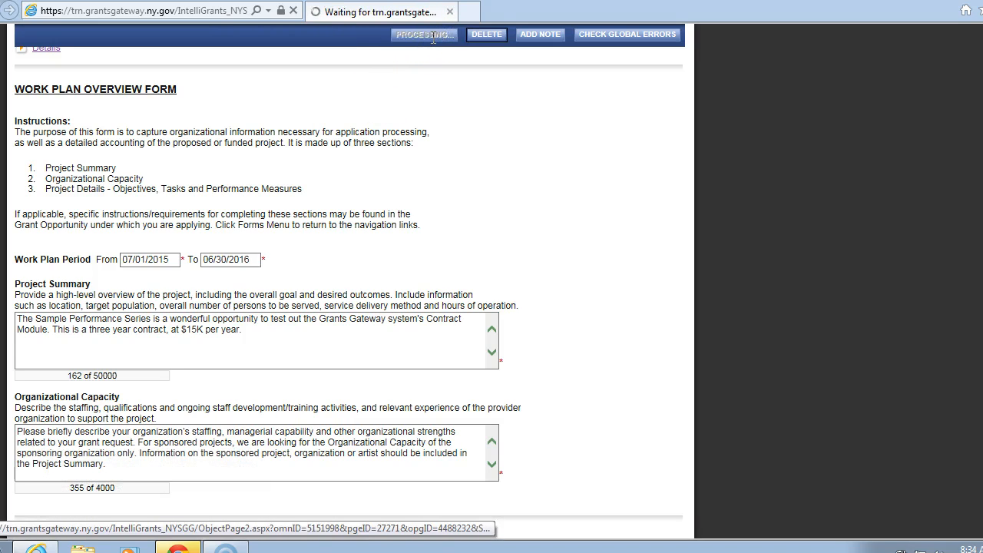
click(425, 34)
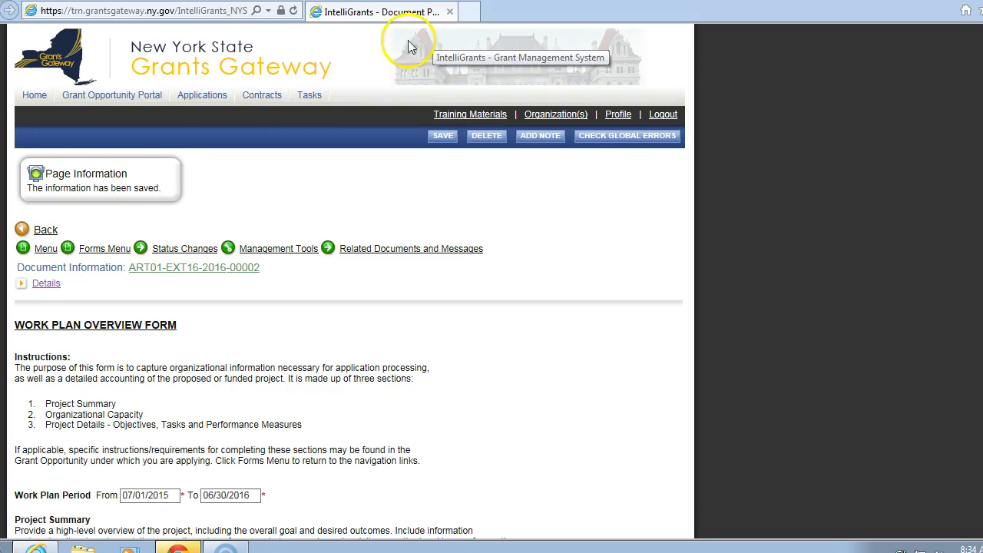
mouse_move(75, 191)
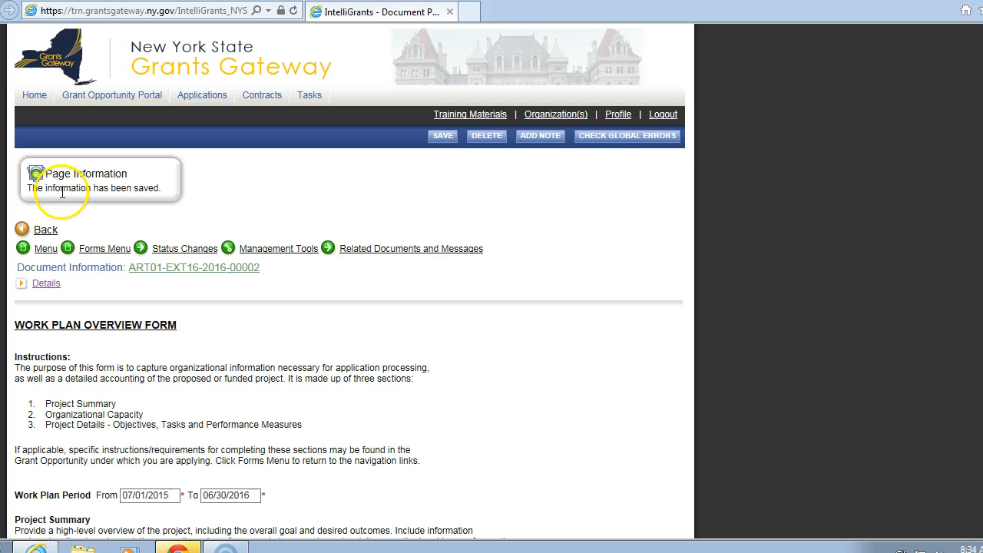
mouse_move(55, 205)
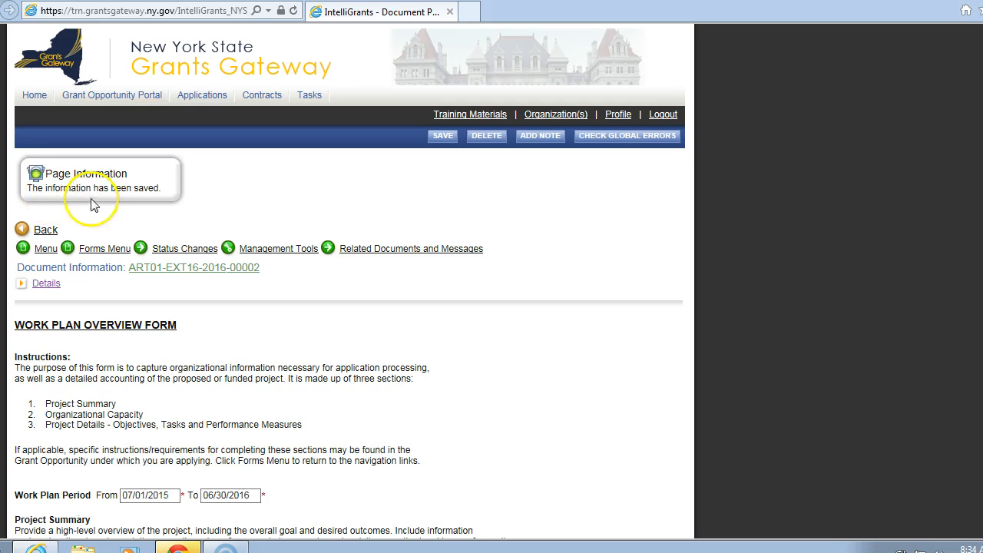
Open the Objectives page and review objective 'ABC Youth Choir' and its performance description
click(104, 248)
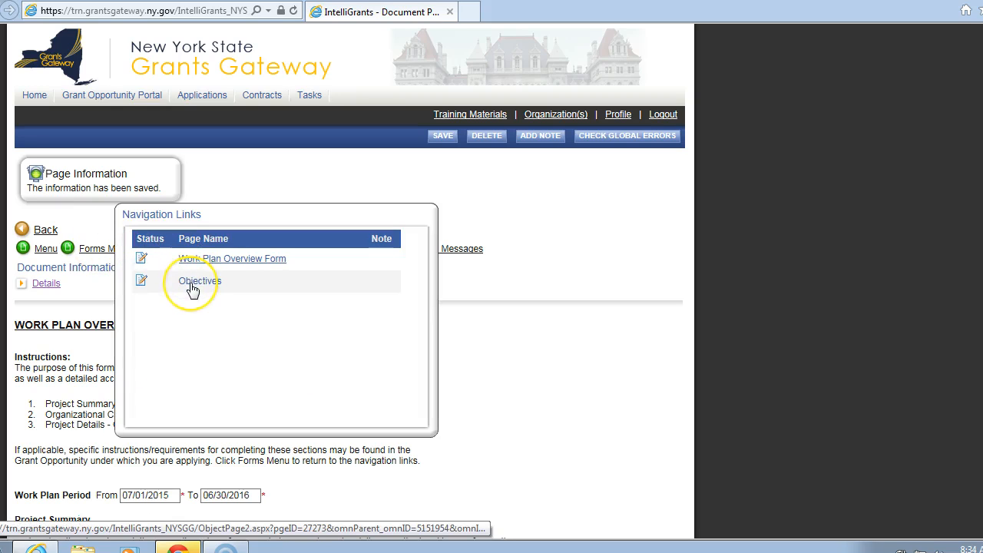
mouse_move(196, 284)
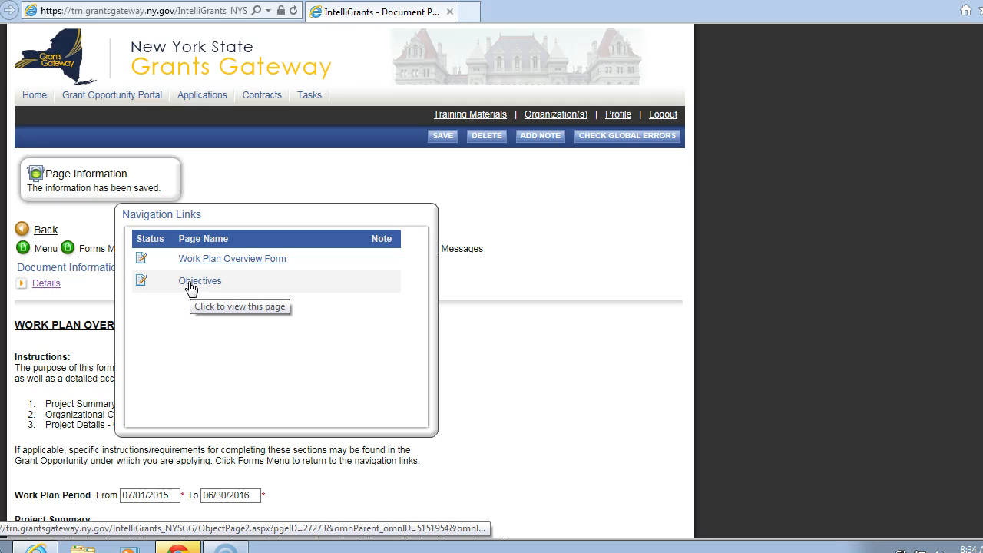
click(200, 281)
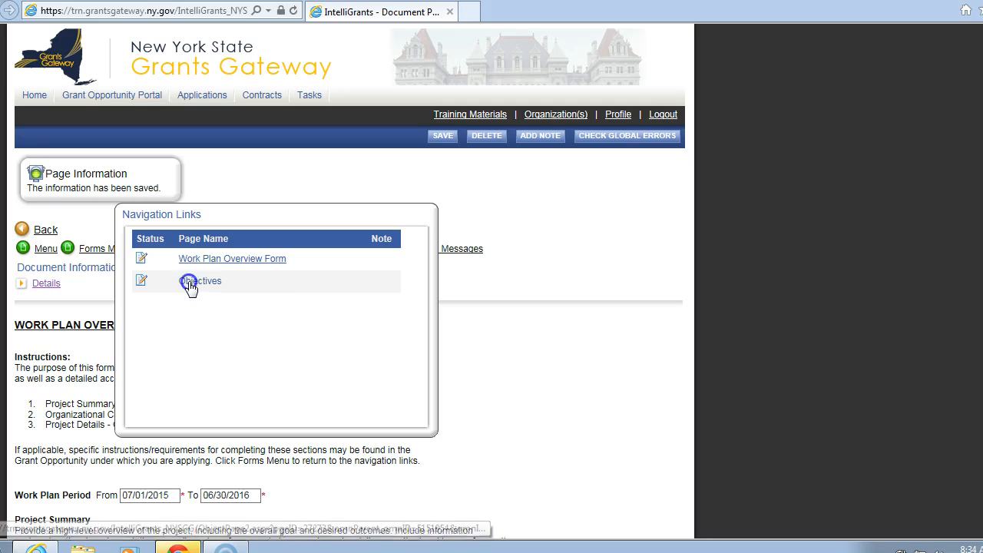
click(202, 281)
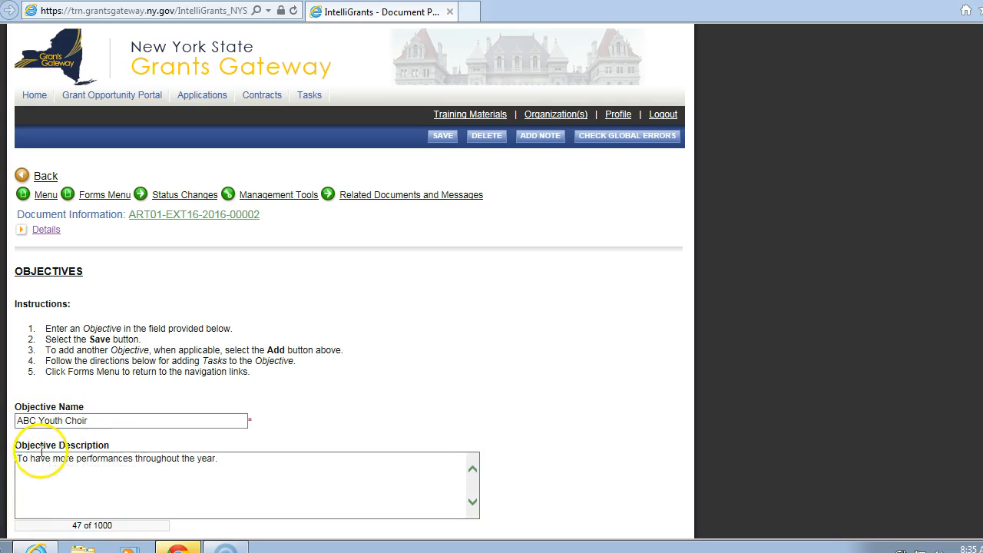
click(141, 468)
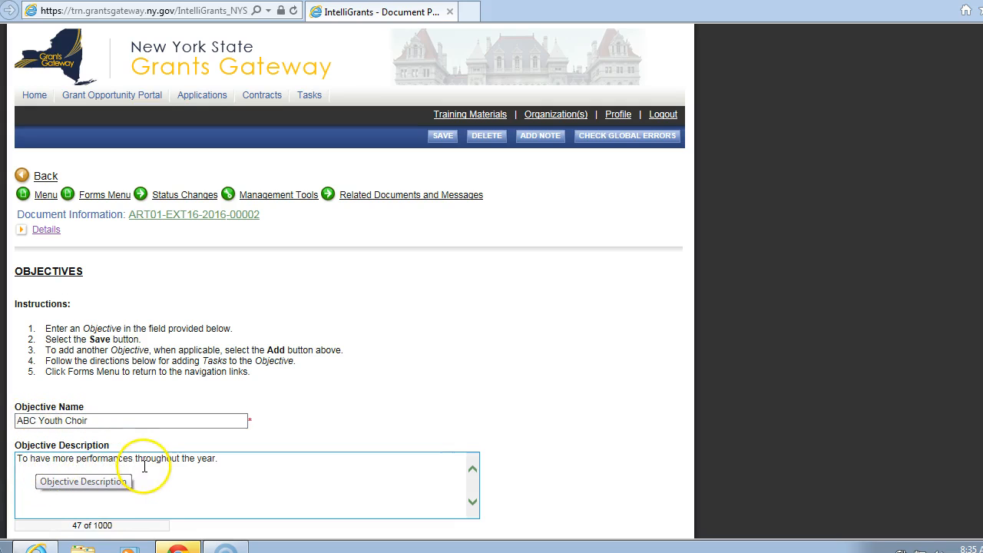
mouse_move(904, 258)
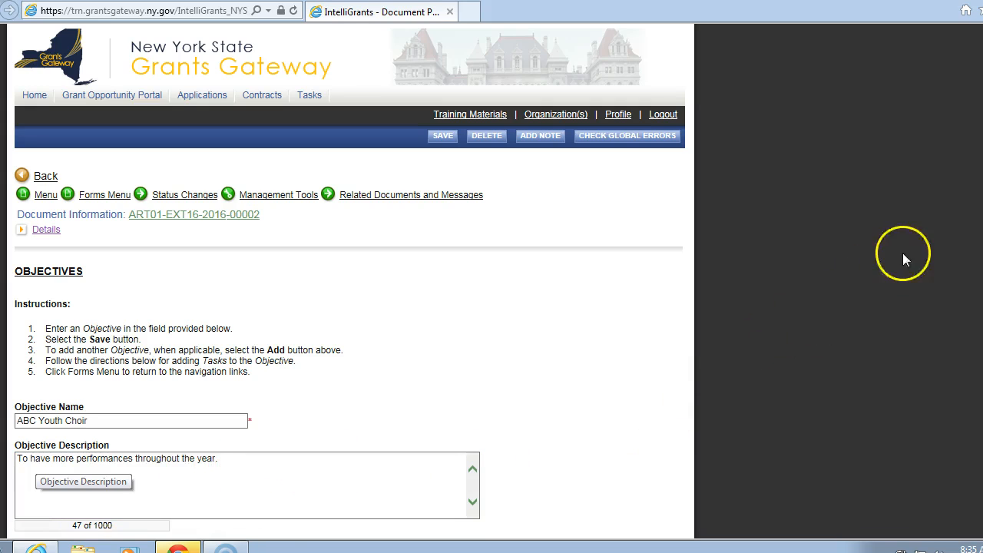
scroll(down, 3)
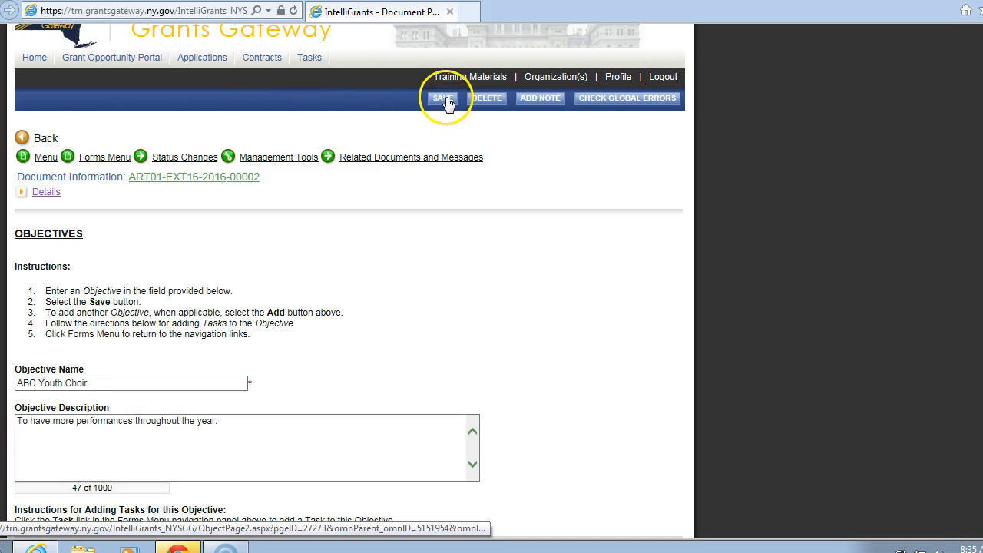
Save the ABC Youth Choir objective and go to the Tasks page
click(443, 98)
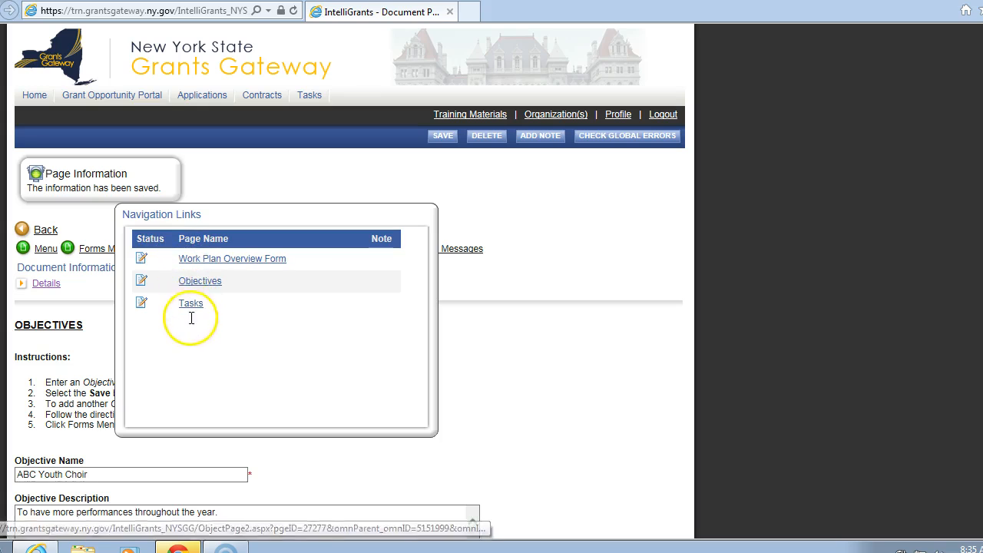
mouse_move(219, 312)
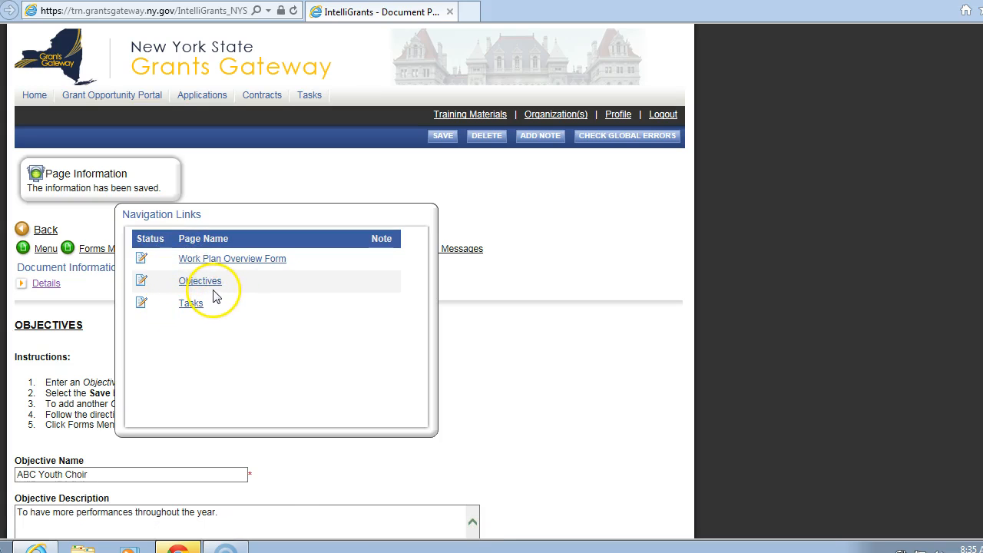
mouse_move(248, 271)
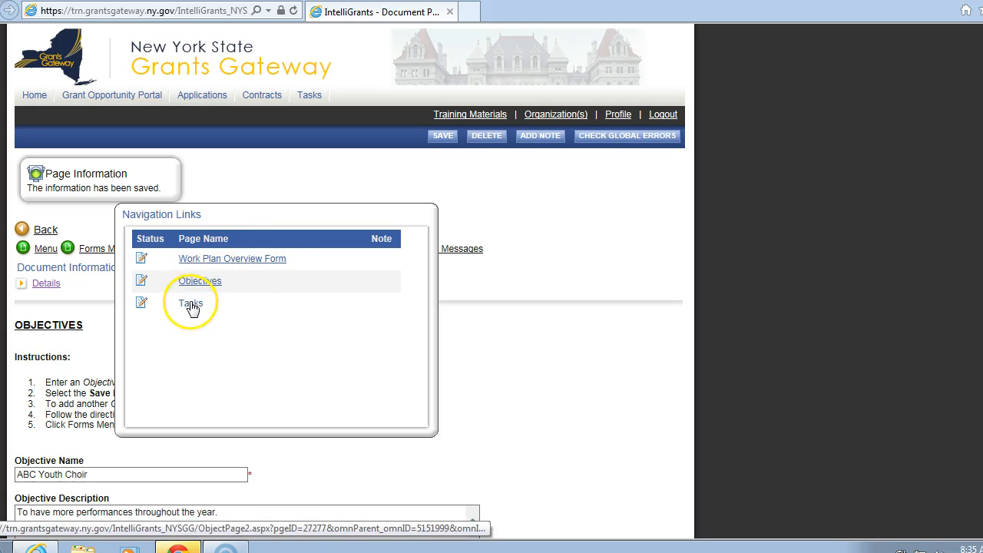
mouse_move(193, 307)
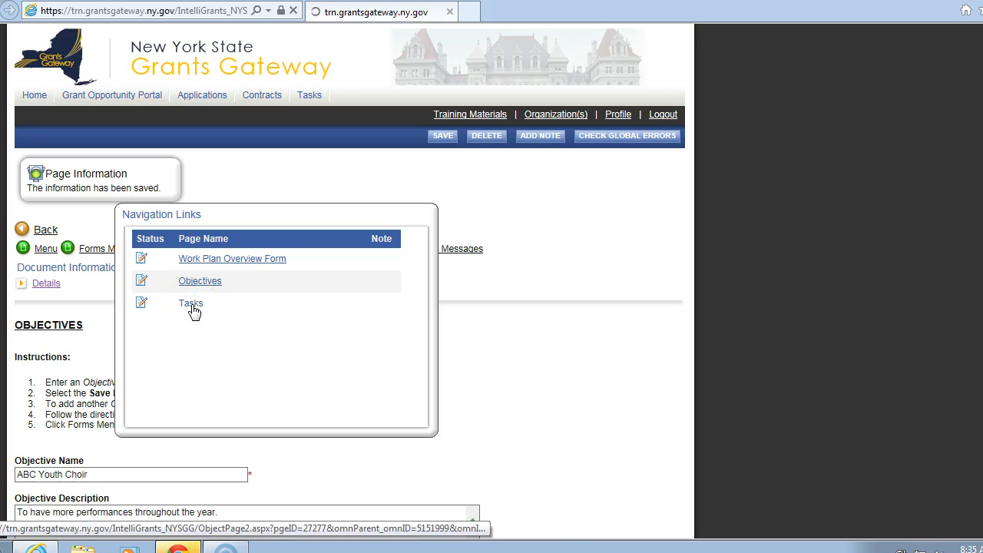
click(190, 302)
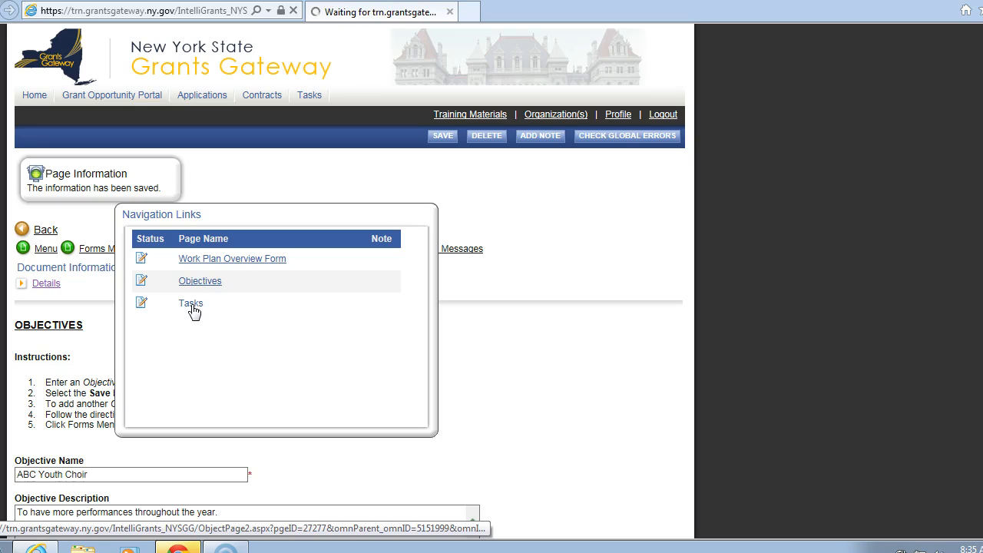
Review 'ABC Youth Choir Task' about recruiting interns and new artists, and save it
click(191, 302)
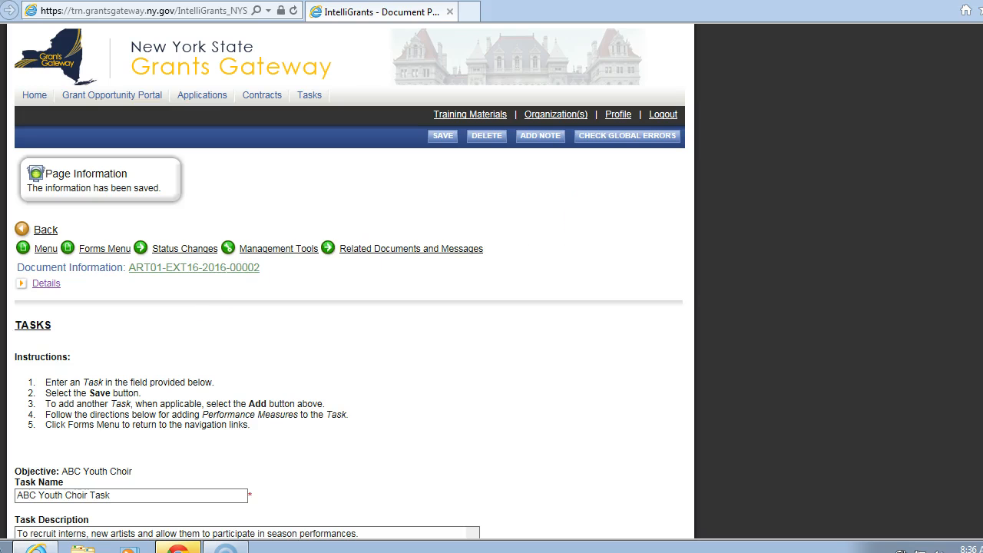
scroll(down, 3)
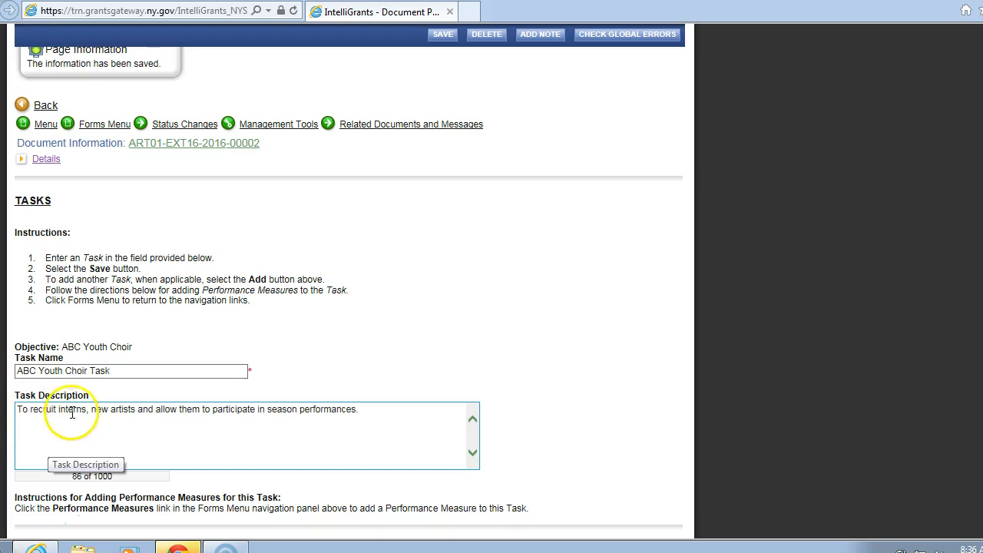
mouse_move(202, 415)
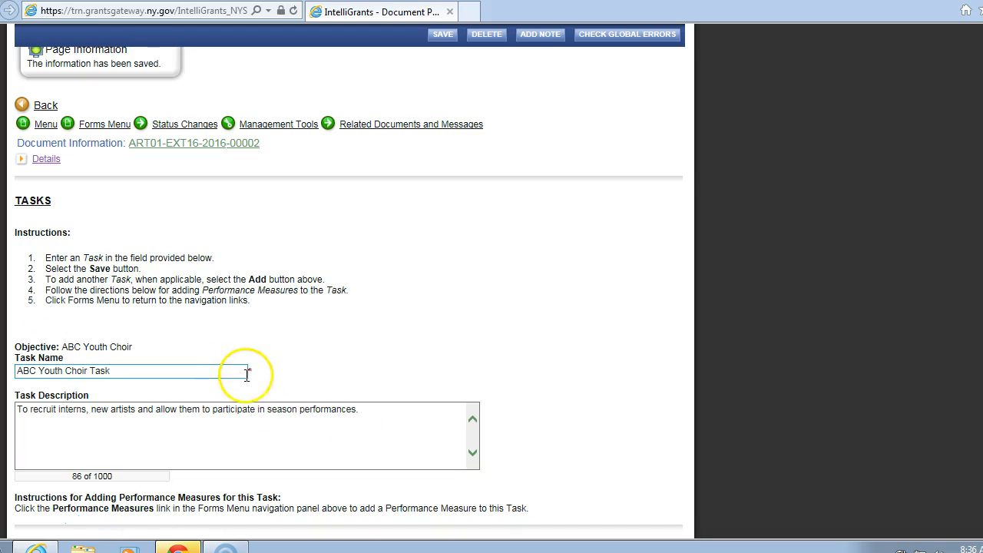
mouse_move(292, 434)
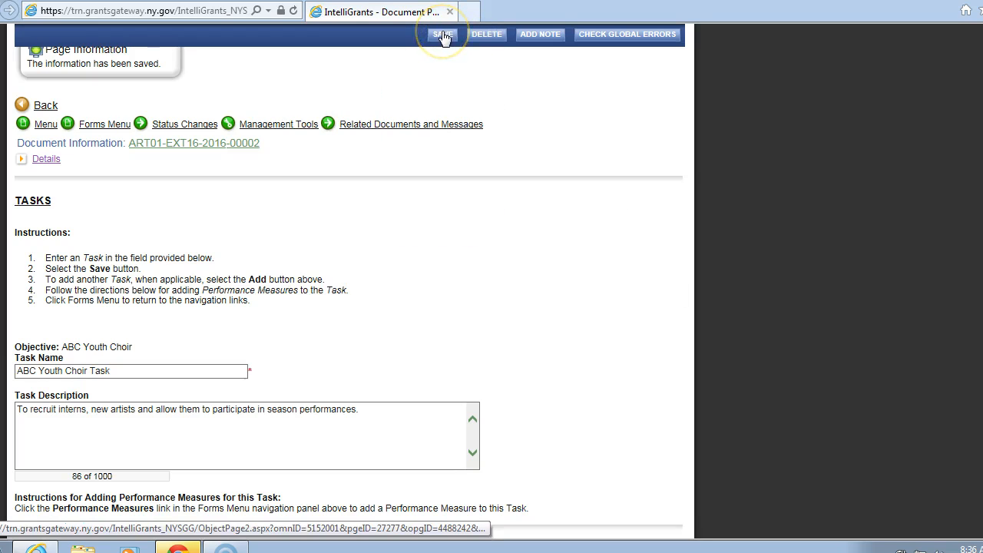
click(440, 34)
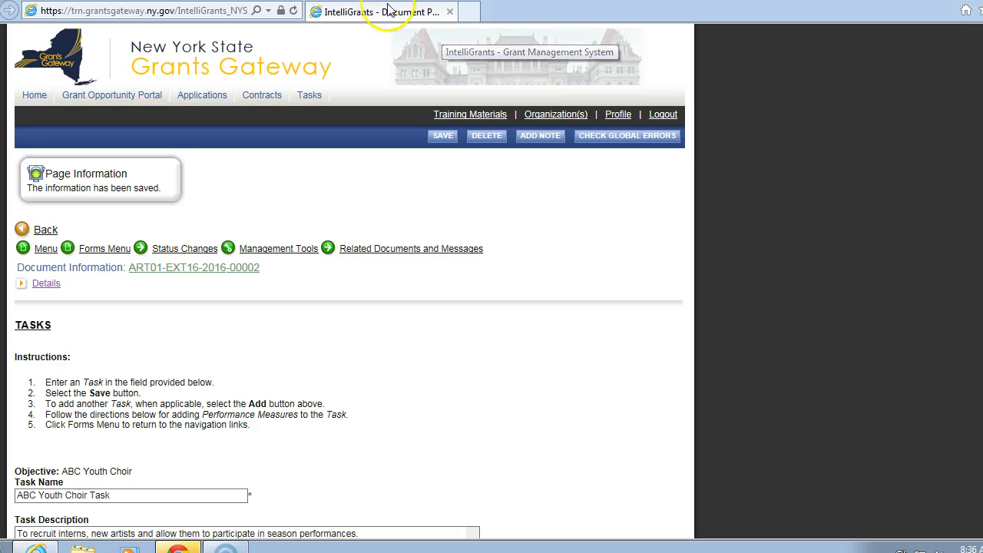
Open the ABC Youth Choir Performance Measure and delete letters from the narrative's last word
click(104, 248)
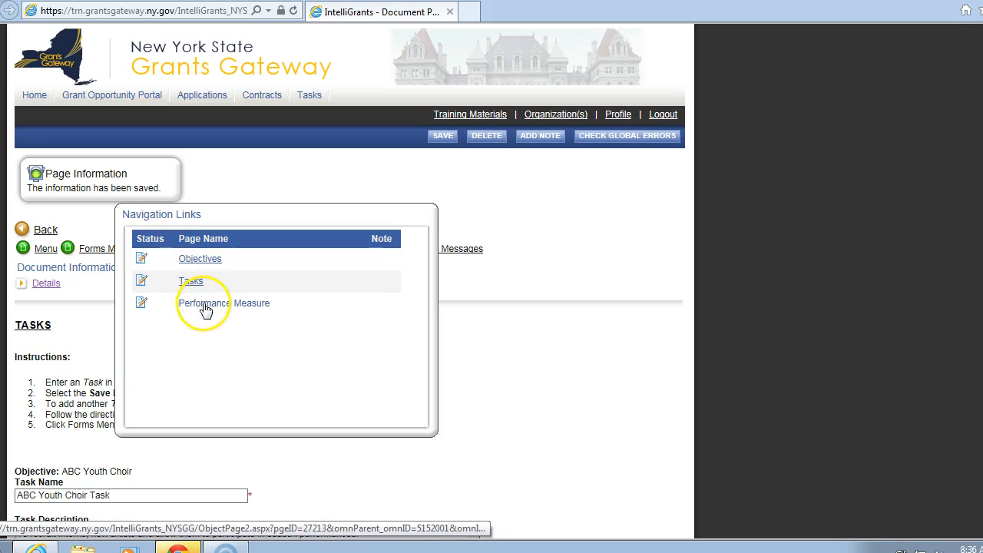
click(223, 303)
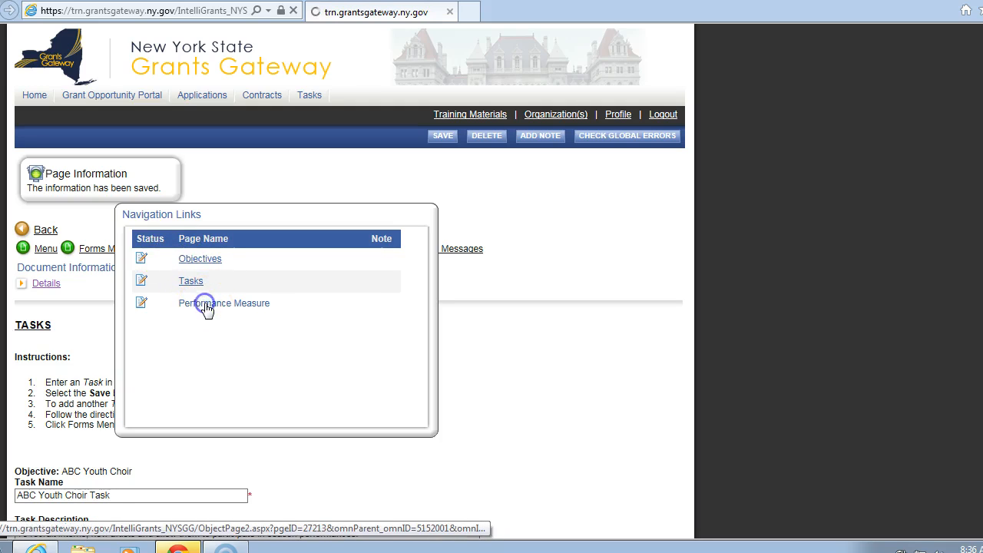
click(224, 303)
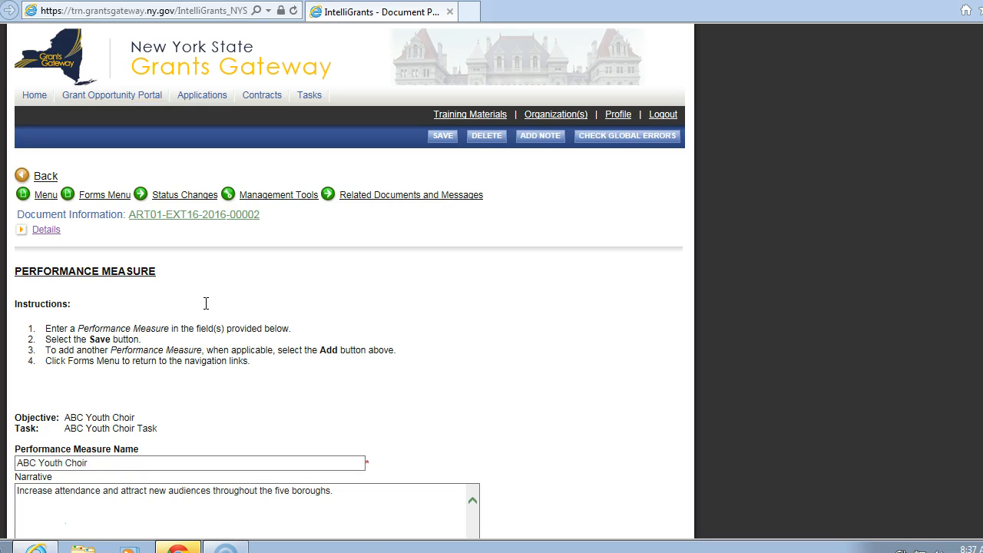
mouse_move(804, 261)
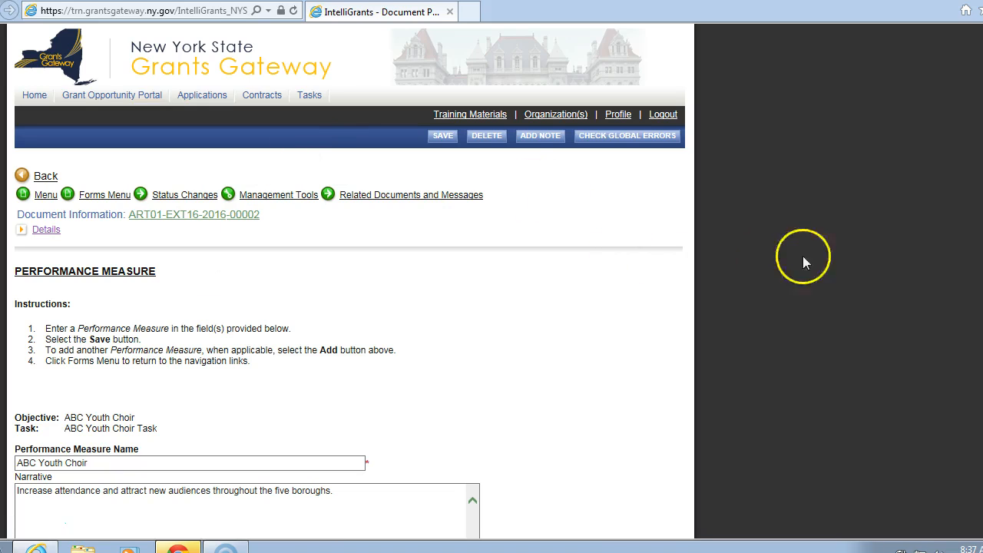
scroll(down, 3)
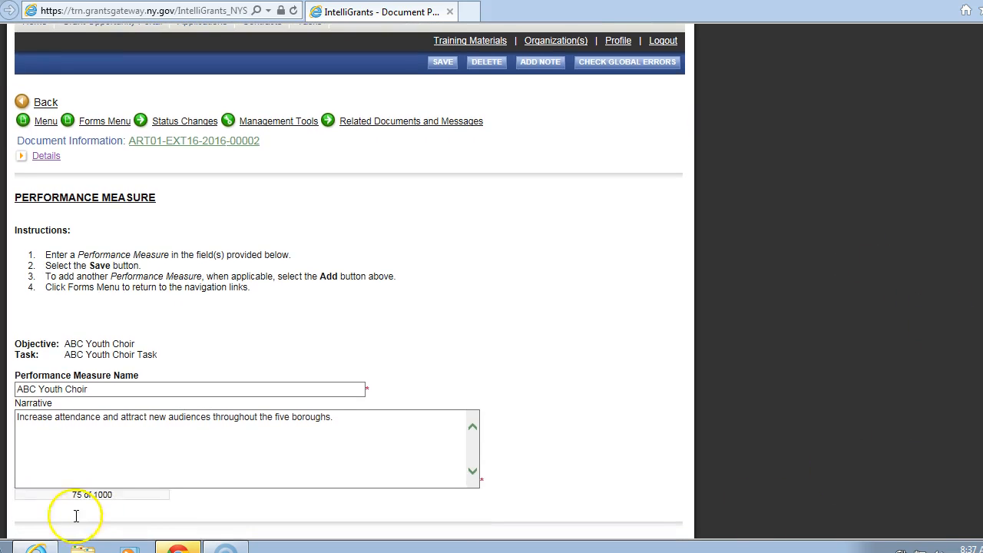
click(136, 389)
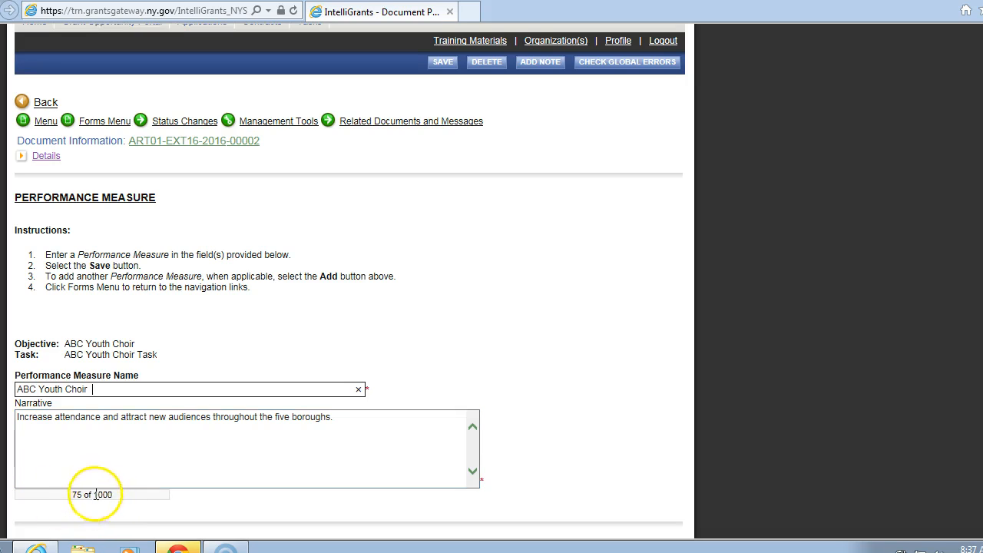
click(46, 447)
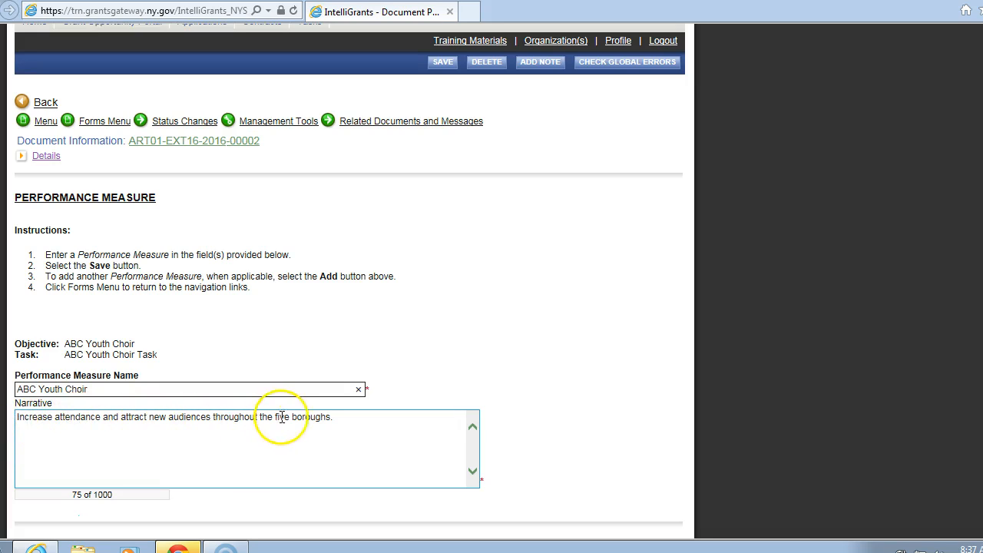
mouse_move(297, 419)
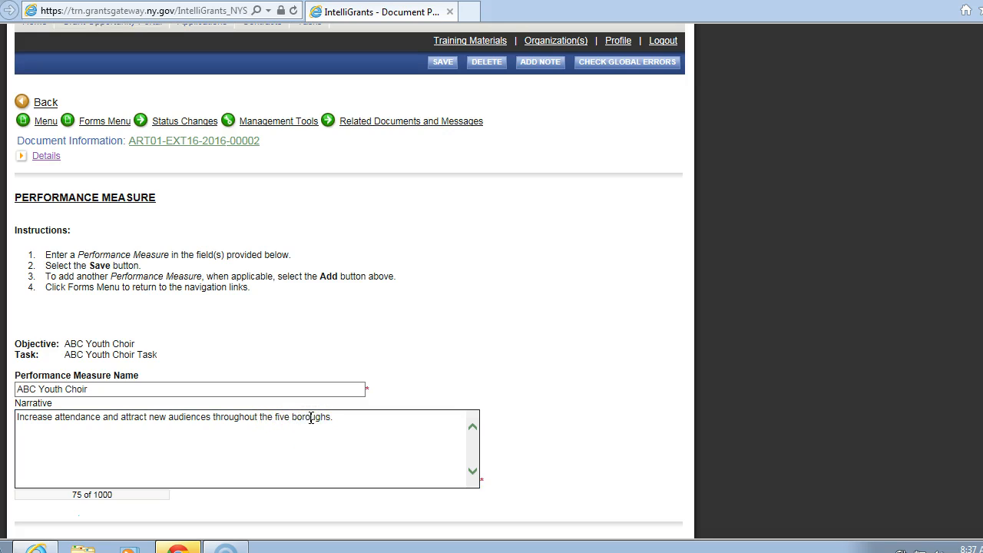
key(Backspace)
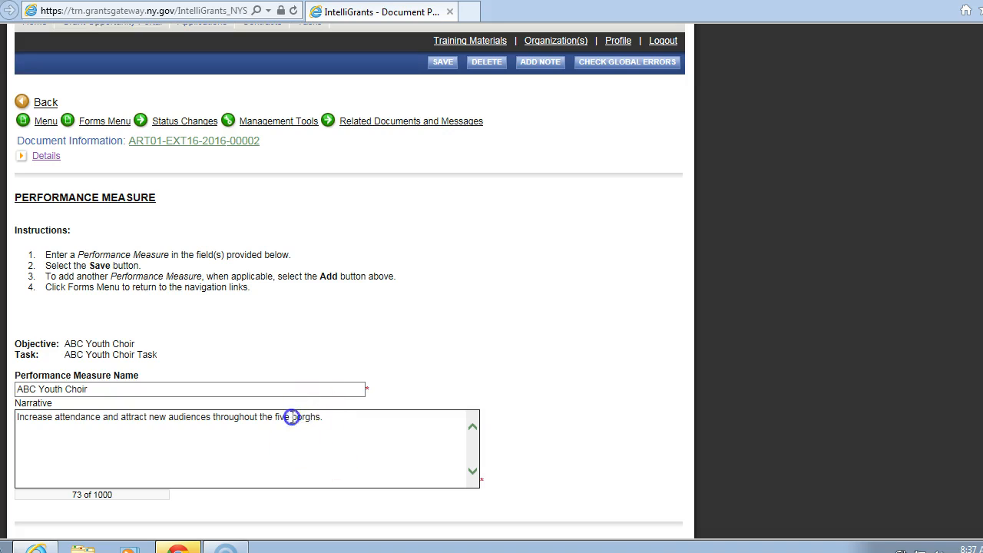
mouse_move(307, 419)
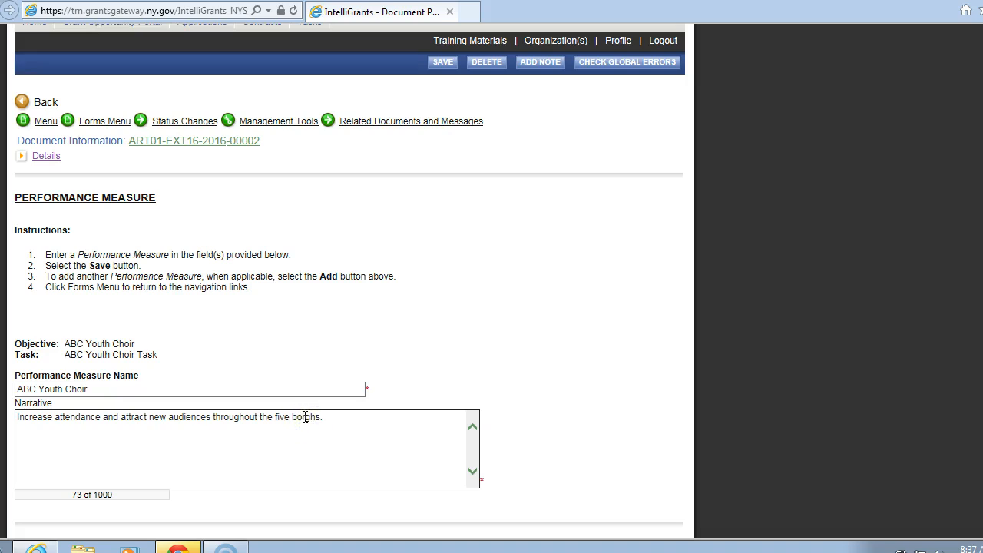
Fix the narrative's misspelled last word to 'boroughs' via the spelling suggestion
text(u)
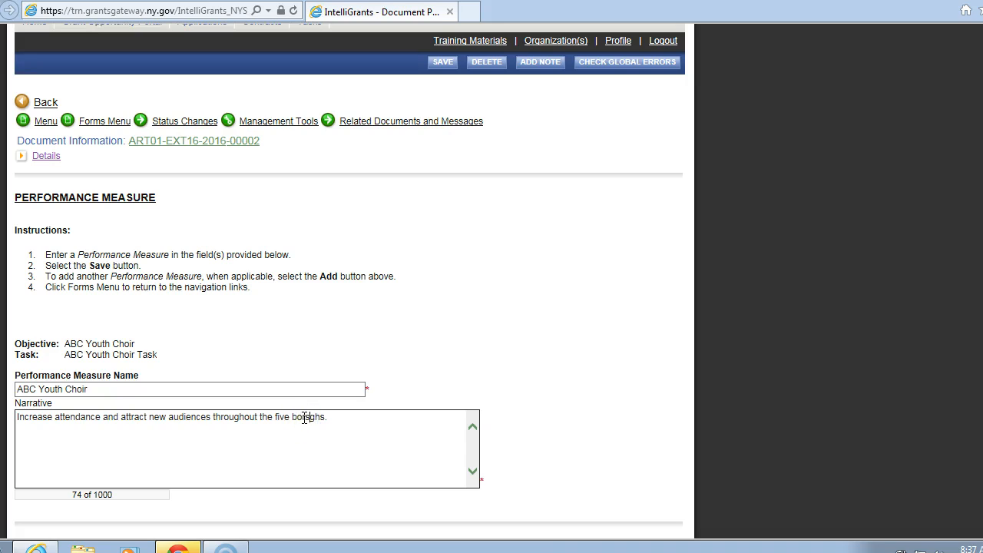
click(324, 432)
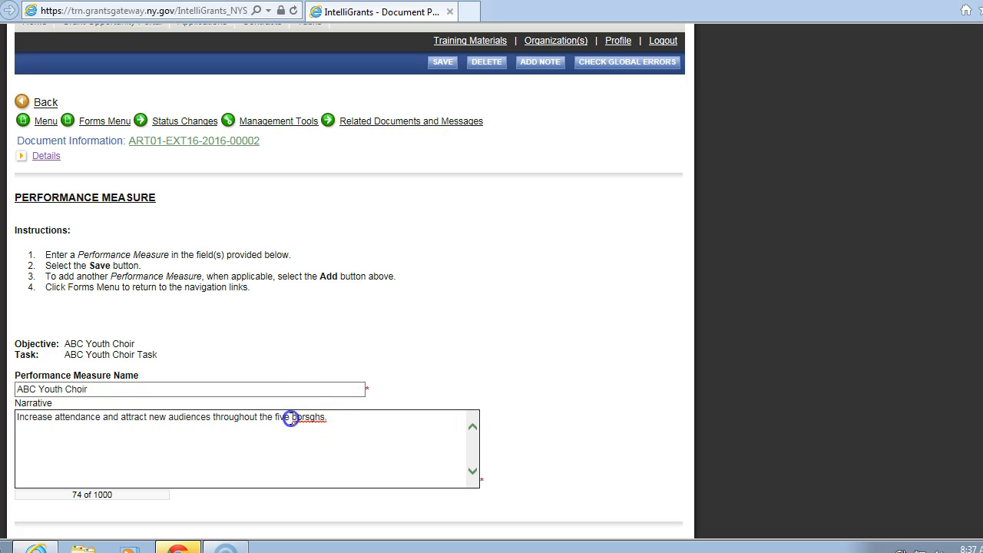
double_click(306, 416)
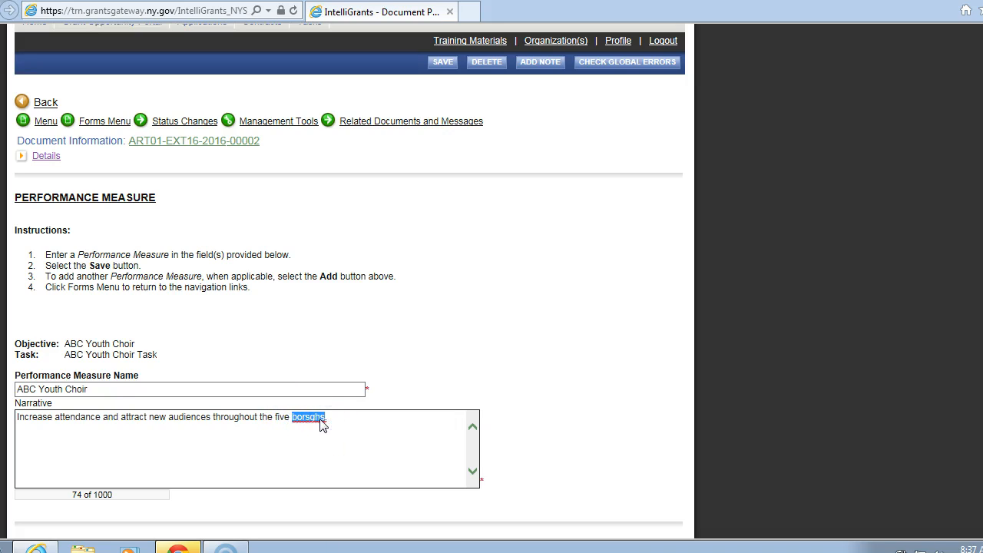
right_click(308, 417)
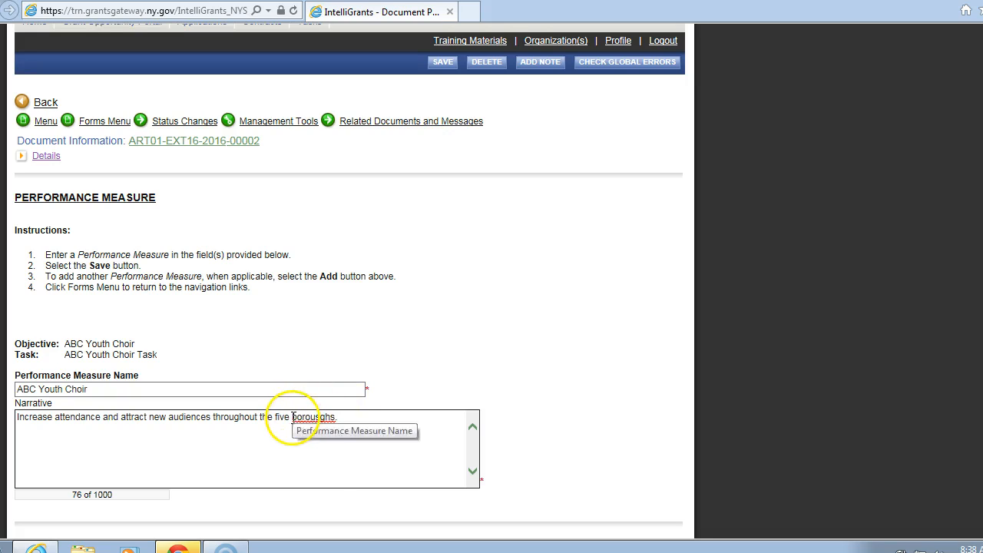
right_click(316, 417)
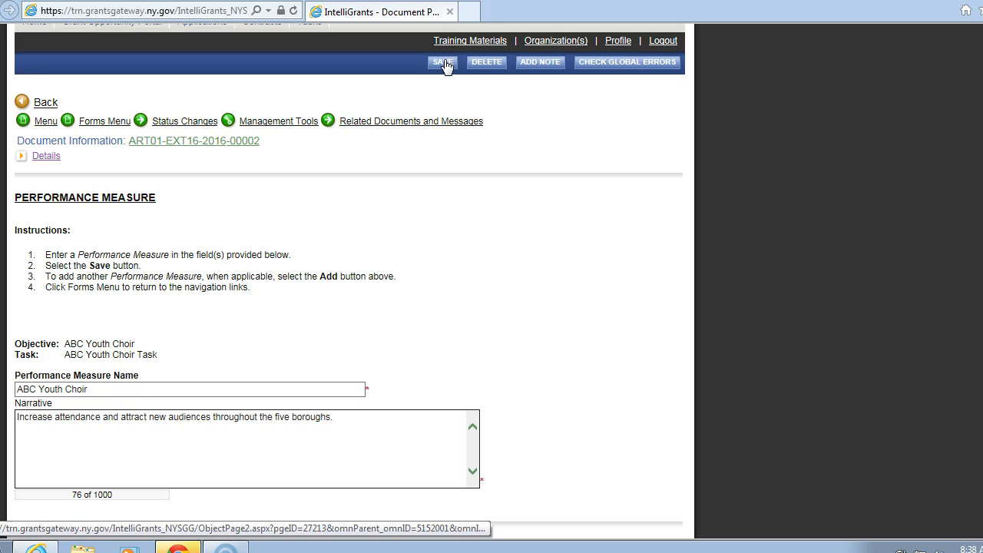
Save the ABC Youth Choir performance measure until the saved-information notice appears
click(438, 62)
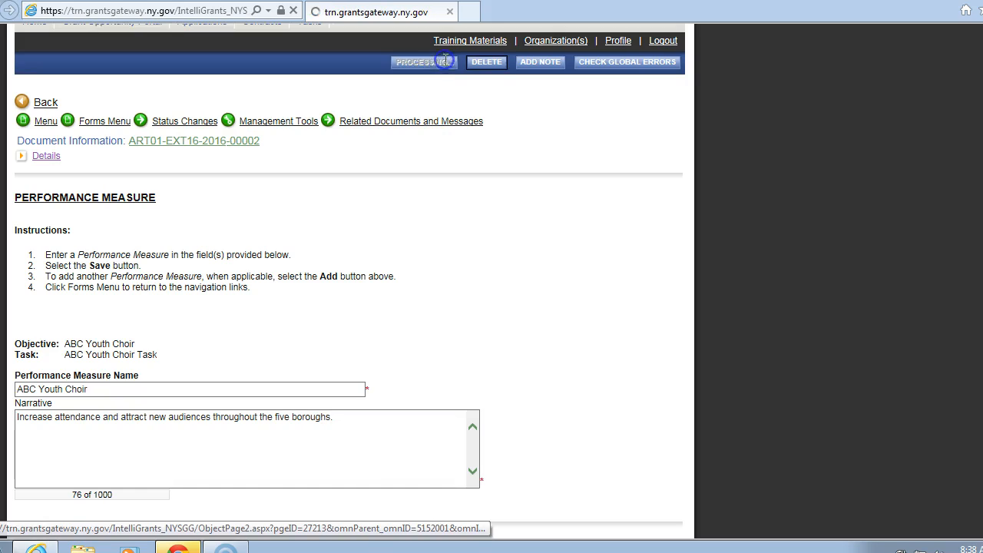
click(425, 62)
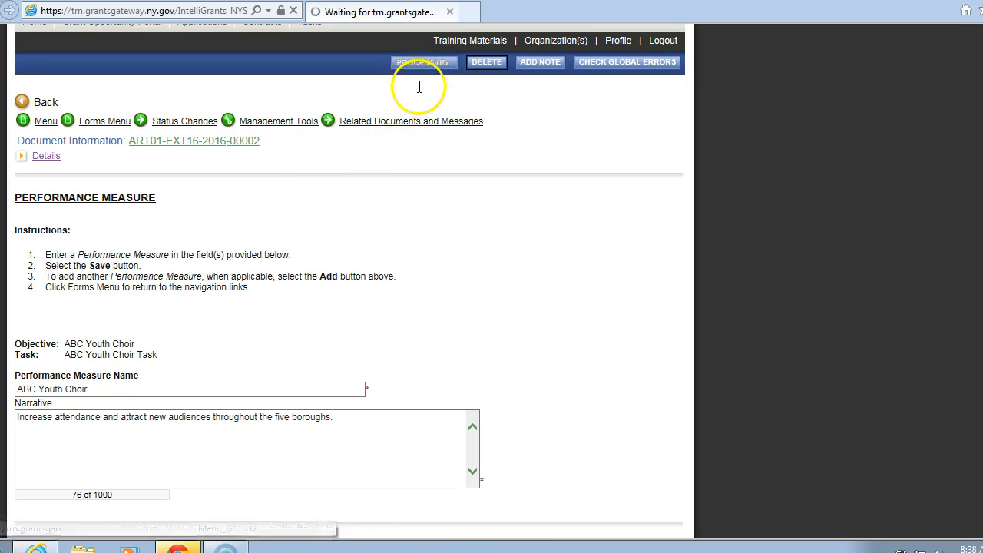
click(433, 62)
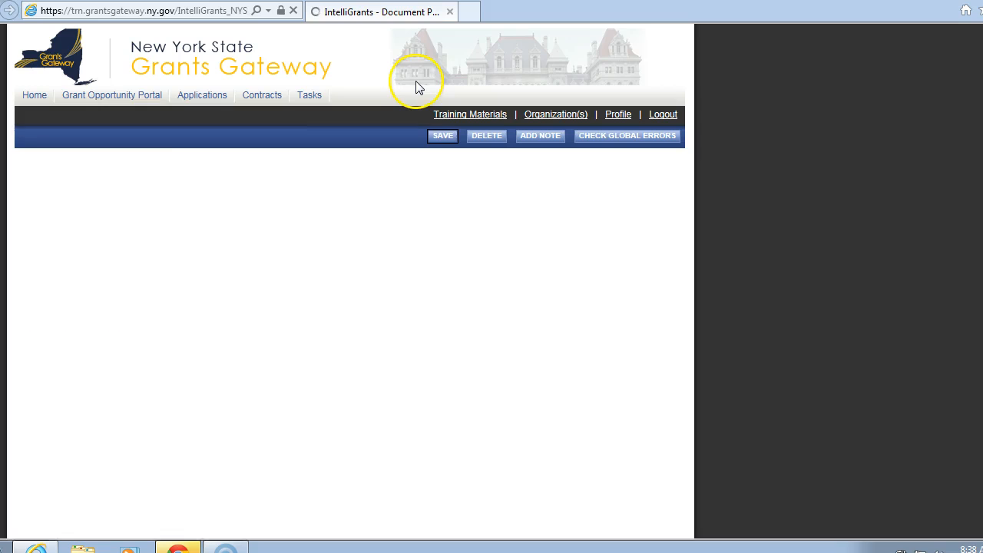
click(442, 136)
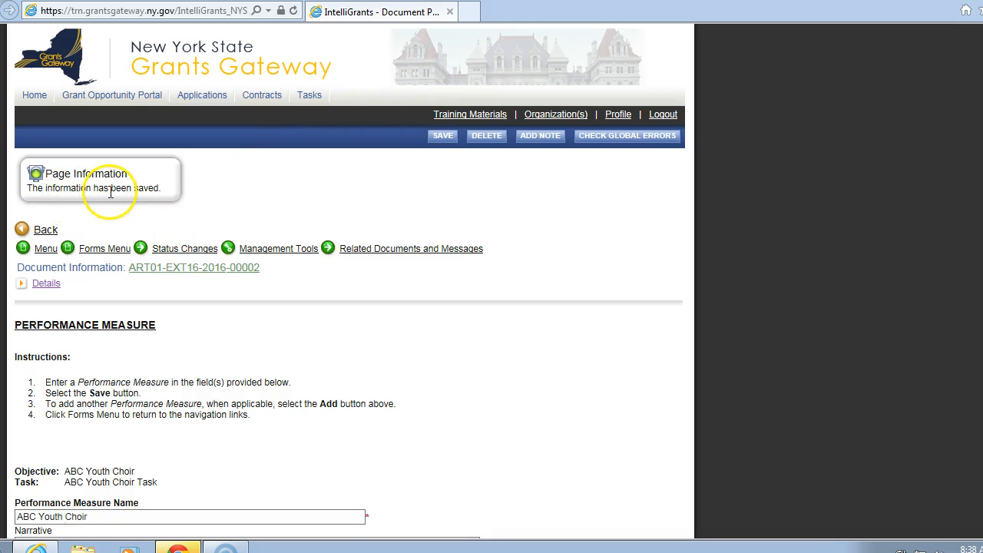
click(257, 248)
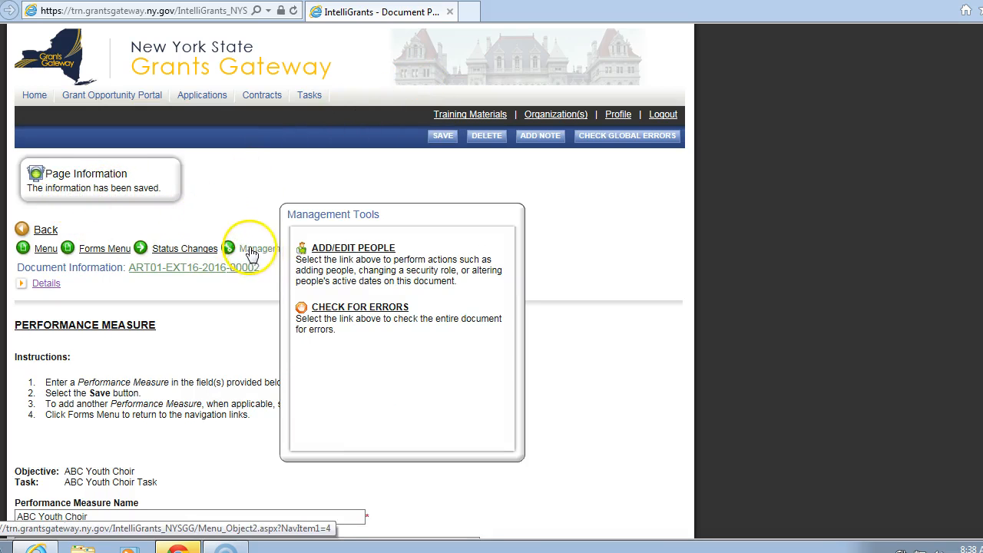
mouse_move(266, 255)
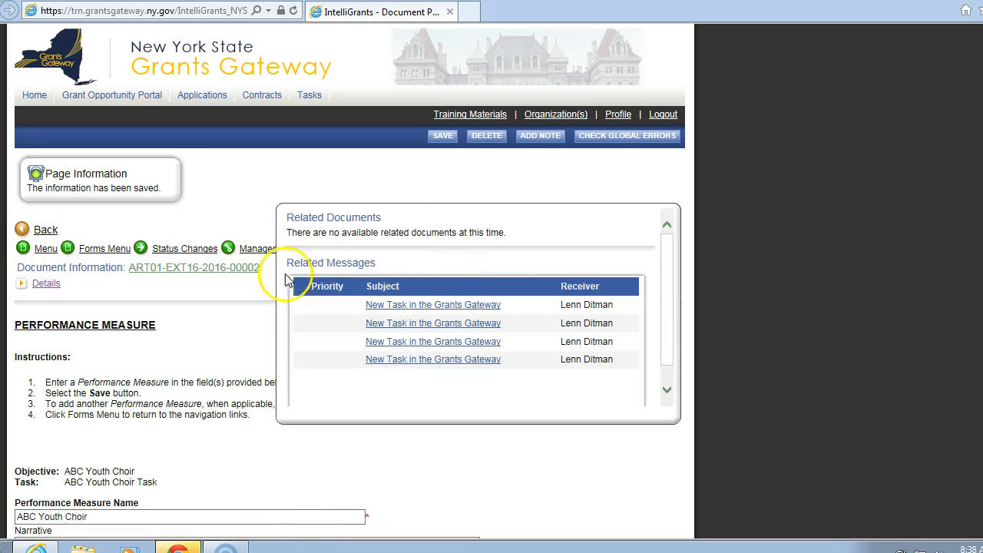
click(260, 248)
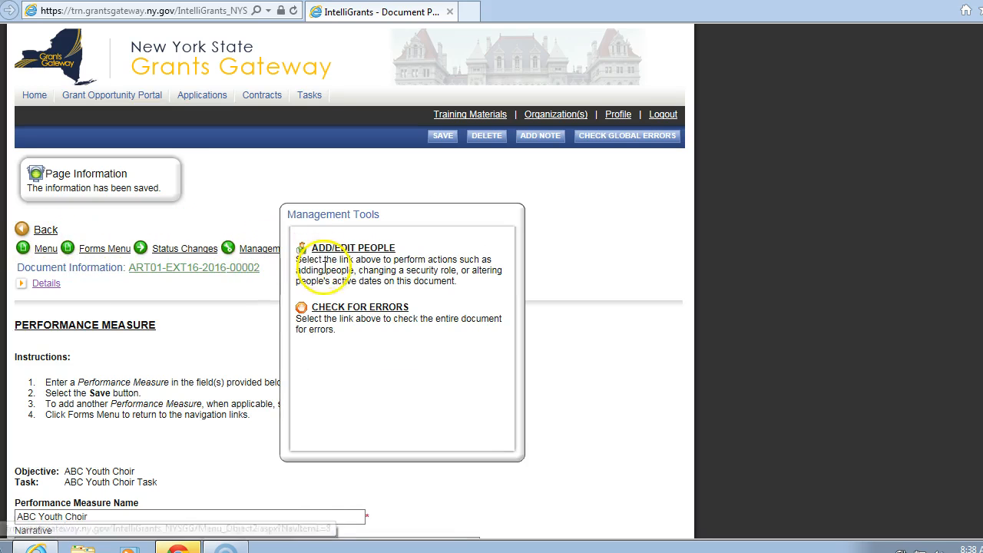
mouse_move(350, 310)
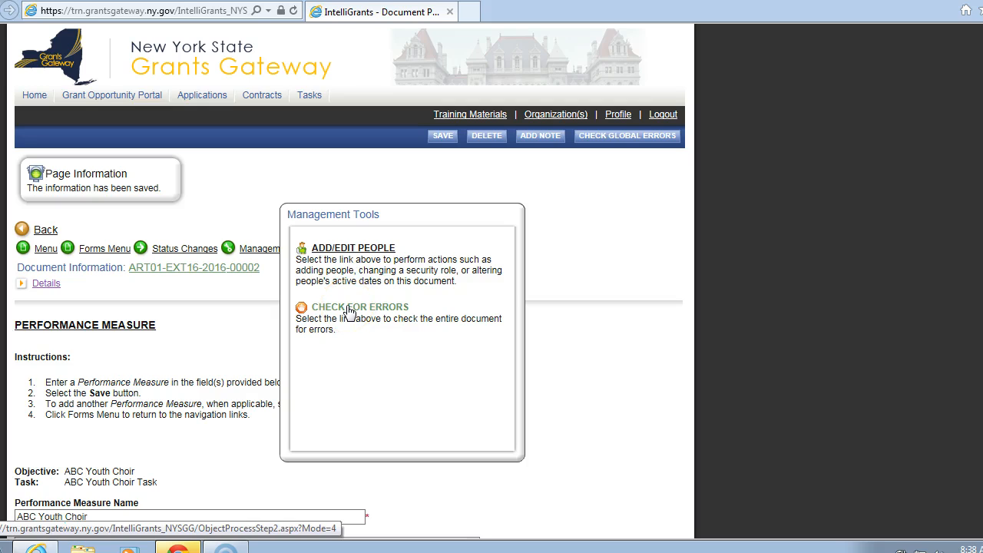
click(351, 307)
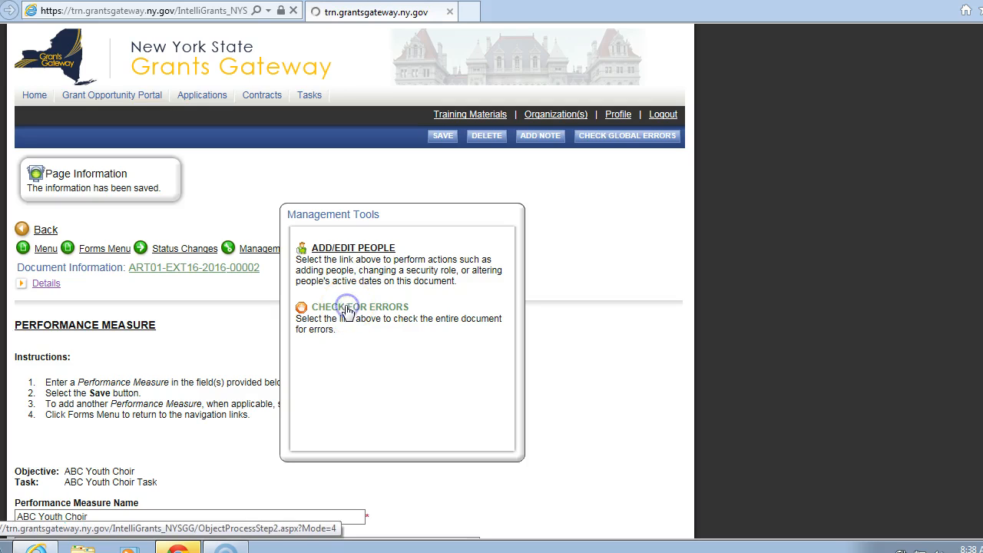
click(361, 306)
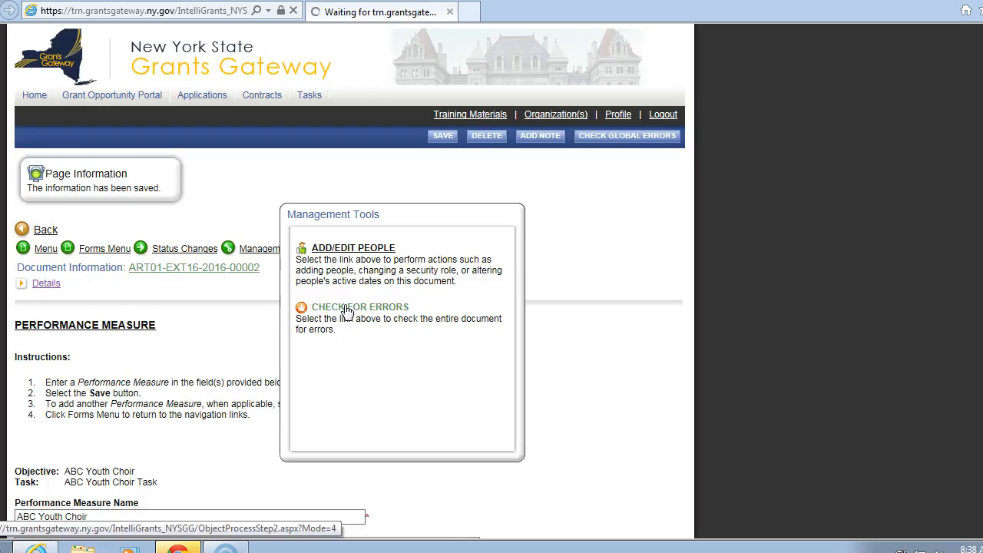
click(361, 307)
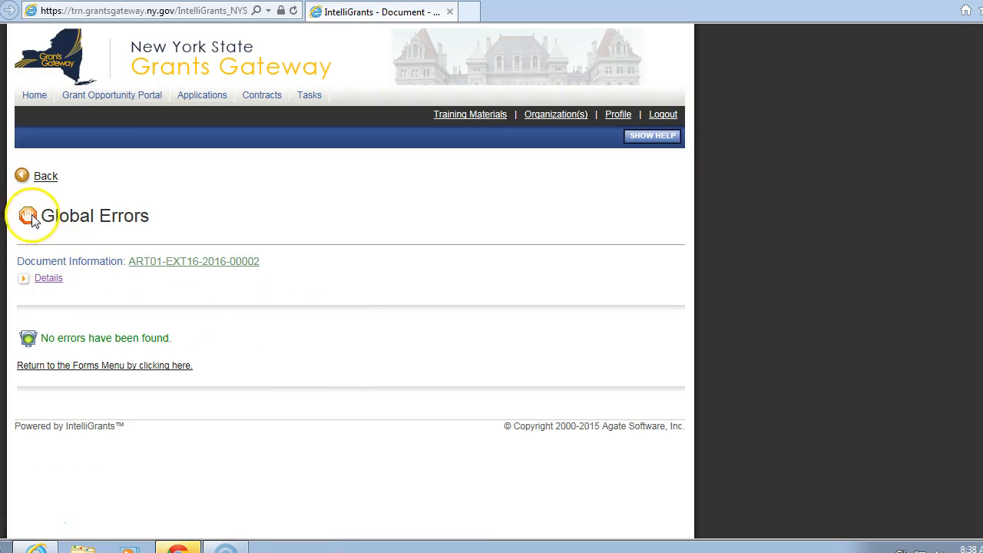
mouse_move(27, 231)
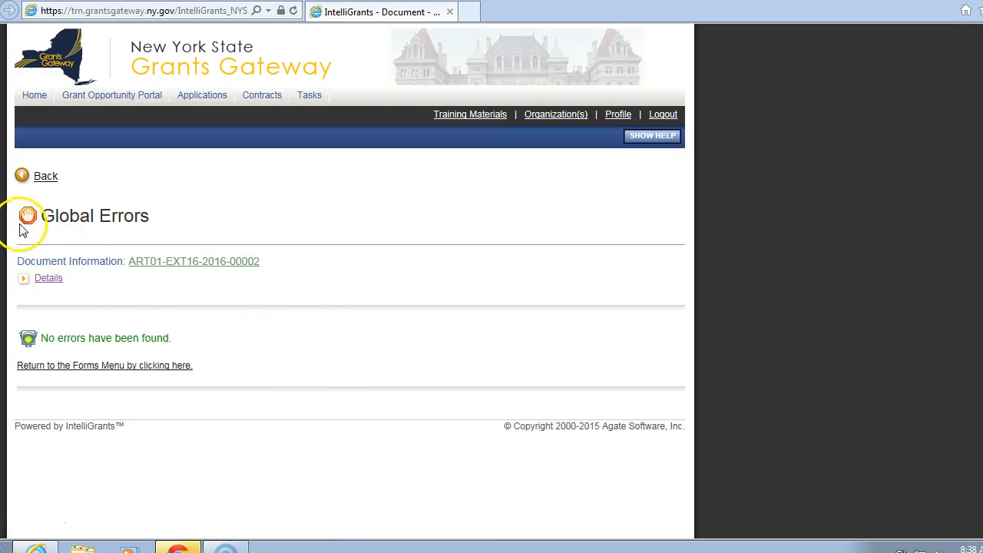
mouse_move(59, 339)
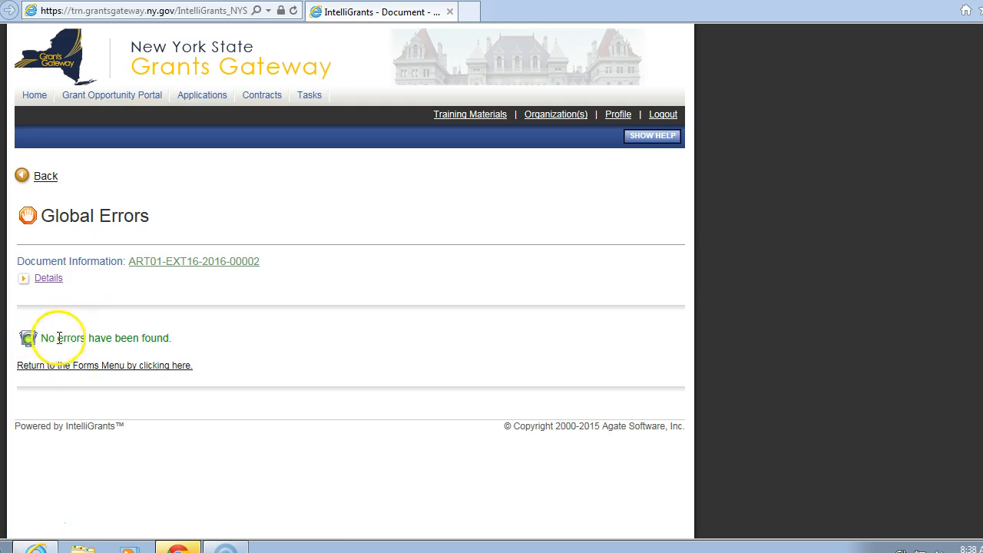
mouse_move(119, 325)
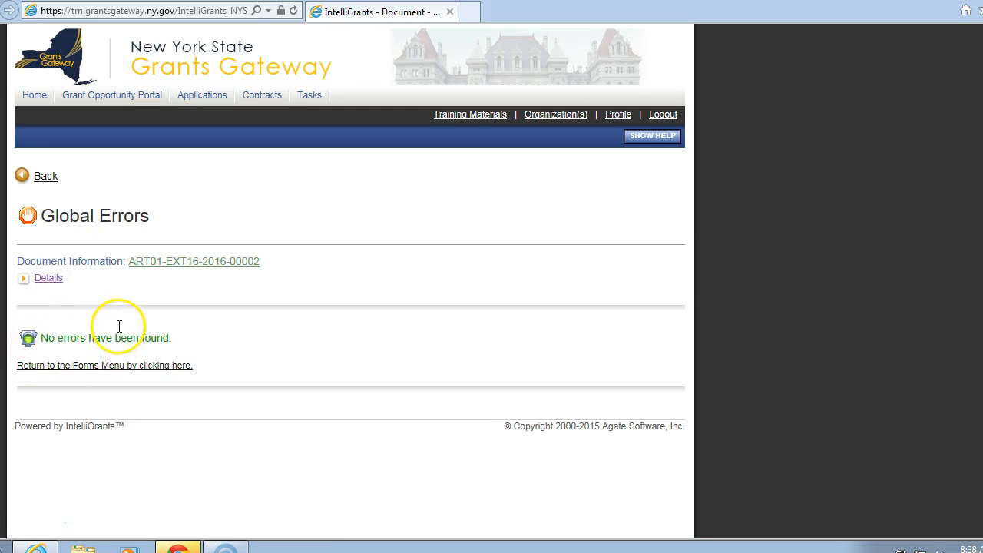
mouse_move(136, 316)
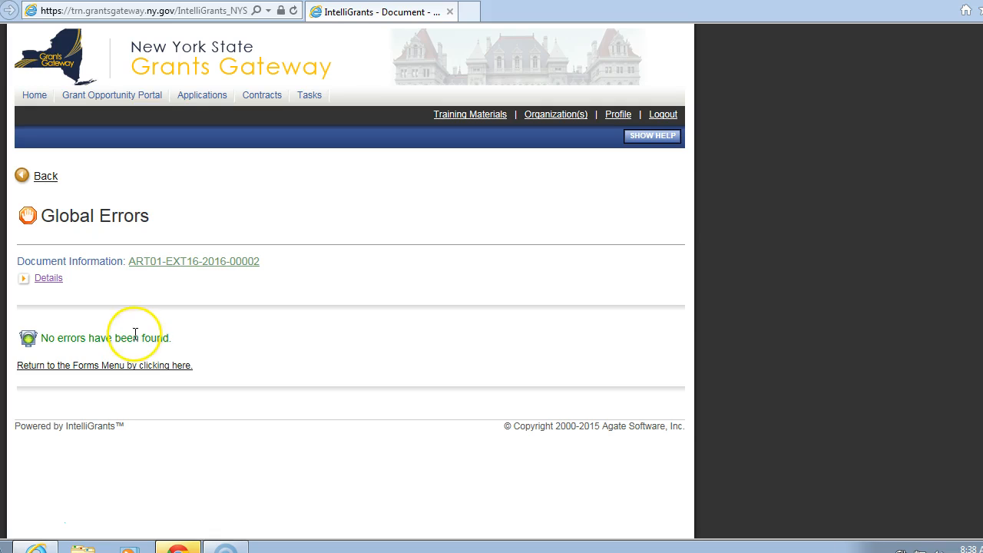
mouse_move(27, 181)
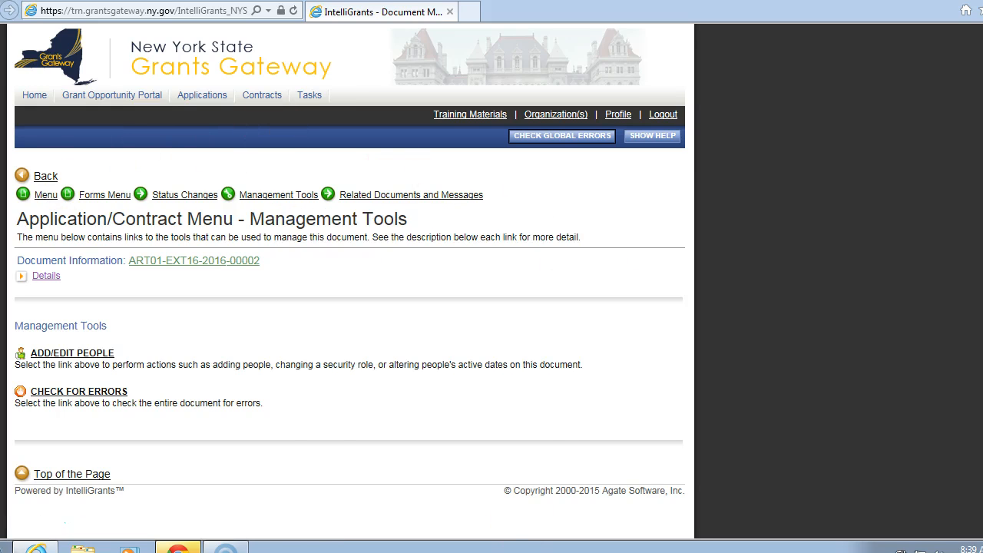
Apply the Contract Information Submitted status from Status Changes, reloading the $15,000 contract page
click(184, 194)
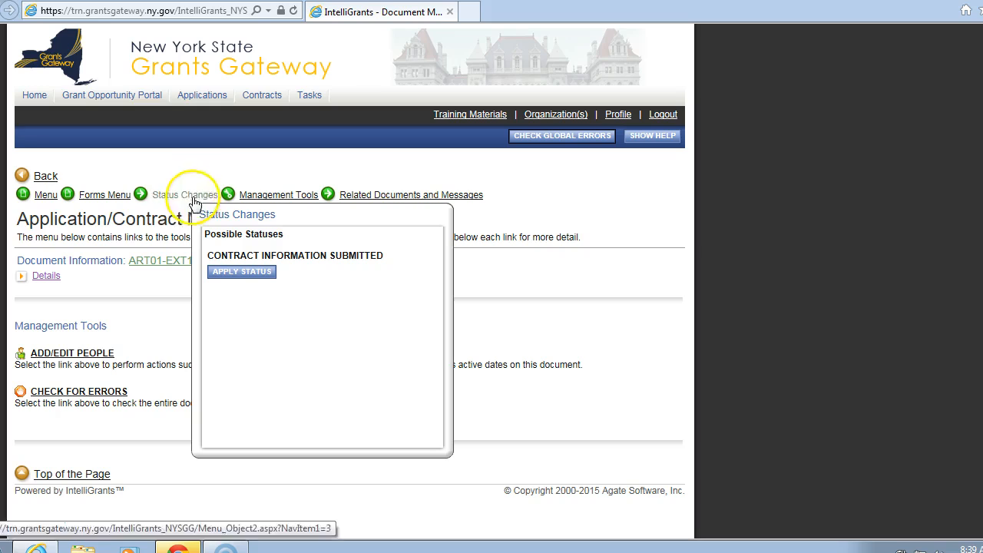
mouse_move(161, 201)
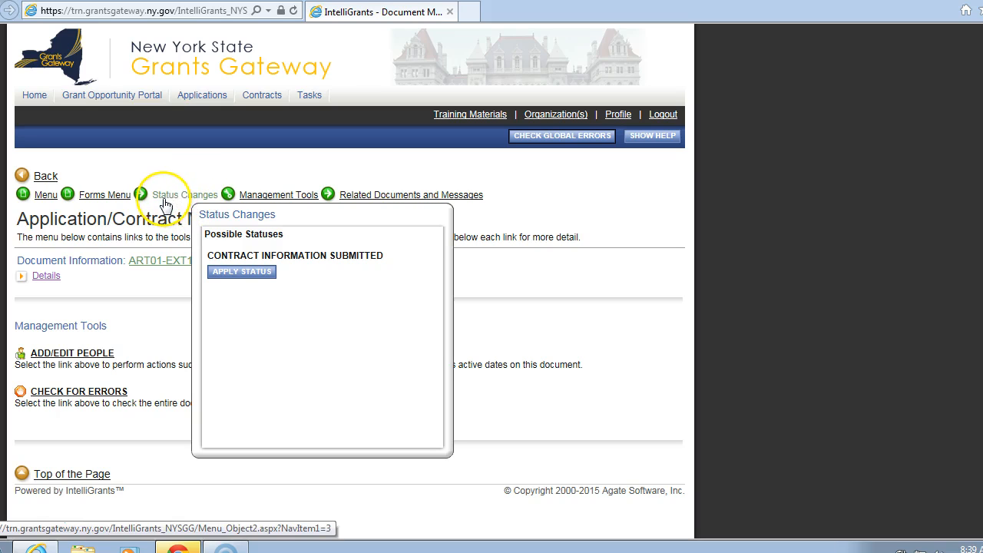
mouse_move(217, 200)
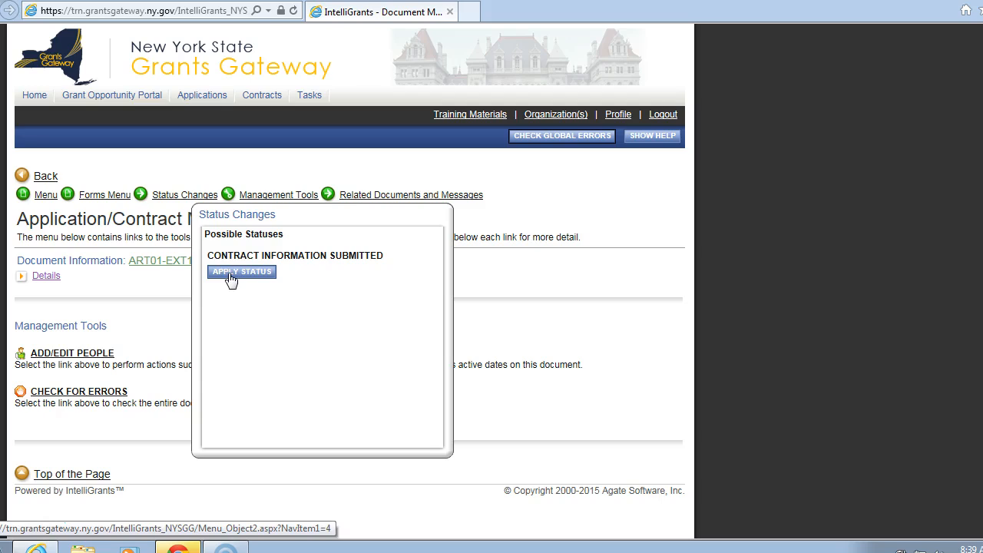
mouse_move(236, 280)
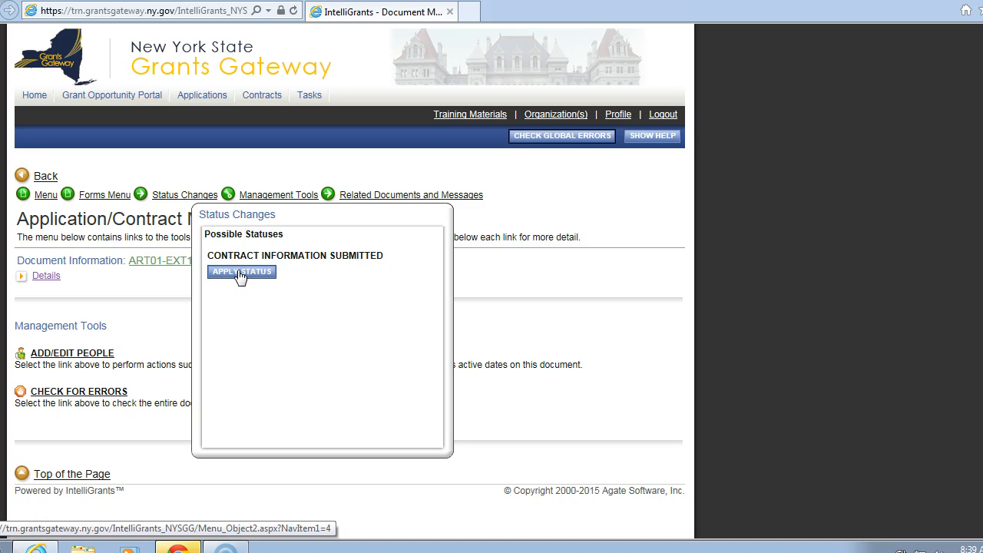
click(241, 271)
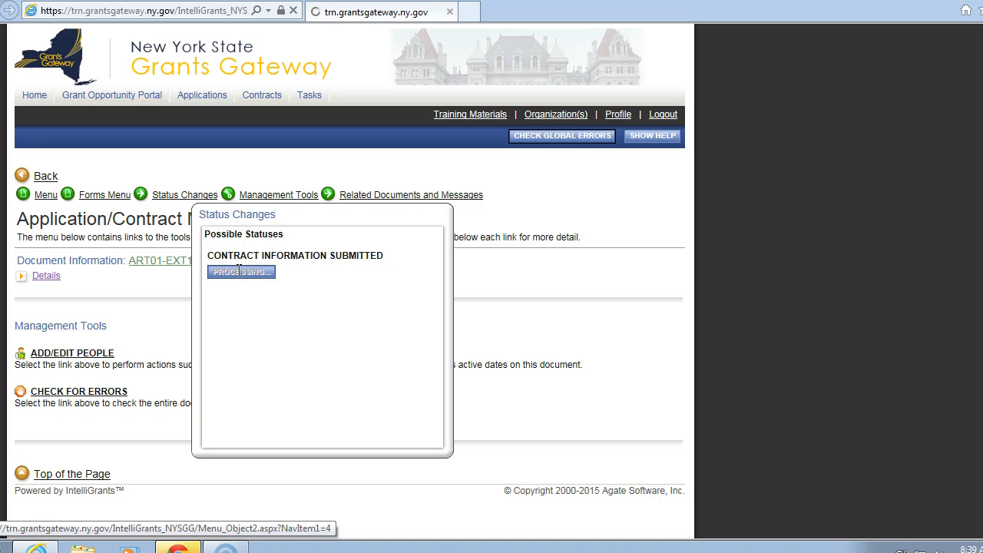
click(240, 271)
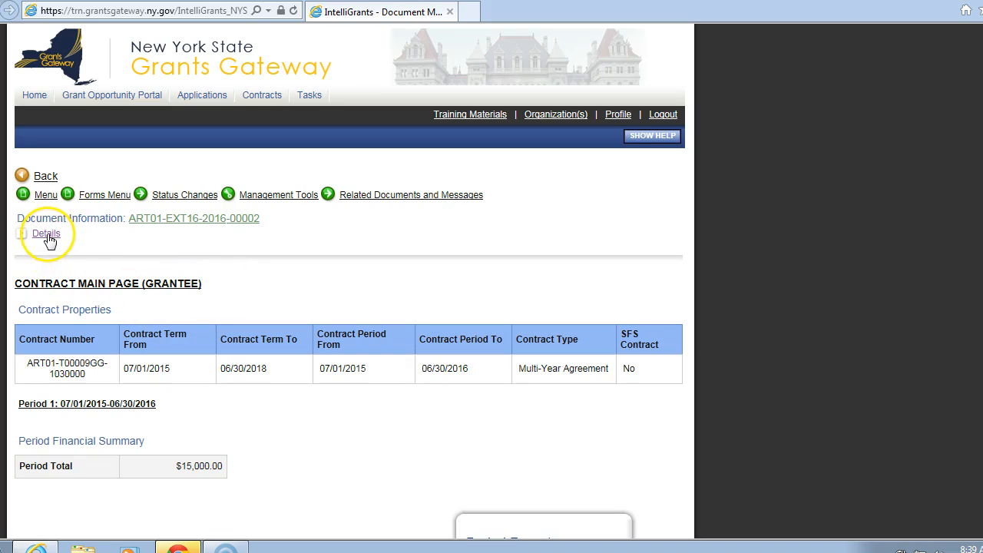
Expand Document Information details to confirm the current status reads Program Manager Review
click(46, 232)
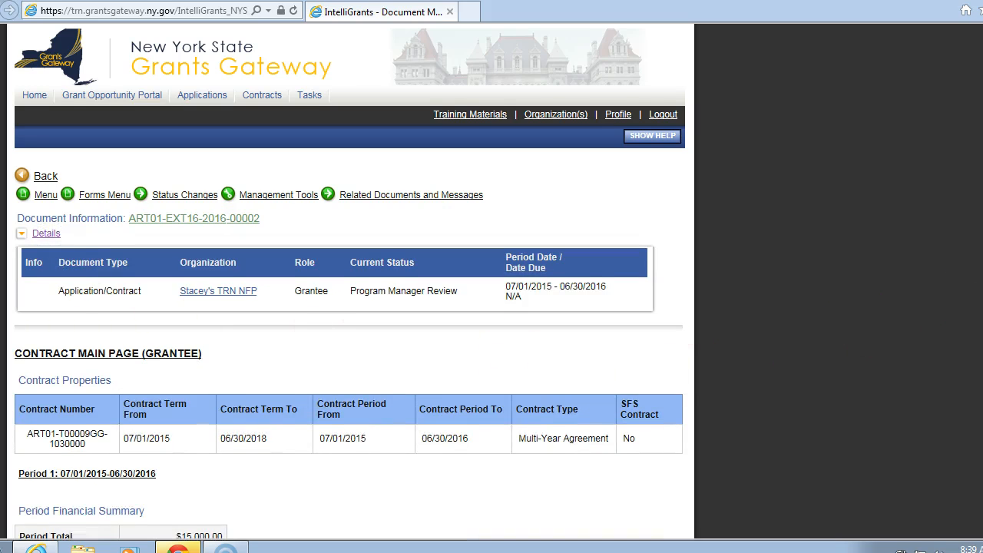
scroll(down, 3)
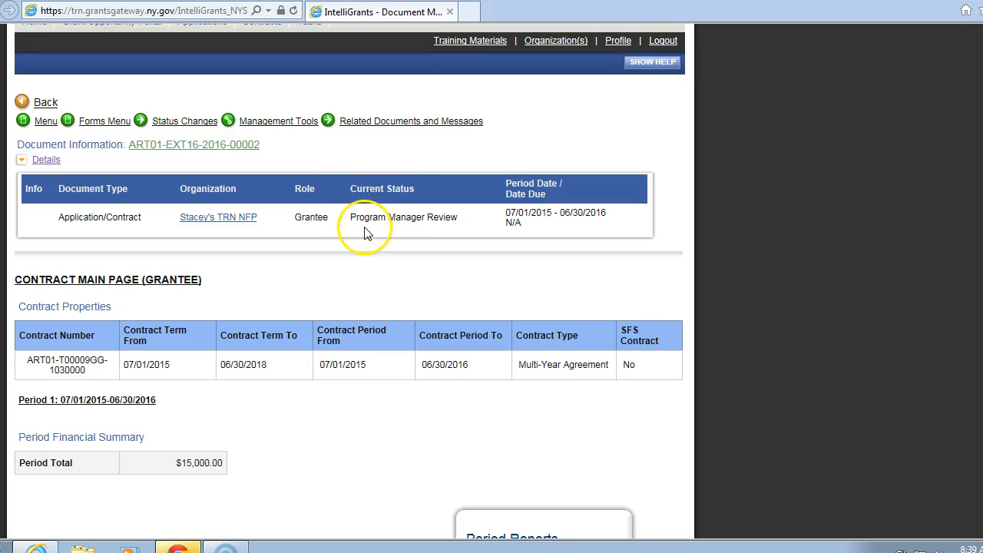
mouse_move(451, 230)
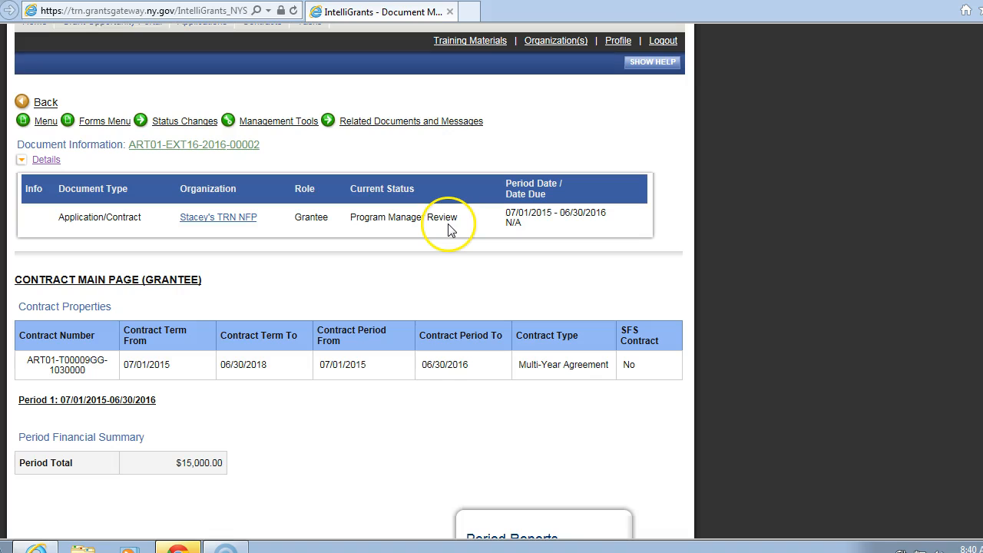
mouse_move(379, 222)
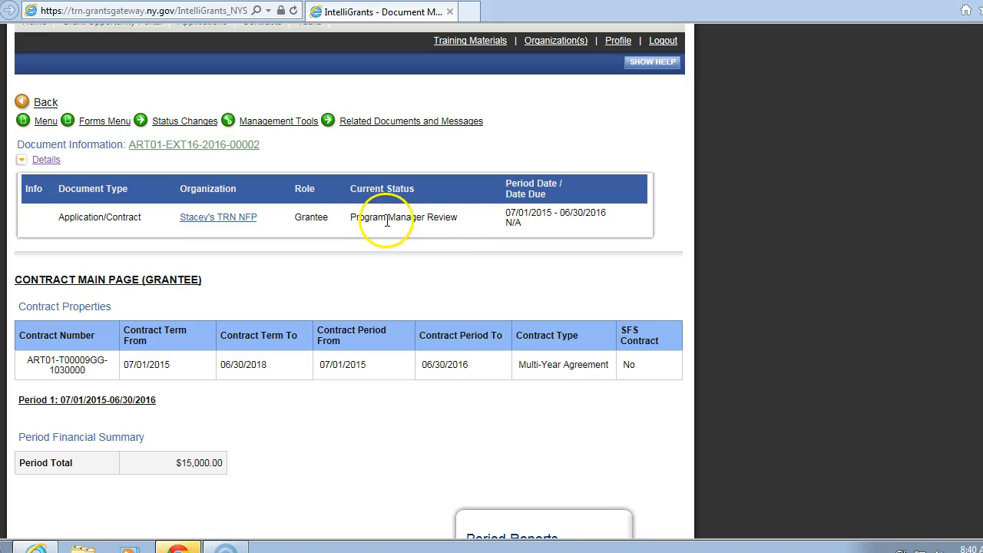
mouse_move(736, 259)
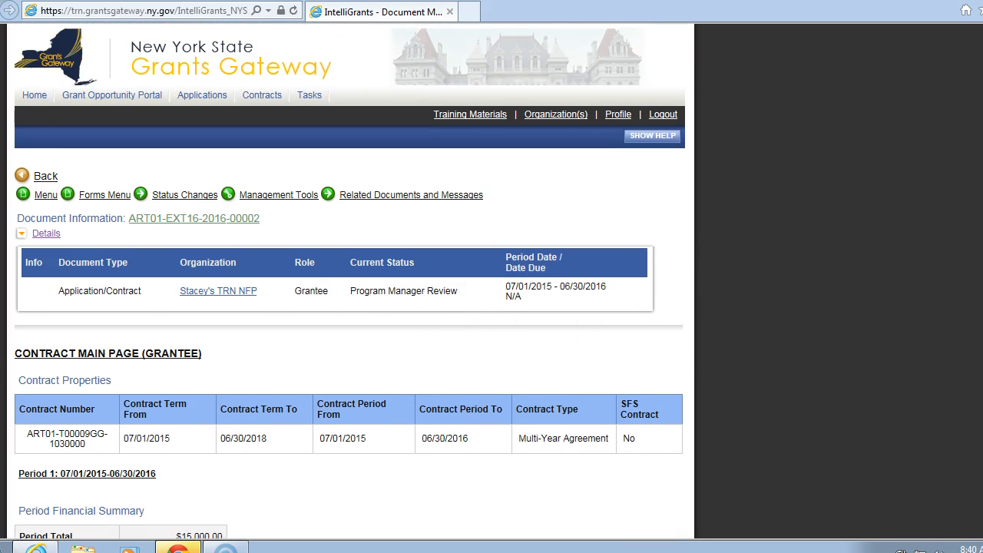
Log out and return to the Grants Gateway login page with an empty form
click(663, 114)
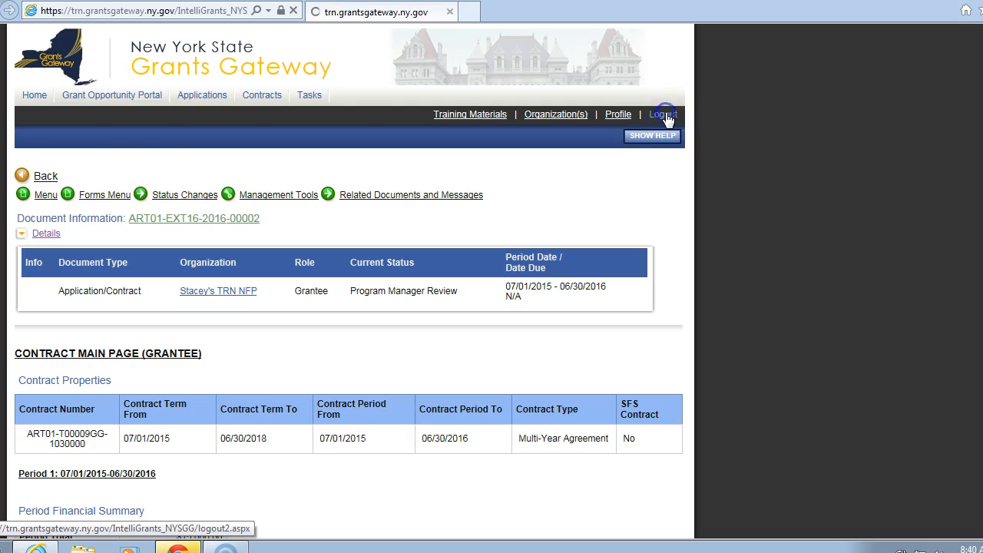
click(661, 113)
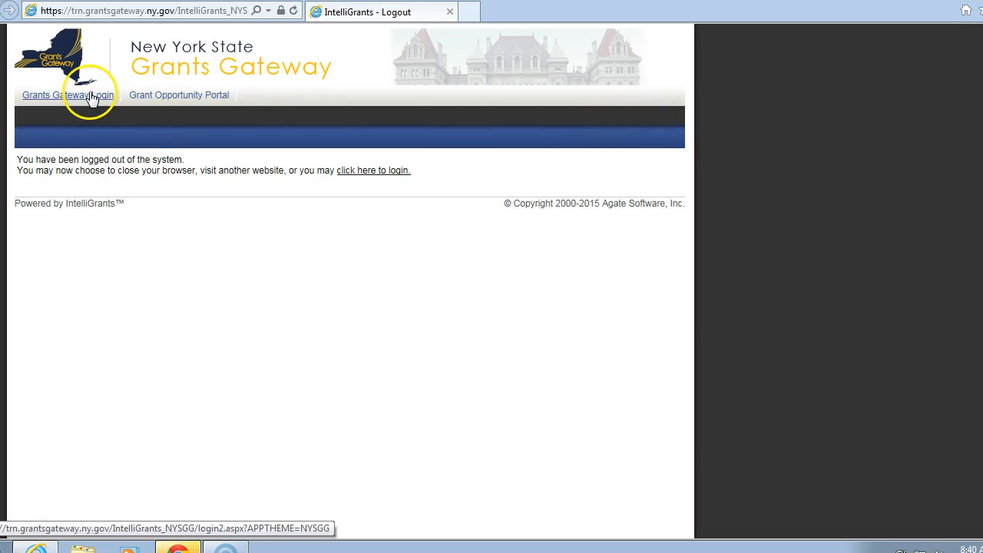
click(69, 95)
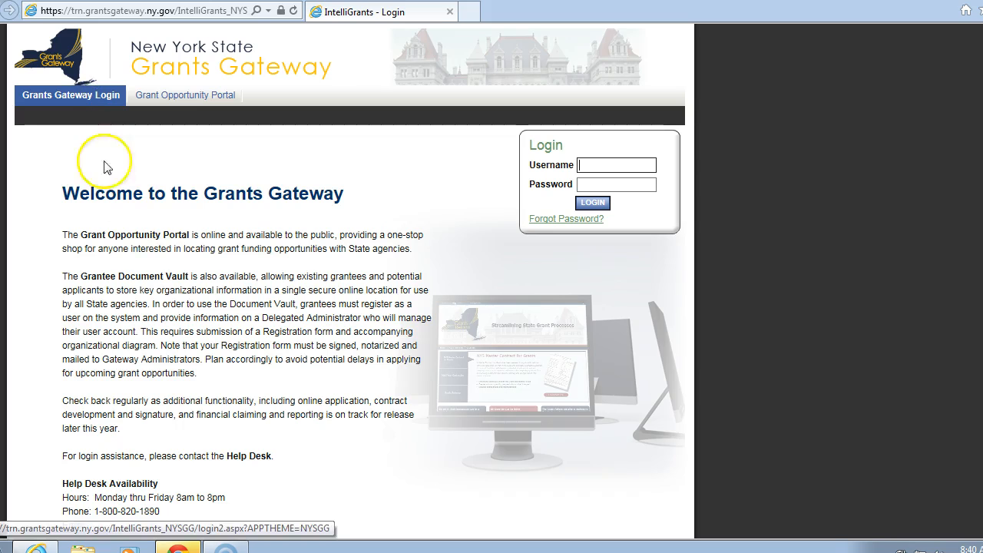